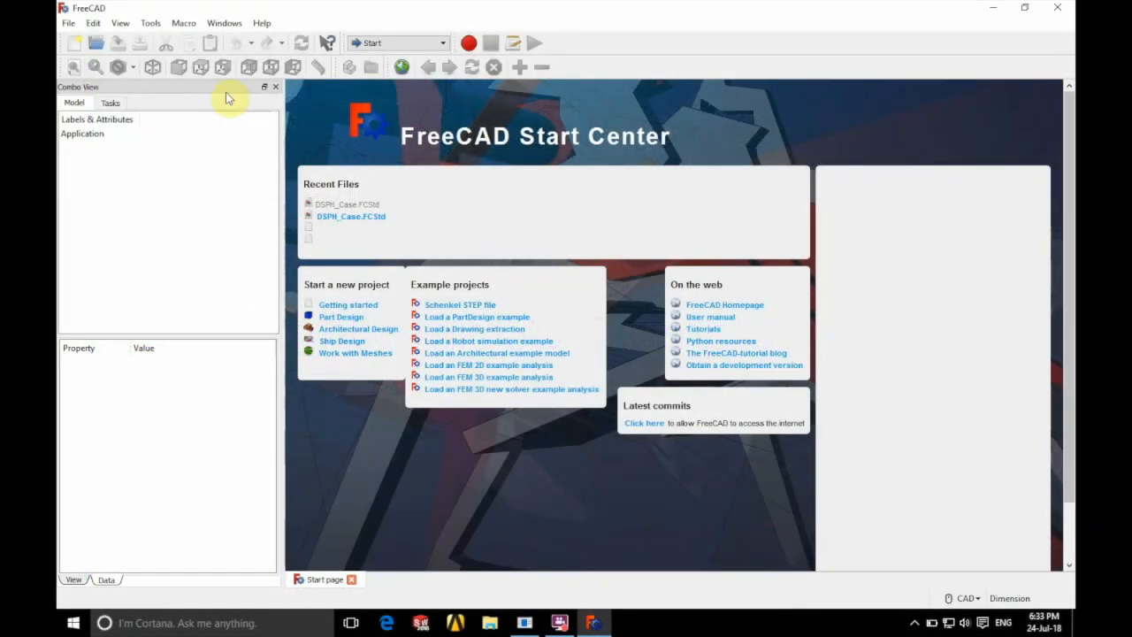
pyautogui.moveTo(177, 18)
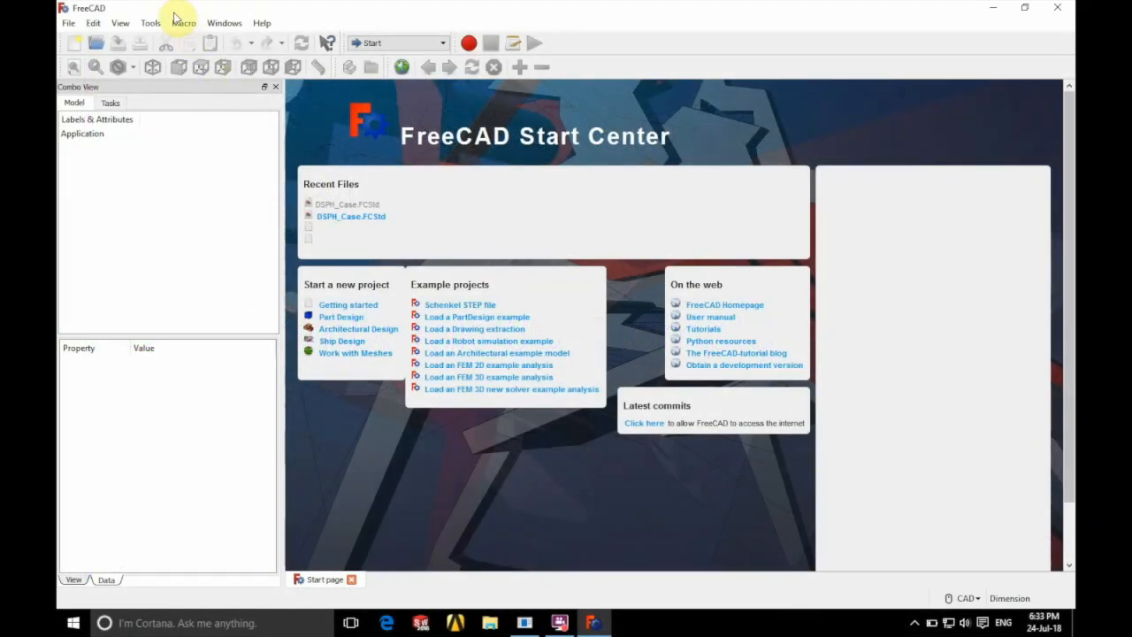
# Step: Run the DesignSPHysics macro from the Macros list to bring up its panel
pyautogui.click(183, 22)
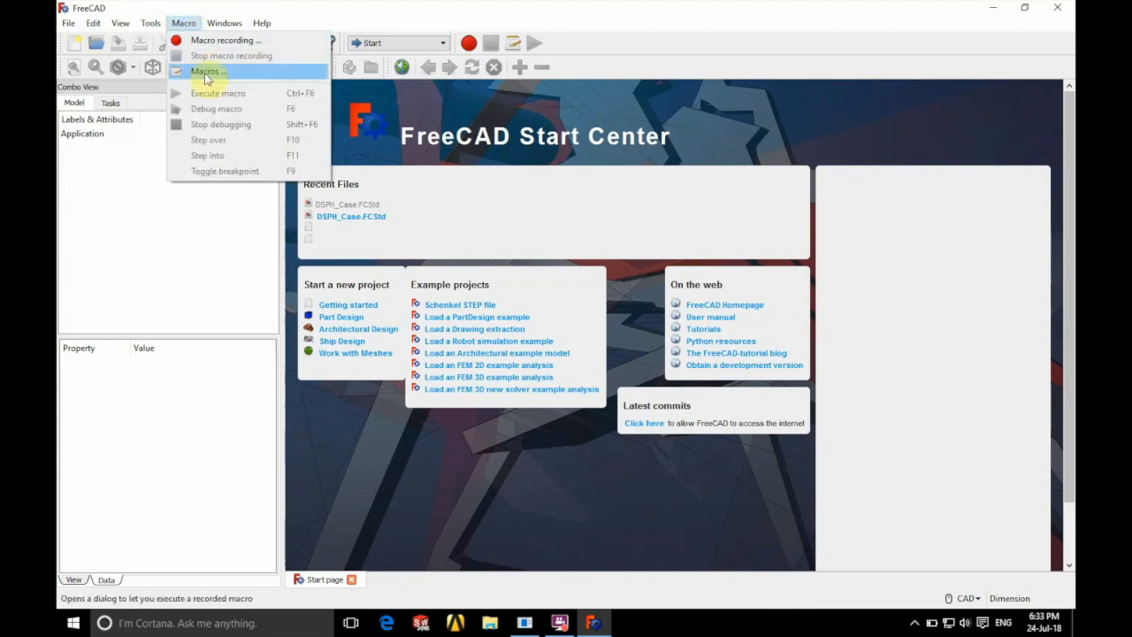
pyautogui.click(208, 70)
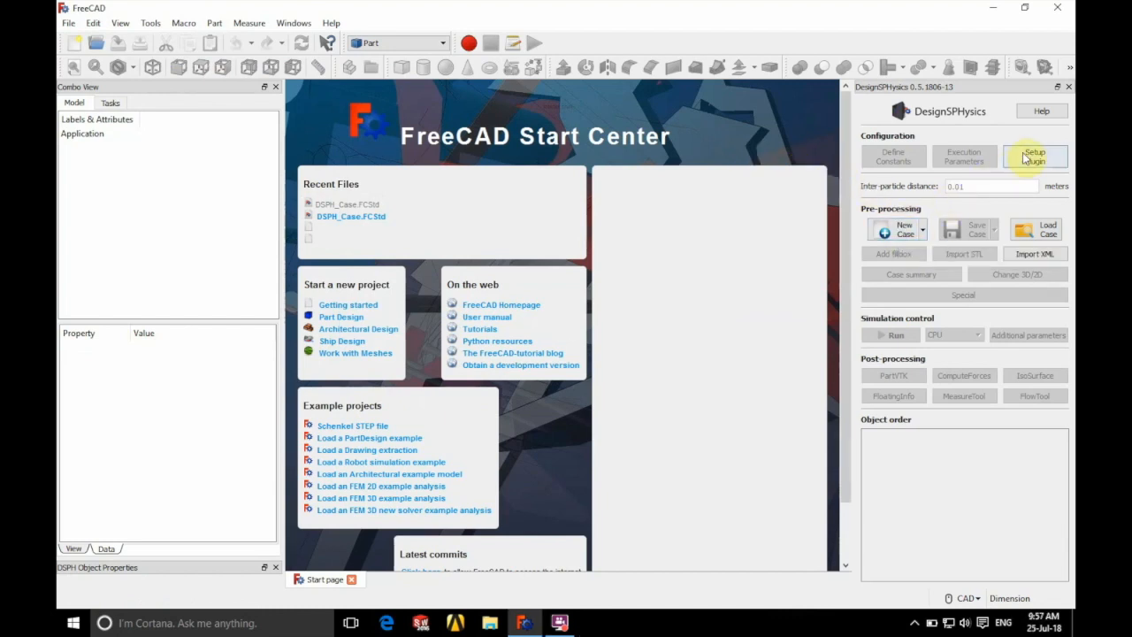
pyautogui.click(1035, 157)
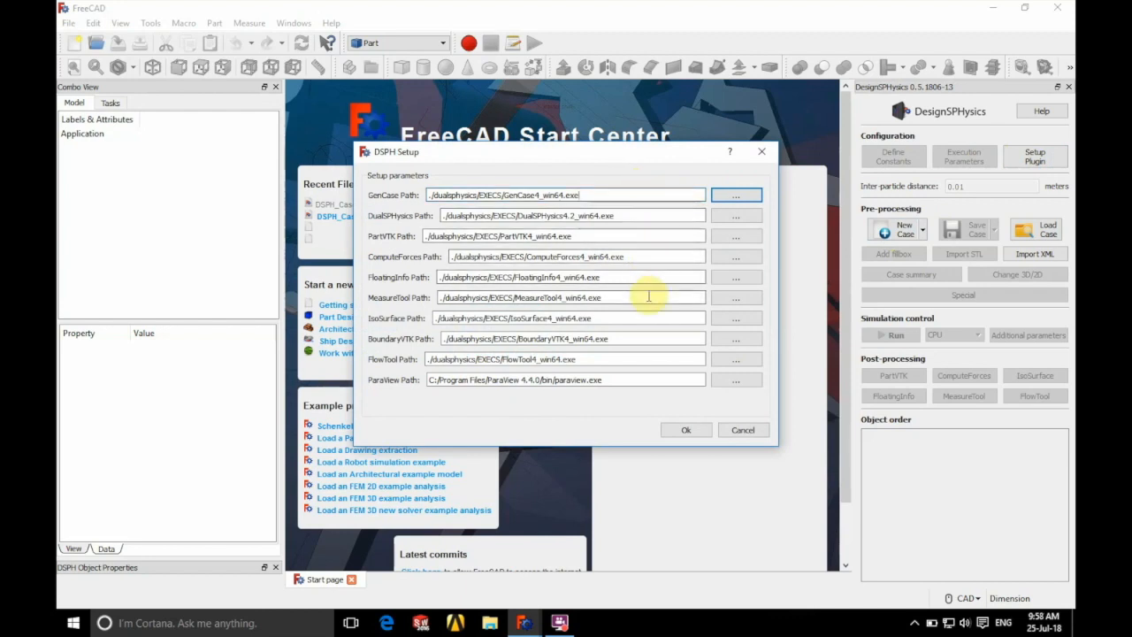
pyautogui.moveTo(655, 371)
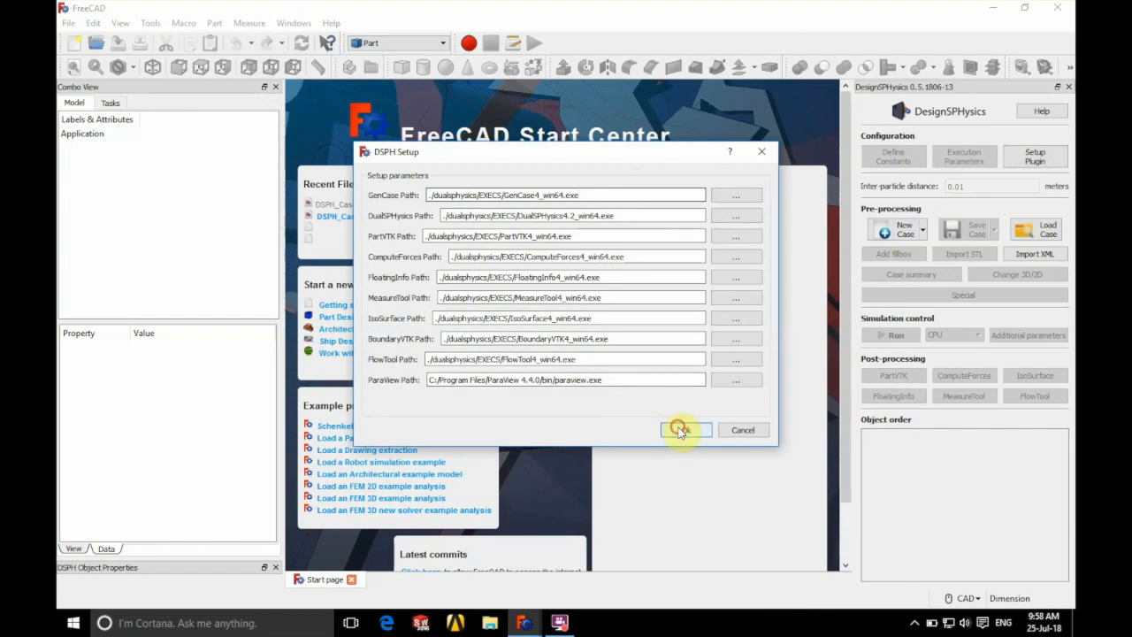
pyautogui.click(682, 430)
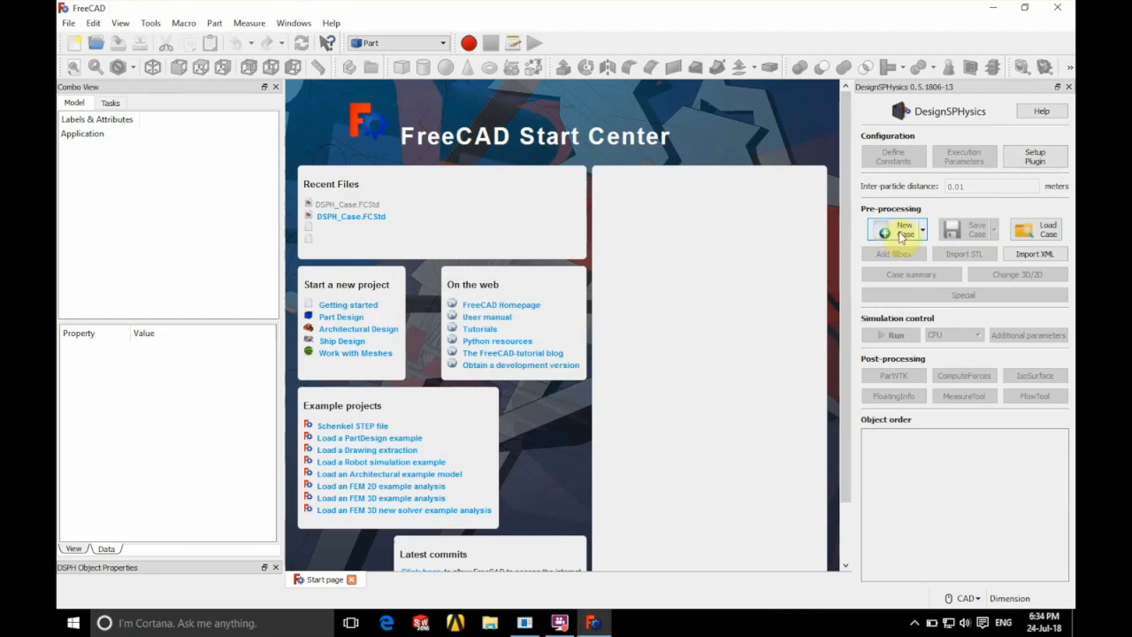
# Step: Create a new case and set Case Limits at −50 mm, sized 1700 × 700 × 600 mm
pyautogui.click(896, 229)
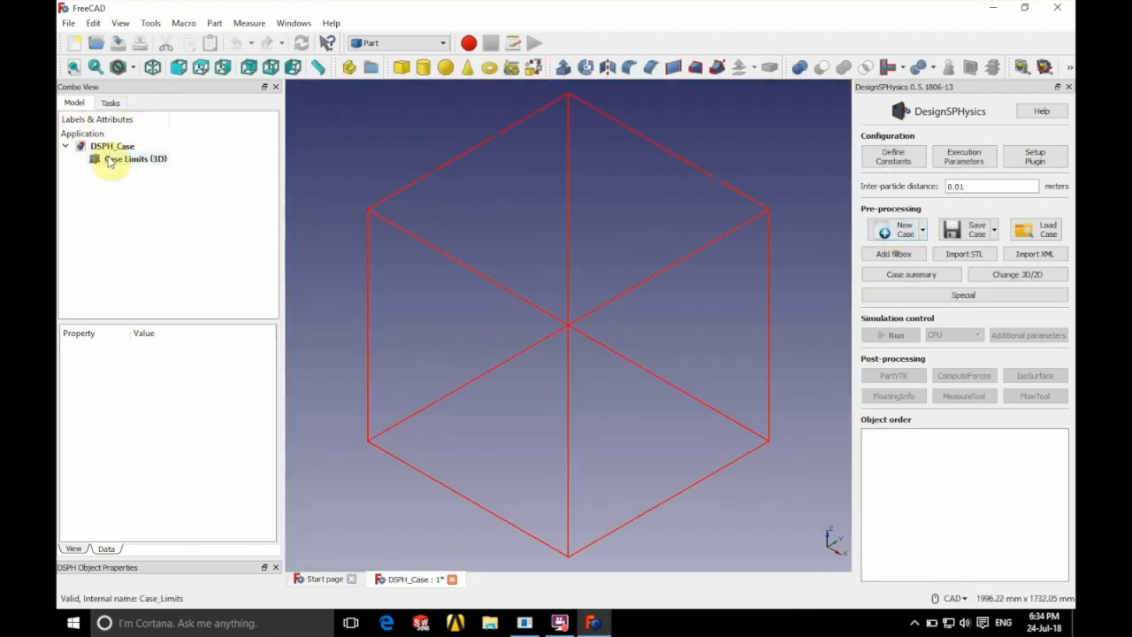
pyautogui.click(134, 158)
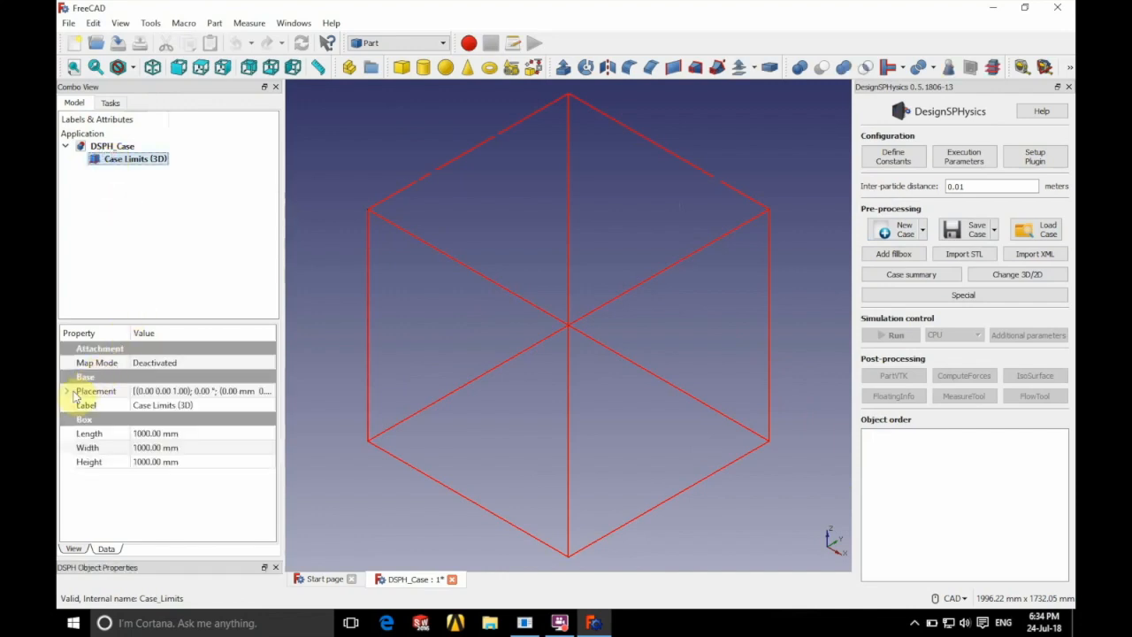
pyautogui.click(67, 390)
pyautogui.write('-50')
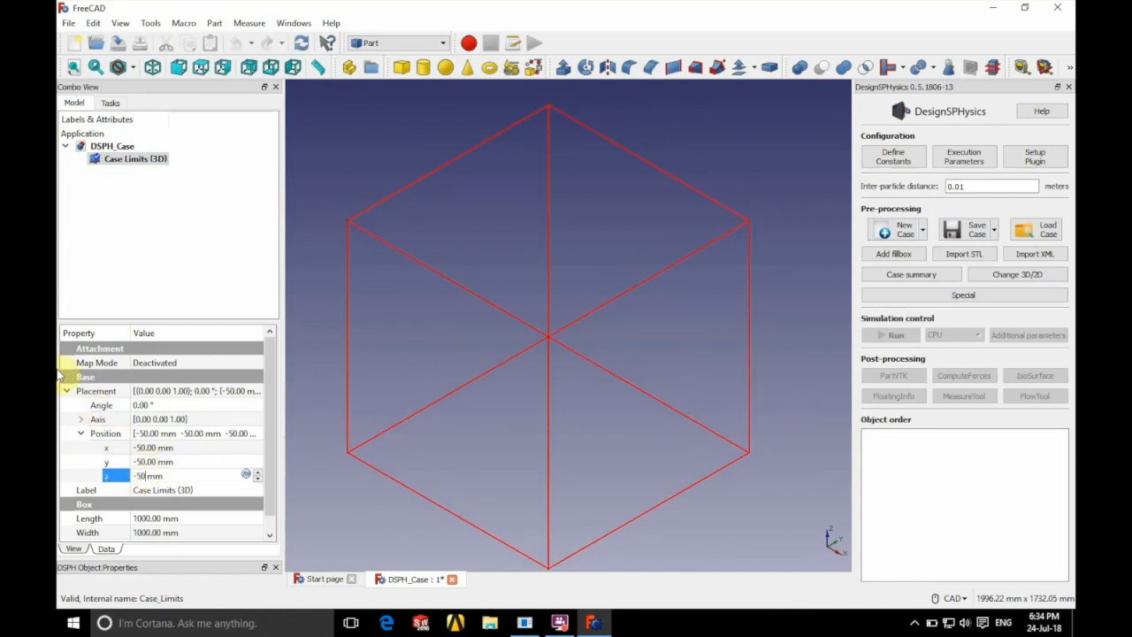
pyautogui.click(66, 376)
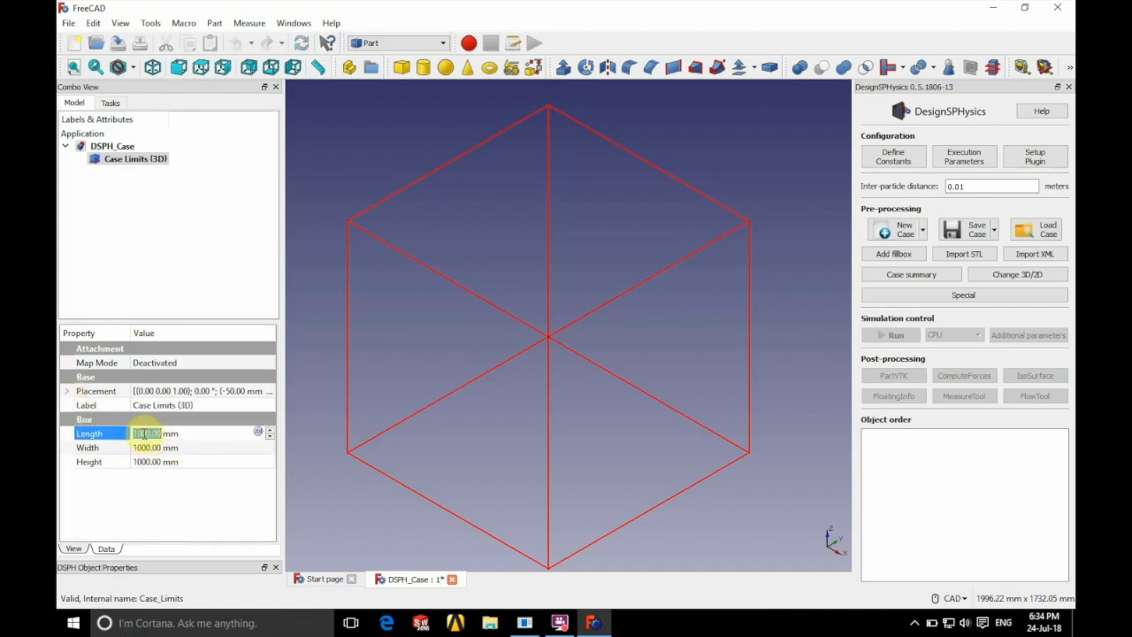
pyautogui.write('1')
pyautogui.click(202, 462)
pyautogui.write('600')
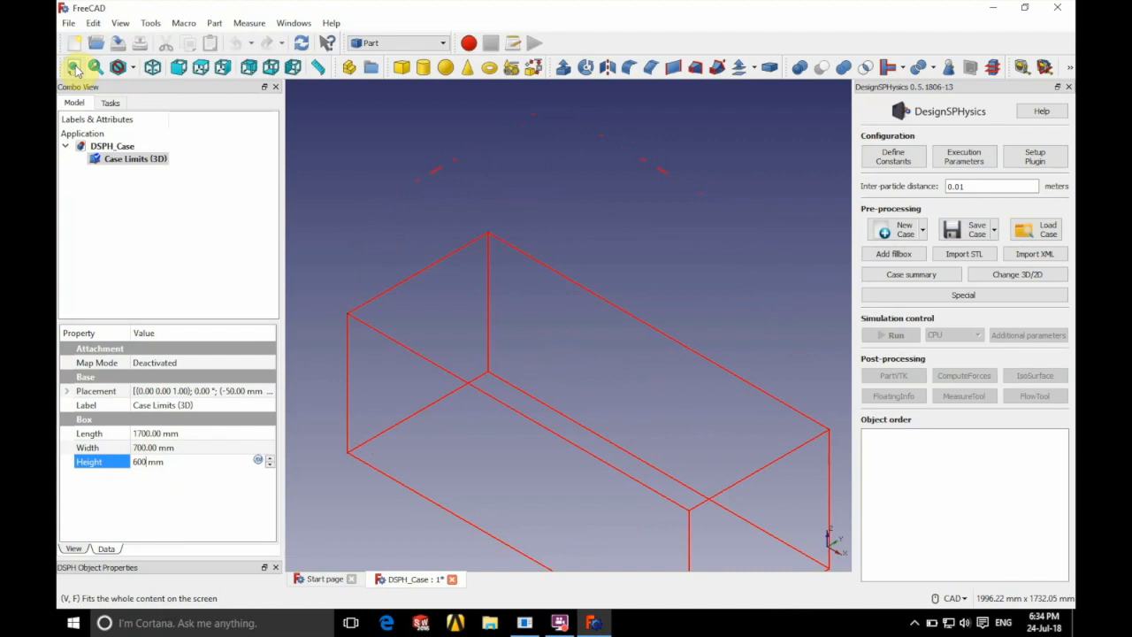
pyautogui.click(75, 67)
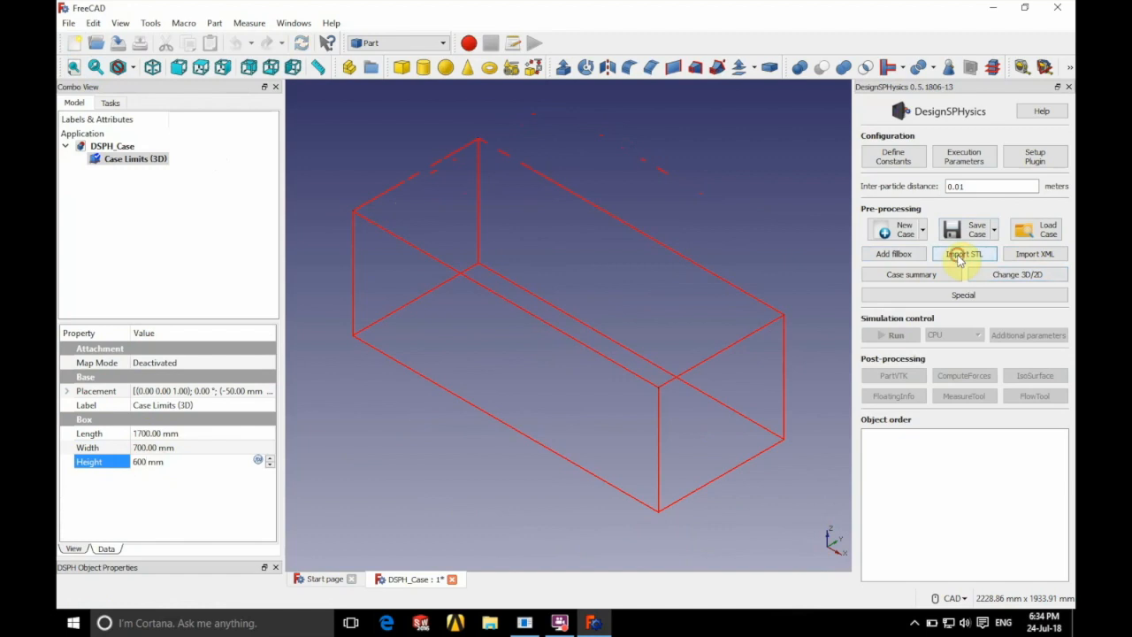
# Step: Import CaseDambreak3D_structure.stl from Material_June2018 as an object named Tank
pyautogui.click(964, 254)
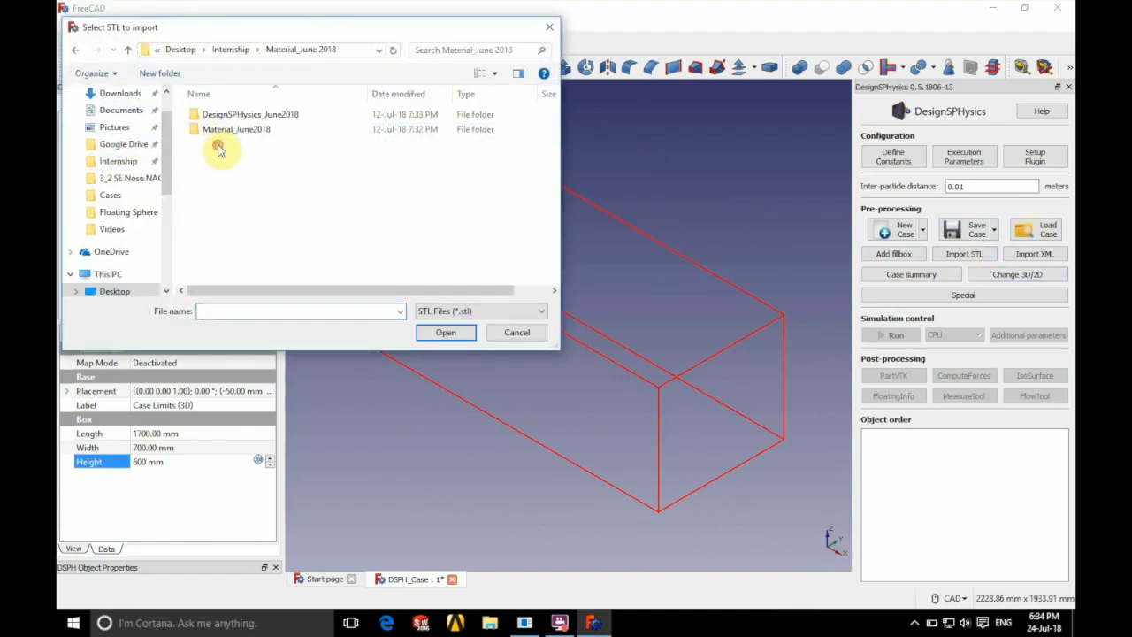
pyautogui.doubleClick(235, 129)
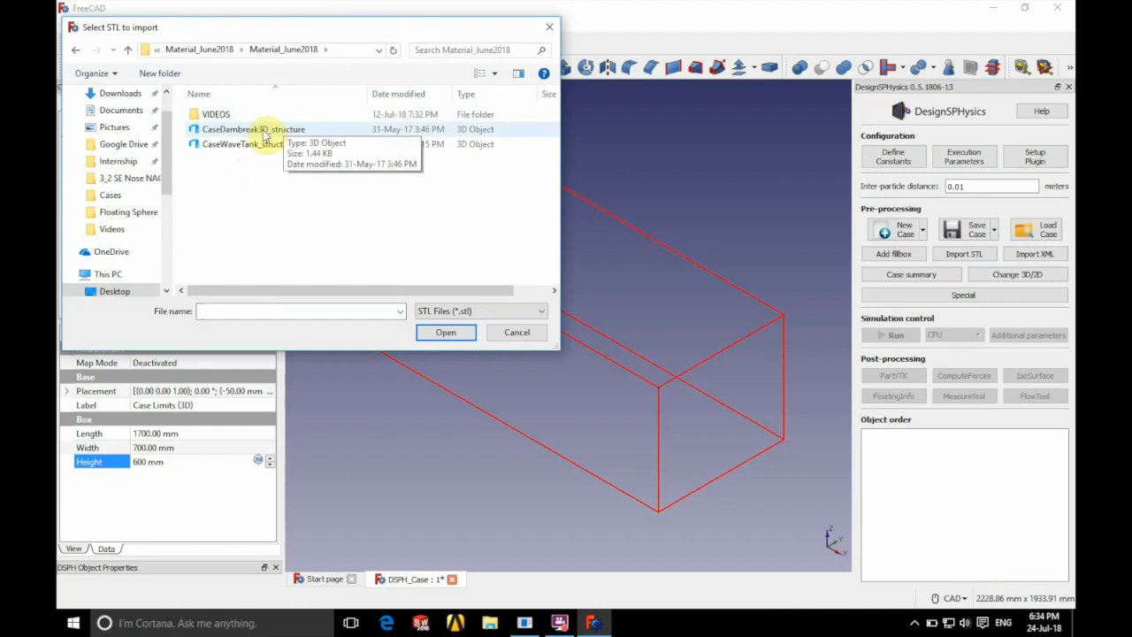
pyautogui.click(445, 332)
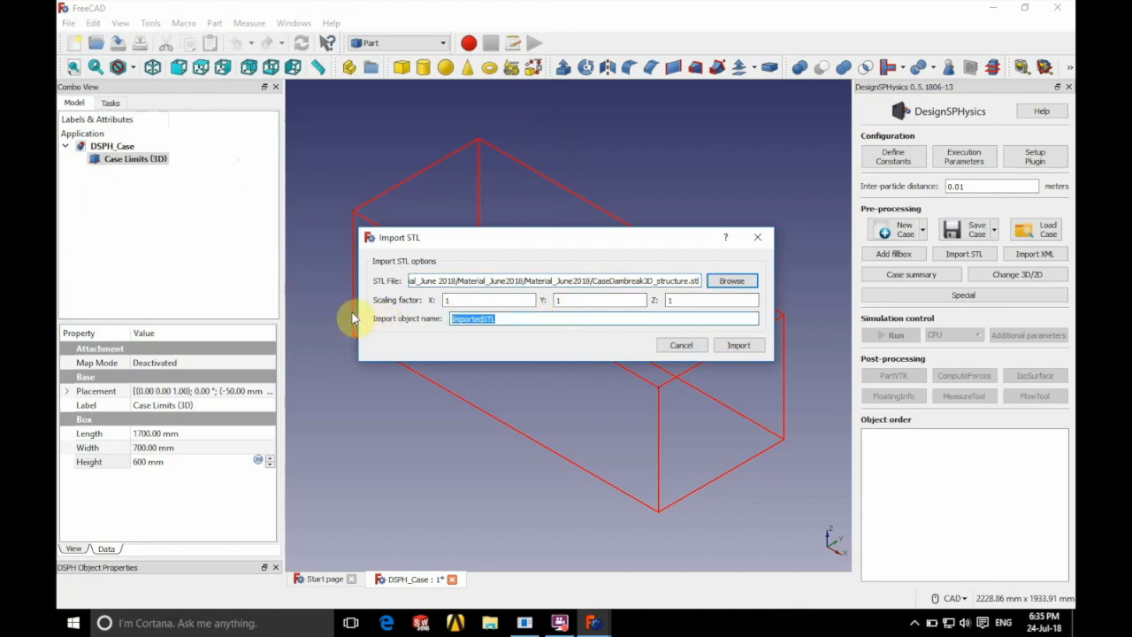
pyautogui.write('Tank')
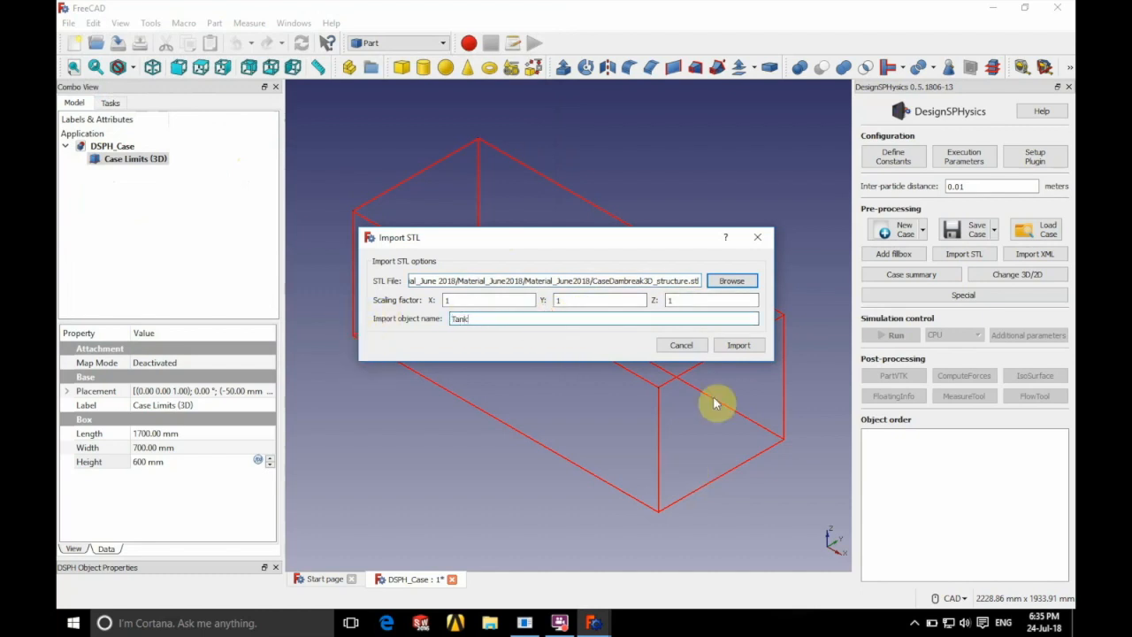
pyautogui.click(738, 345)
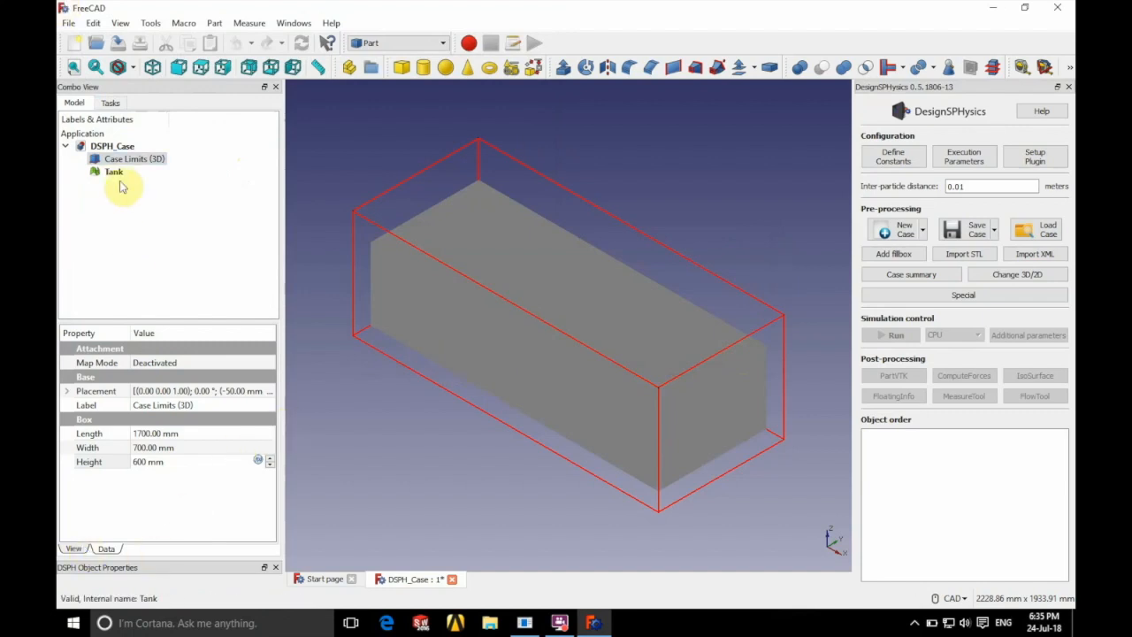
# Step: Set the Tank's display transparency to 50 so its interior shows through
pyautogui.click(113, 171)
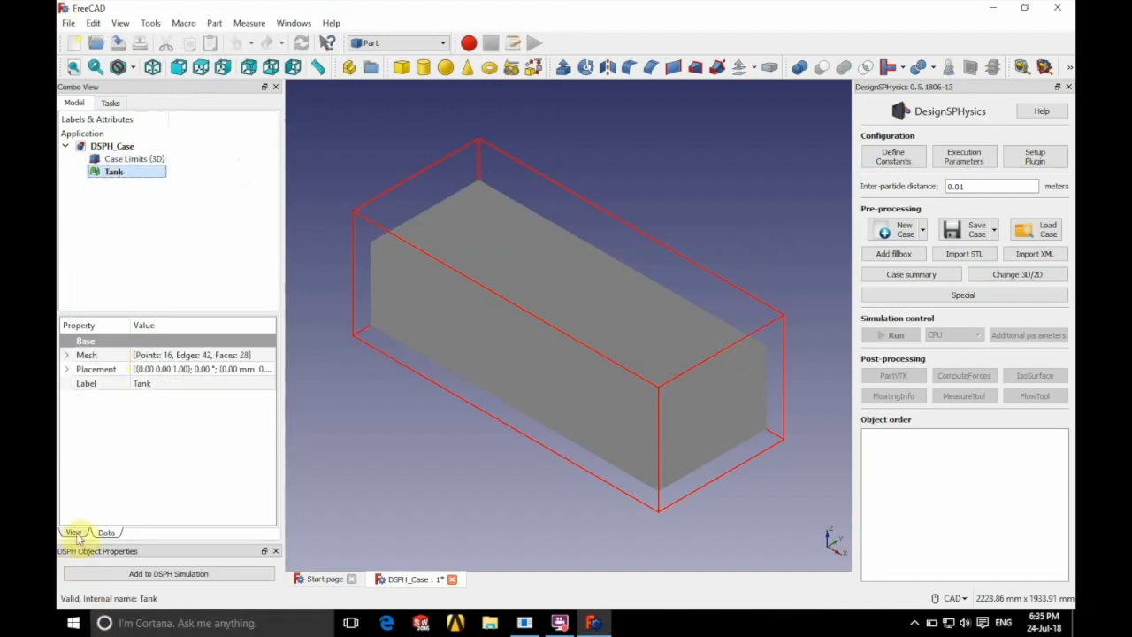
pyautogui.click(74, 532)
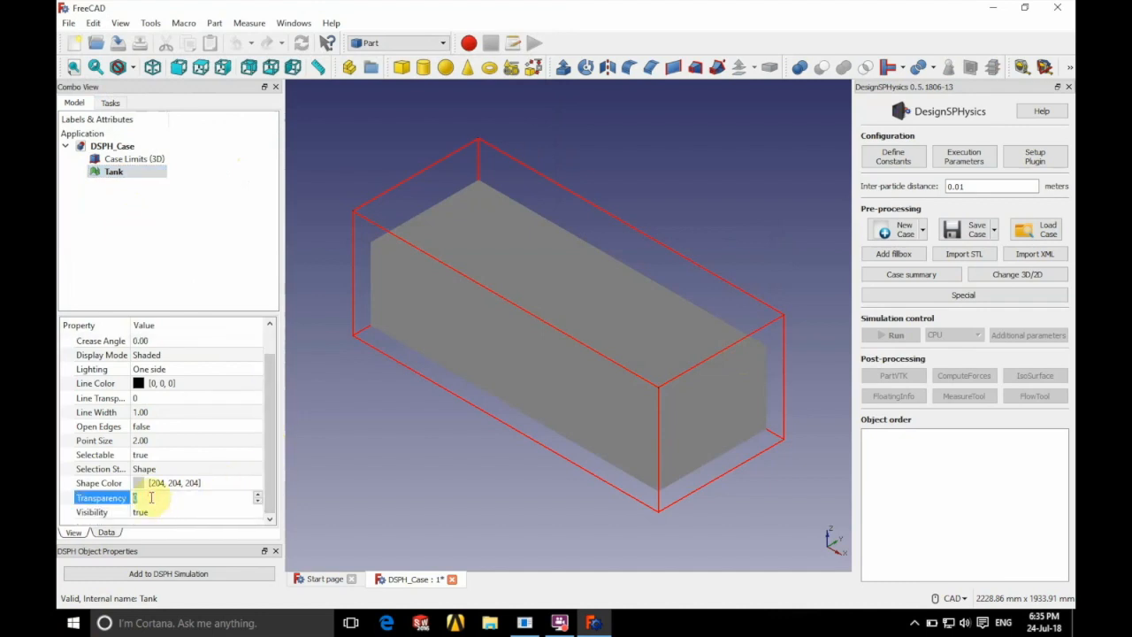
pyautogui.write('50')
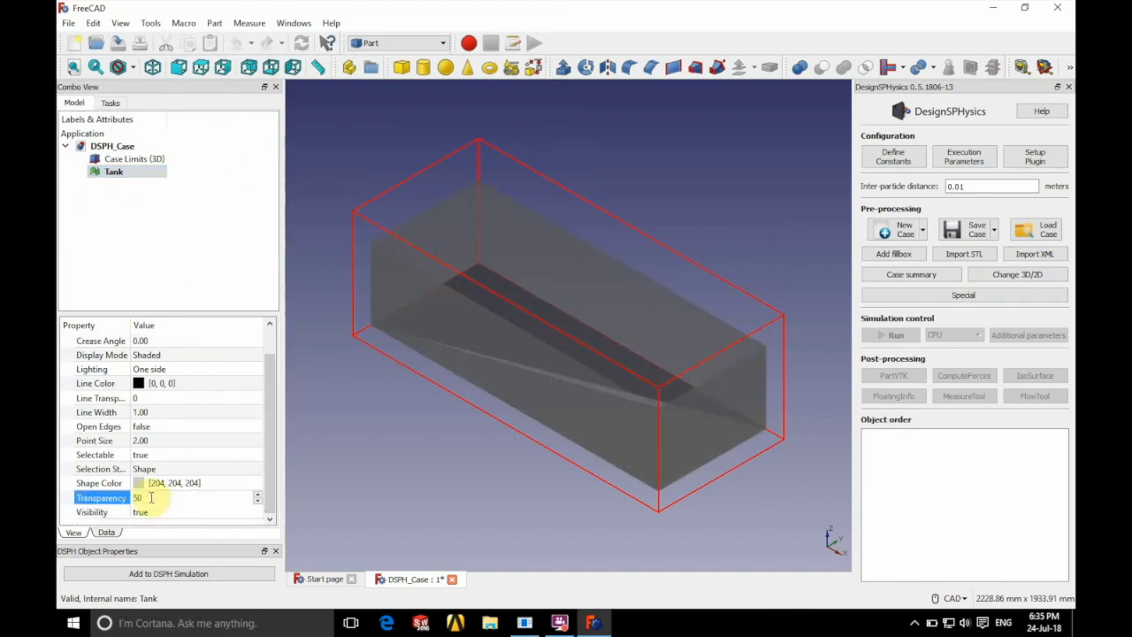
pyautogui.click(319, 409)
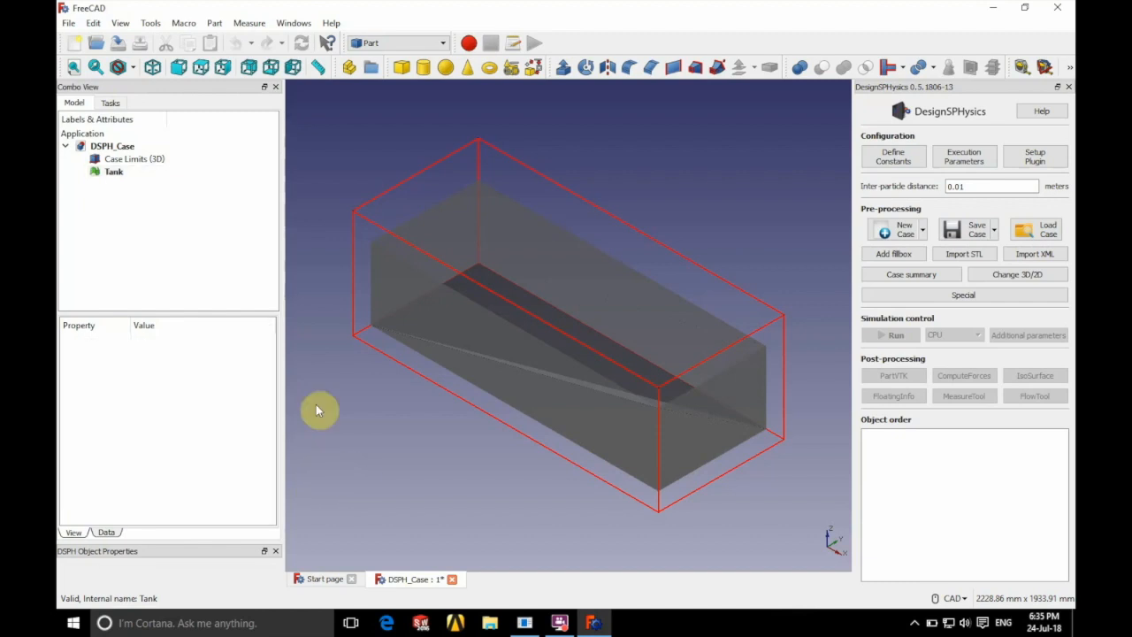
pyautogui.moveTo(431, 305)
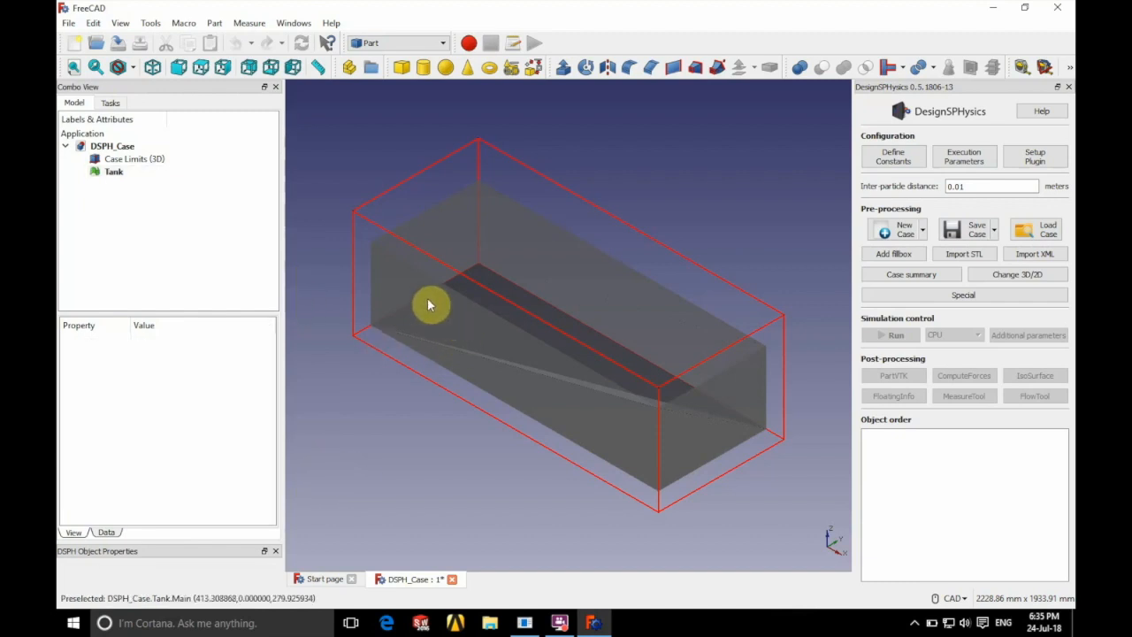
pyautogui.moveTo(303, 284)
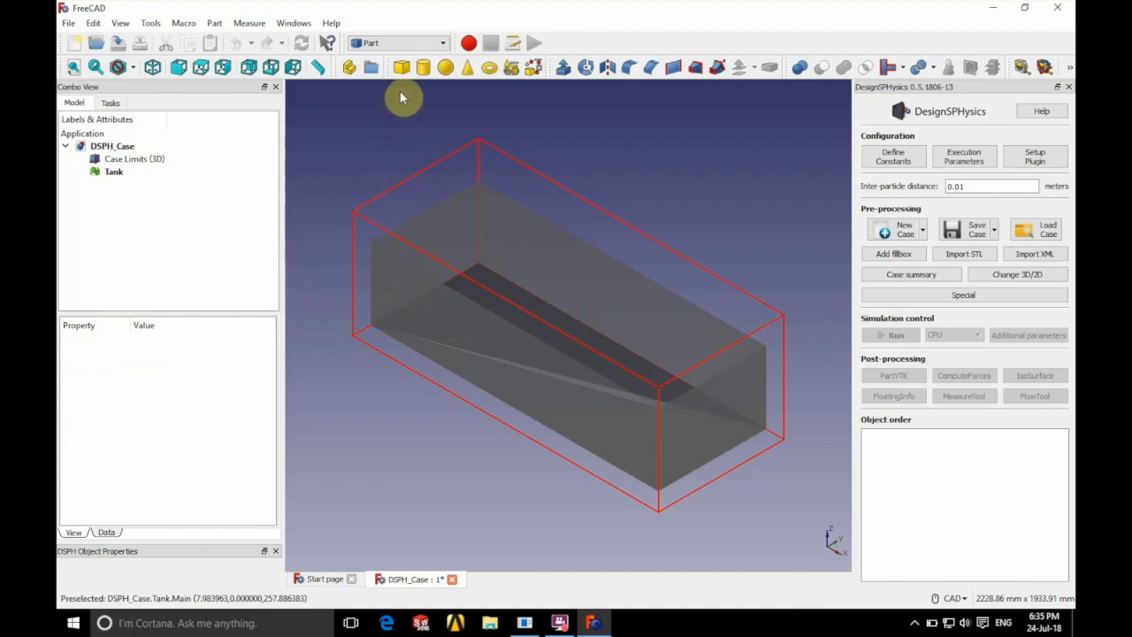
pyautogui.moveTo(403, 67)
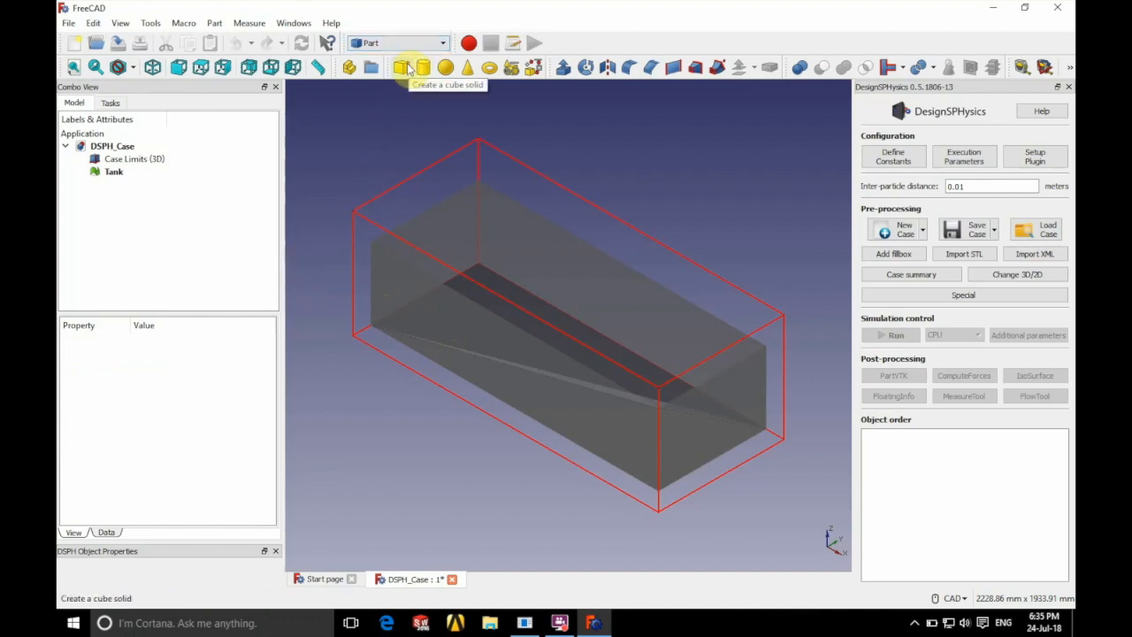
# Step: Add a box labelled Building at y 200 mm with height 450 mm
pyautogui.click(401, 67)
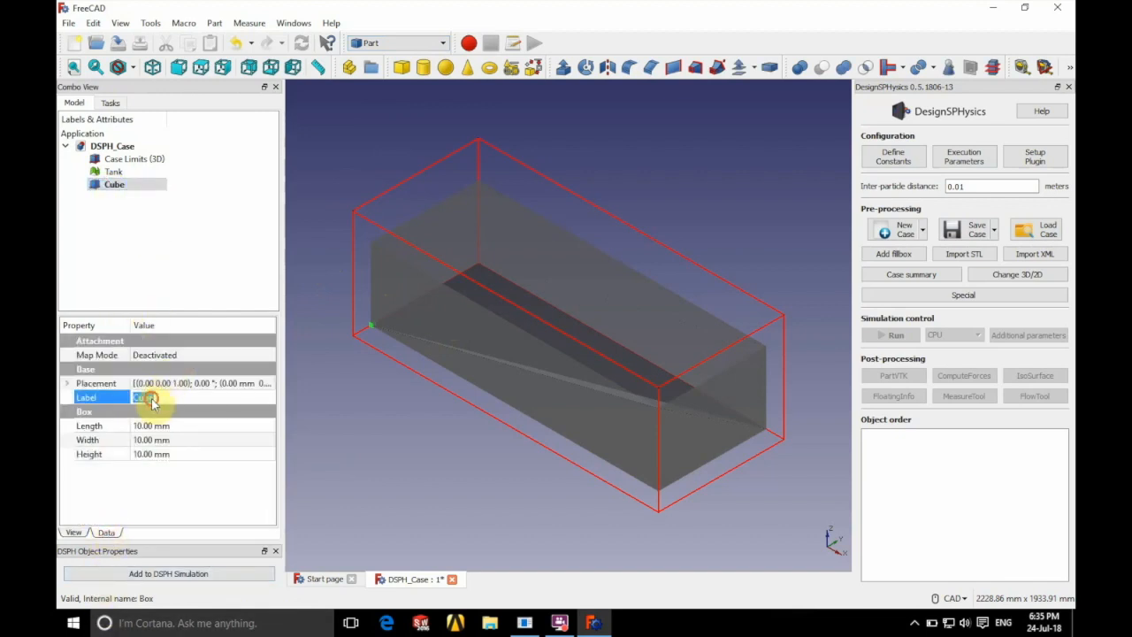
pyautogui.write('Building')
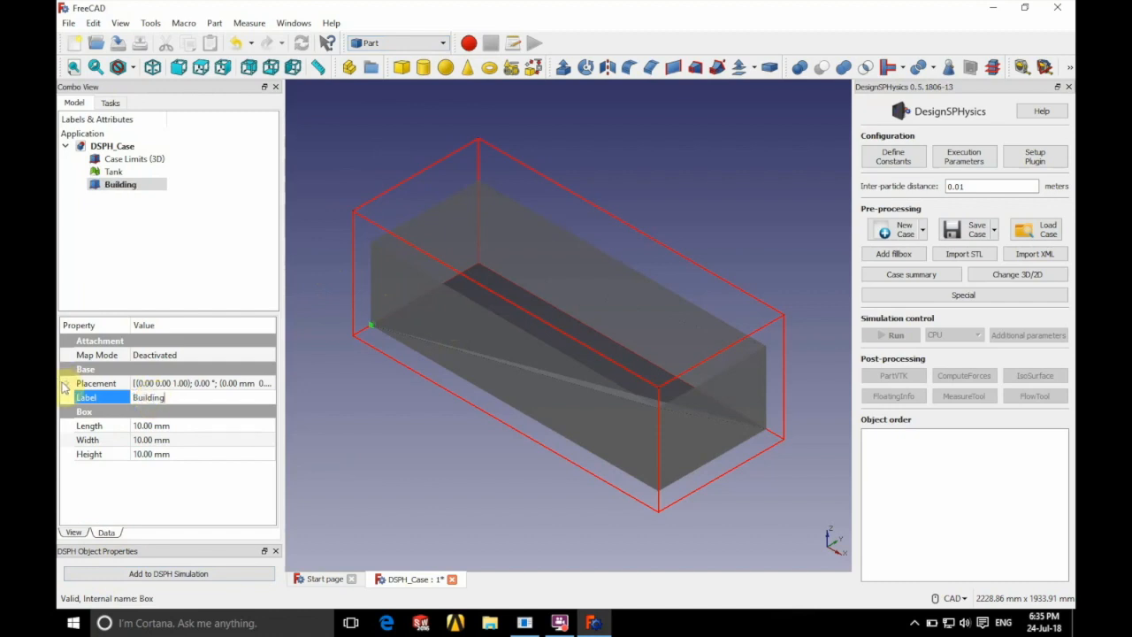
pyautogui.click(65, 383)
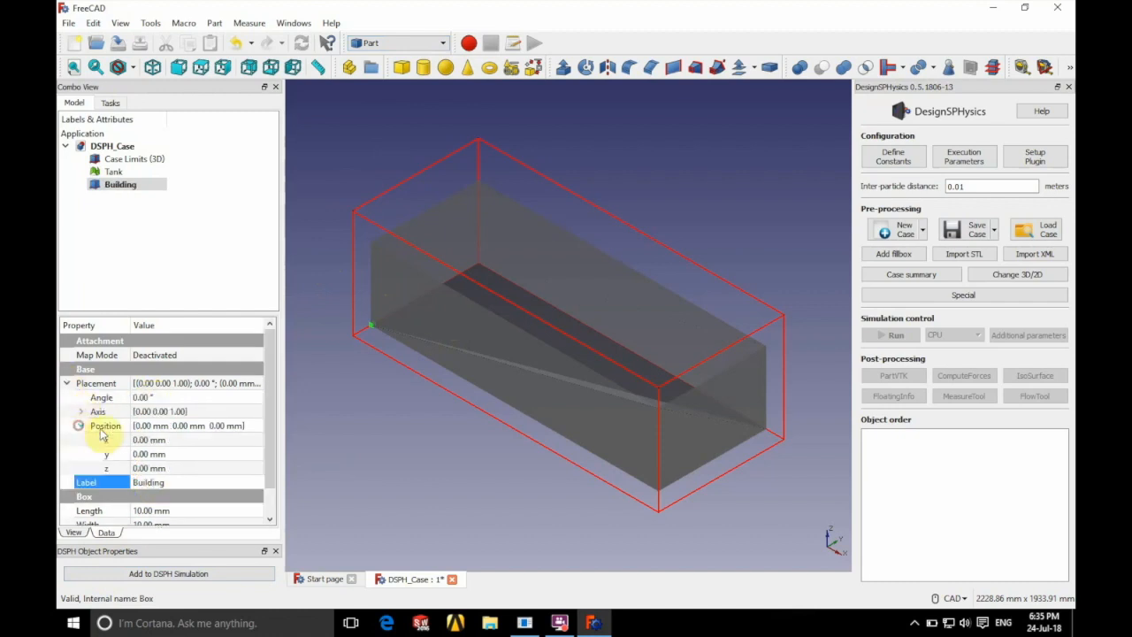
pyautogui.click(80, 425)
pyautogui.write('900')
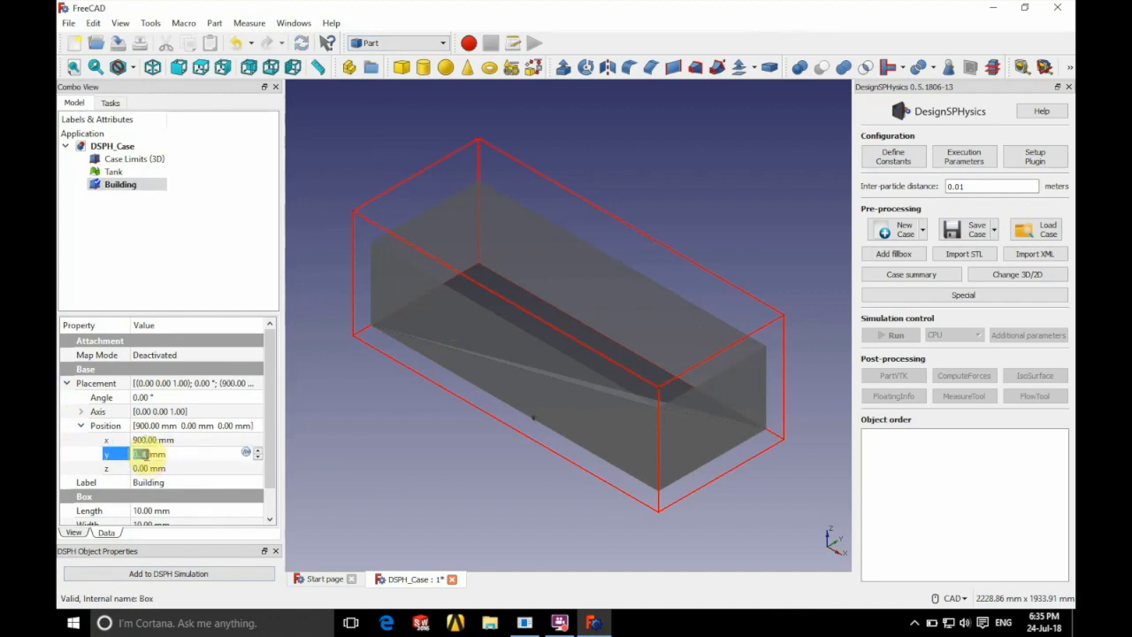
pyautogui.write('200')
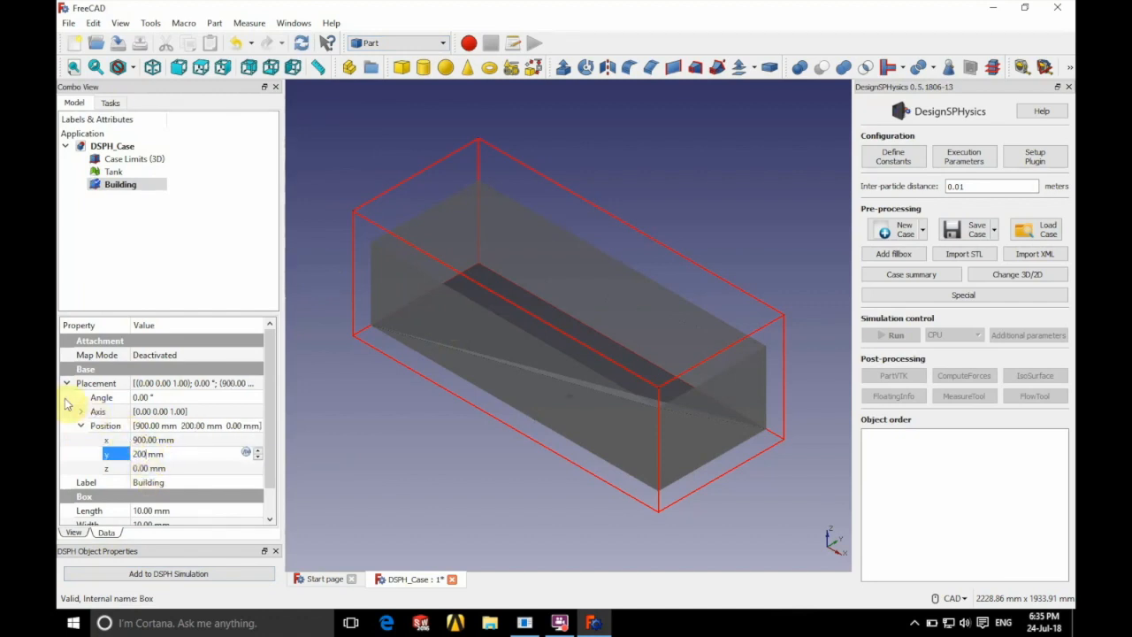
pyautogui.click(67, 383)
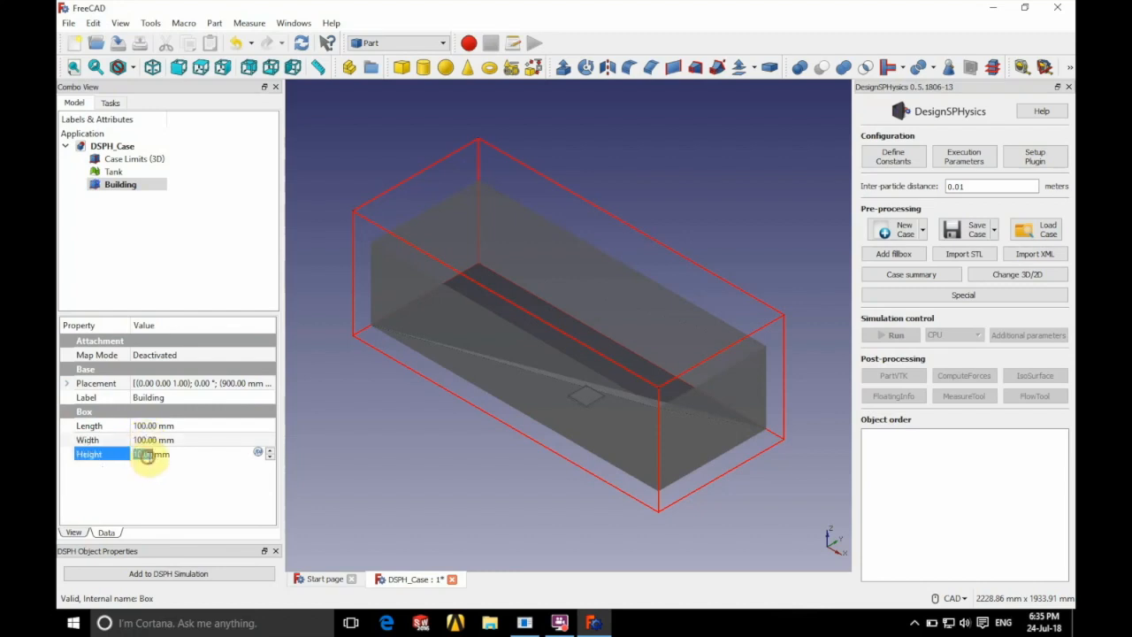
pyautogui.write('450')
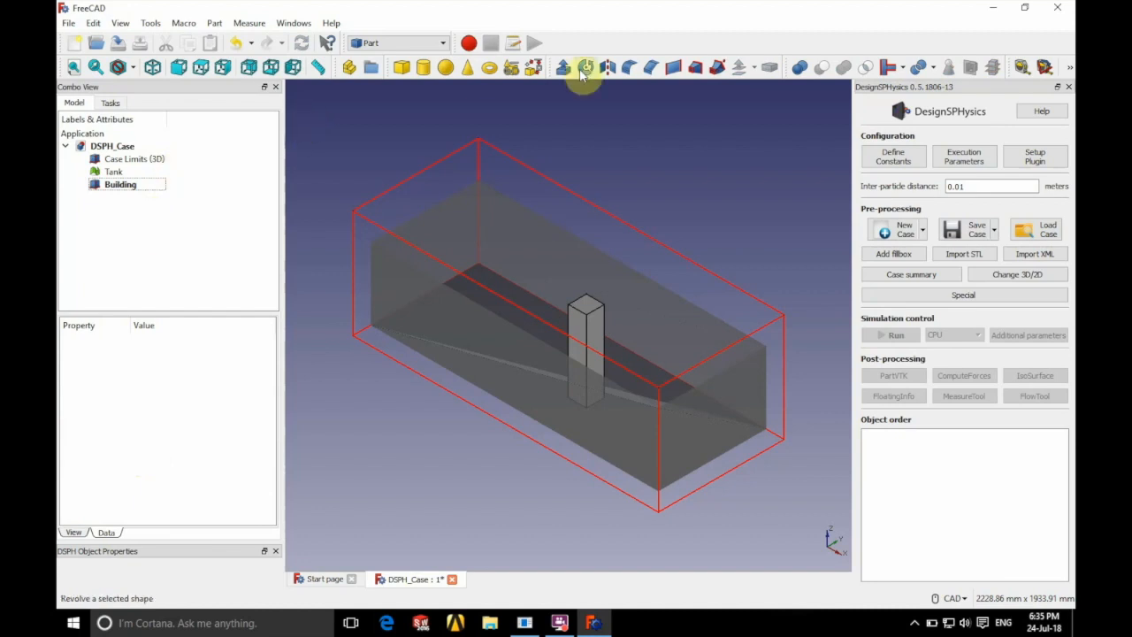
pyautogui.moveTo(401, 68)
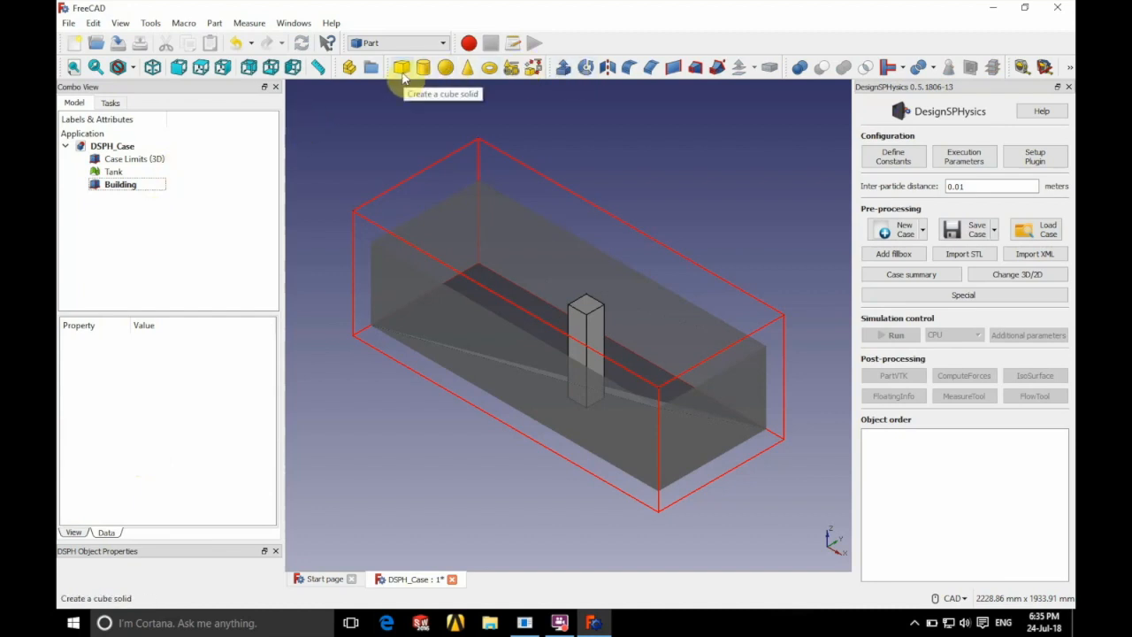
# Step: Add a box labelled Water sized 400 × 600 × 300 mm at the tank's corner
pyautogui.click(401, 67)
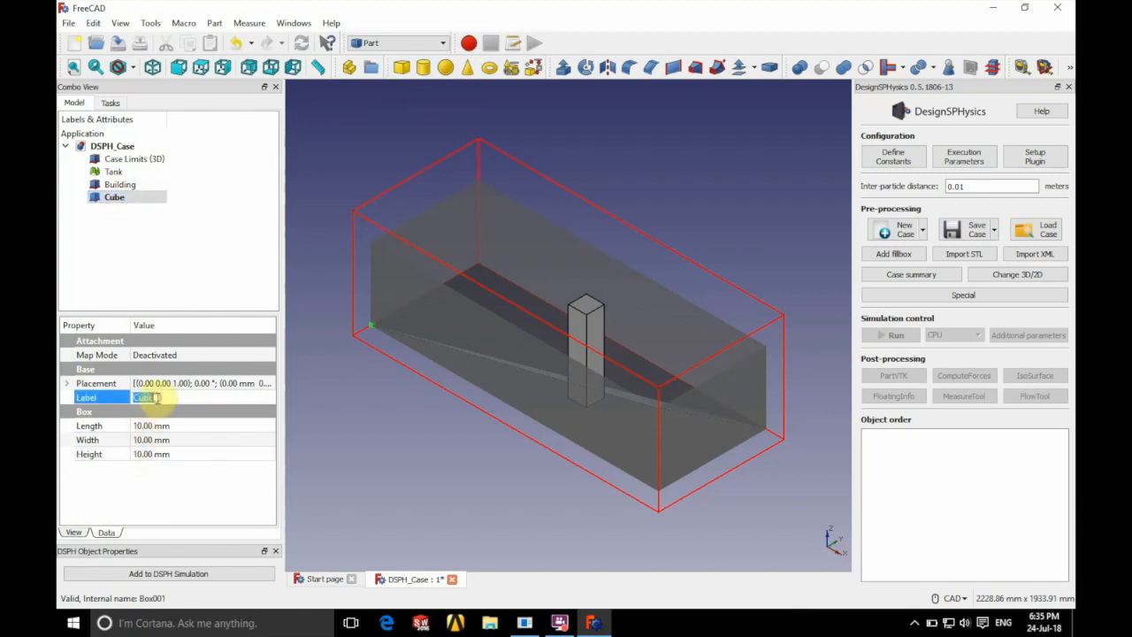
pyautogui.write('Water')
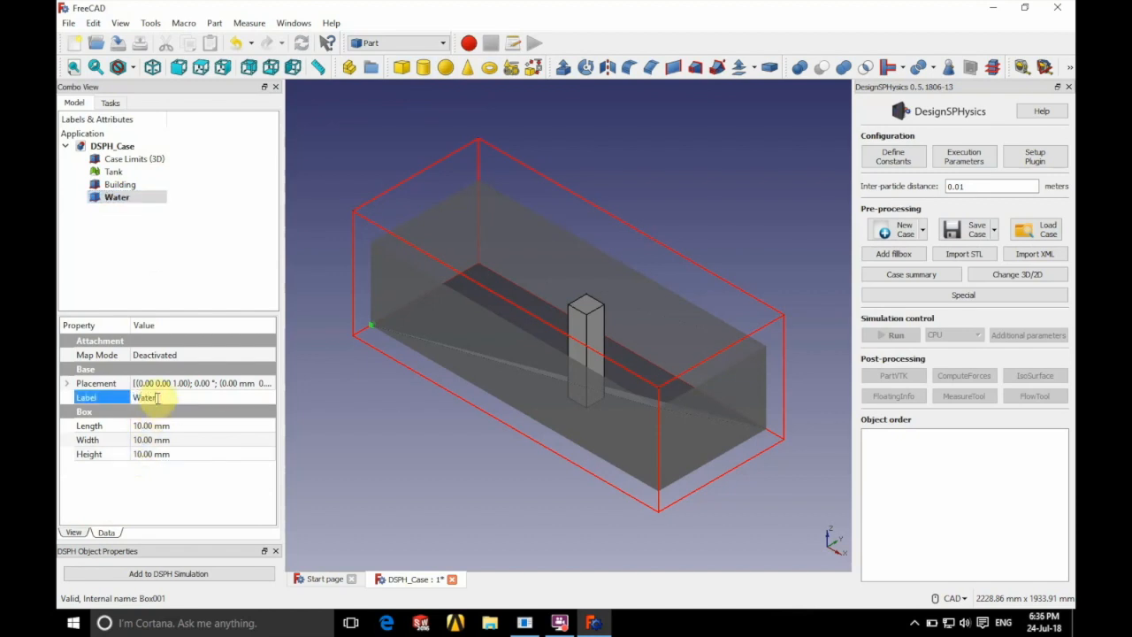
pyautogui.click(67, 383)
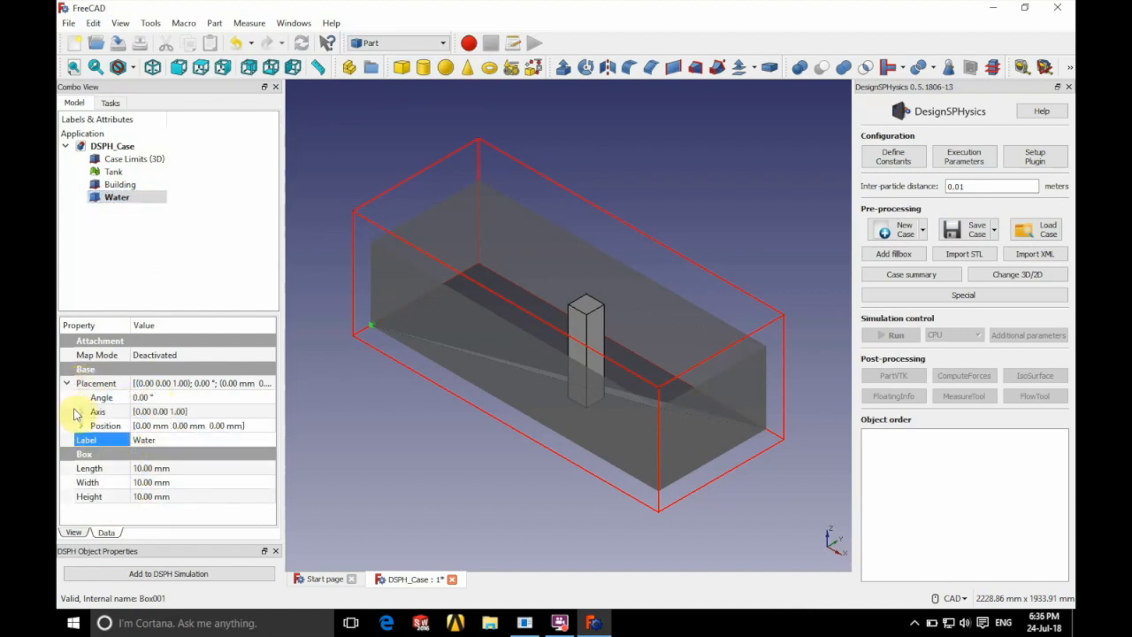
pyautogui.click(80, 425)
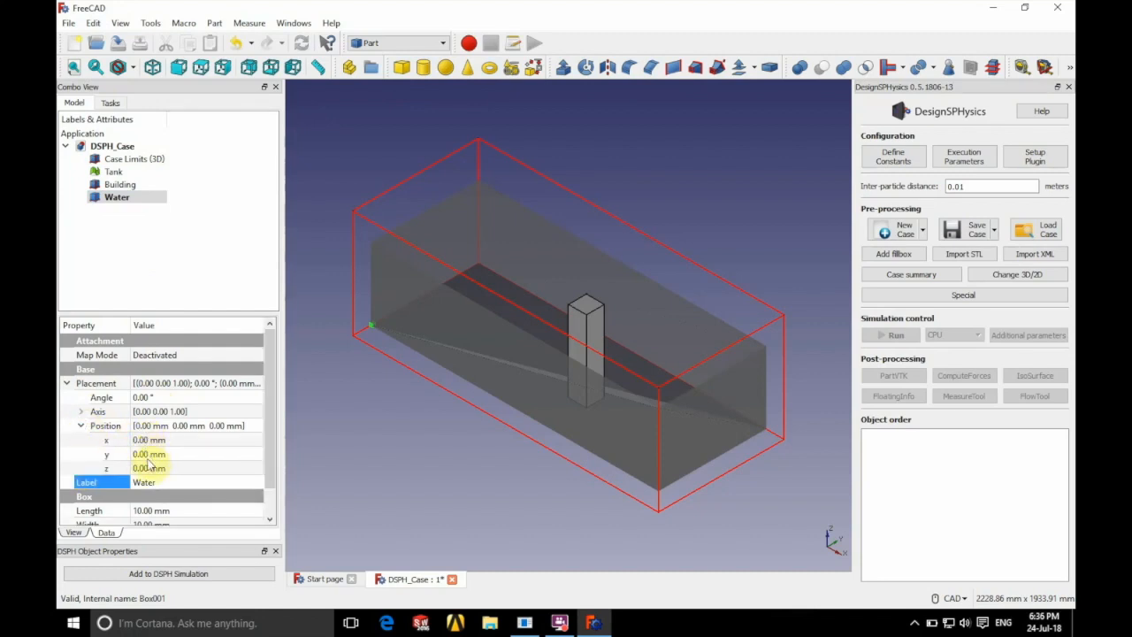
pyautogui.click(67, 383)
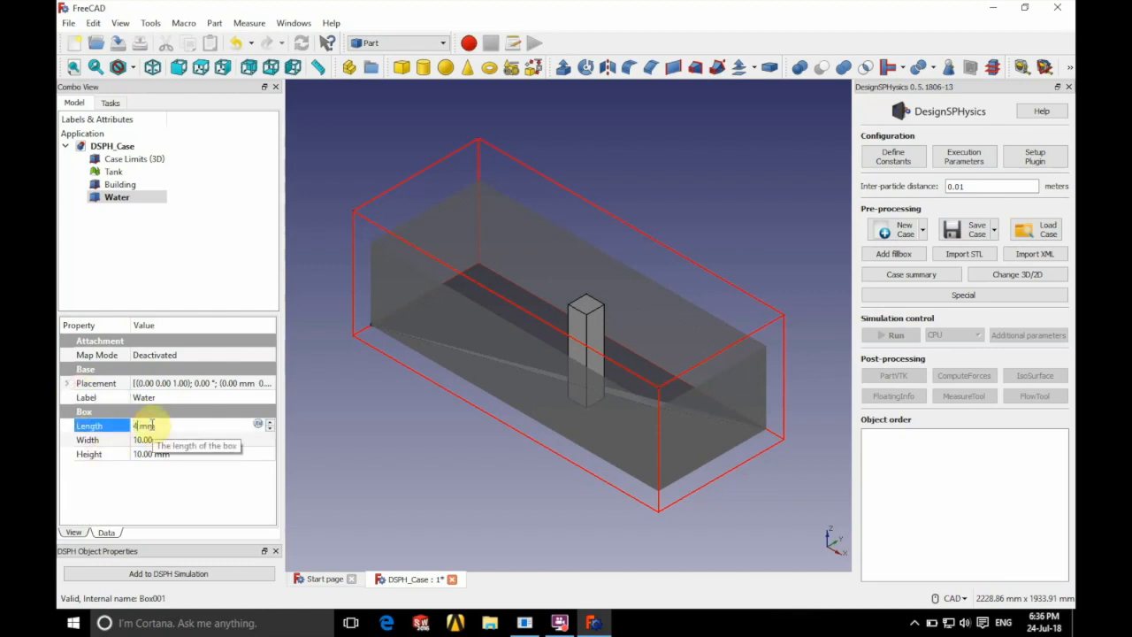
pyautogui.write('400.00')
pyautogui.click(203, 454)
pyautogui.write('300')
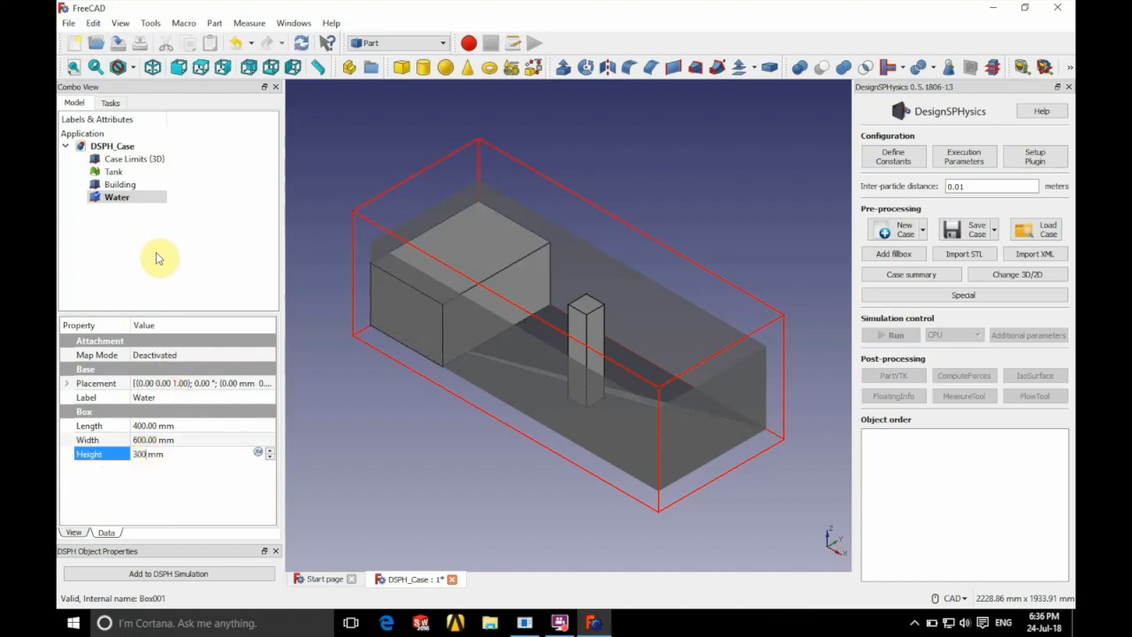
pyautogui.click(113, 172)
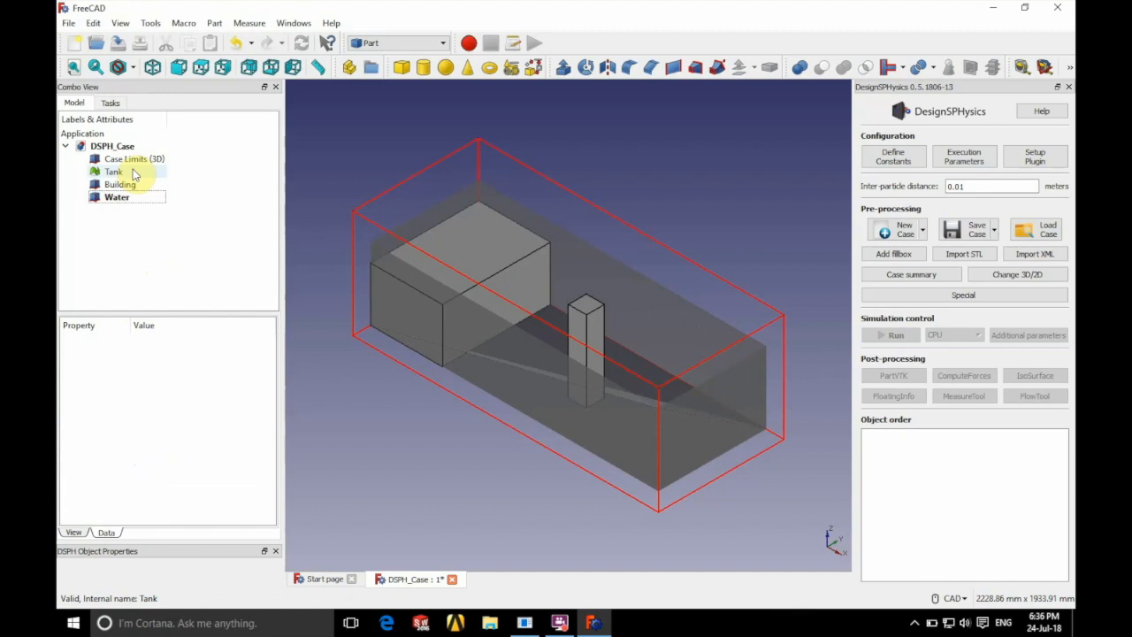
# Step: Add Tank and Building to the DSPH simulation as boundary objects
pyautogui.click(114, 171)
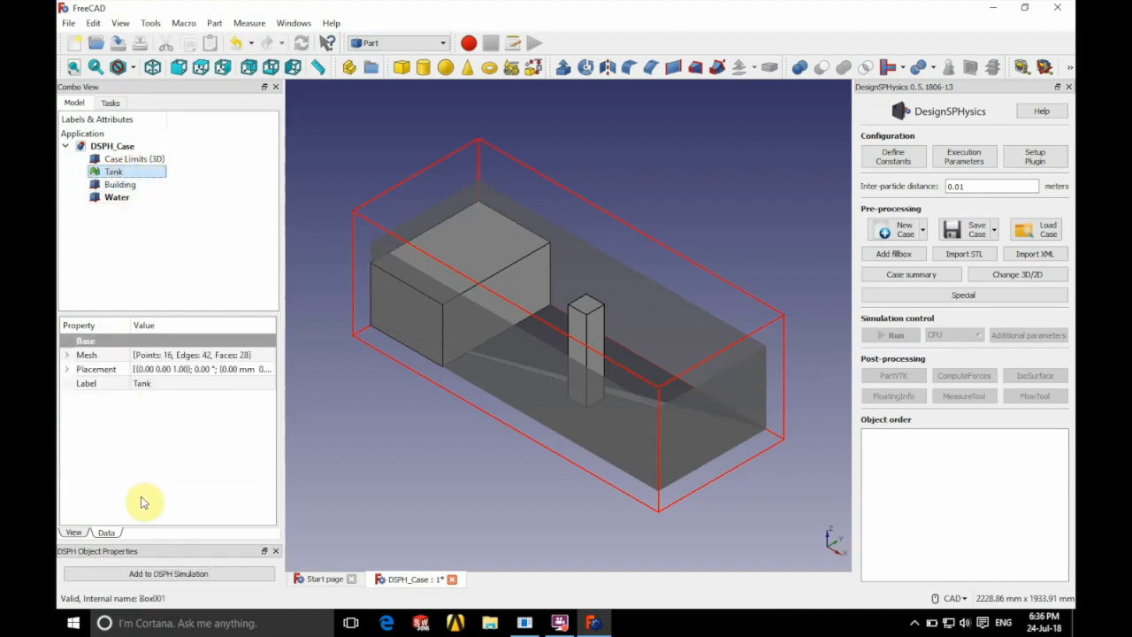
pyautogui.click(168, 573)
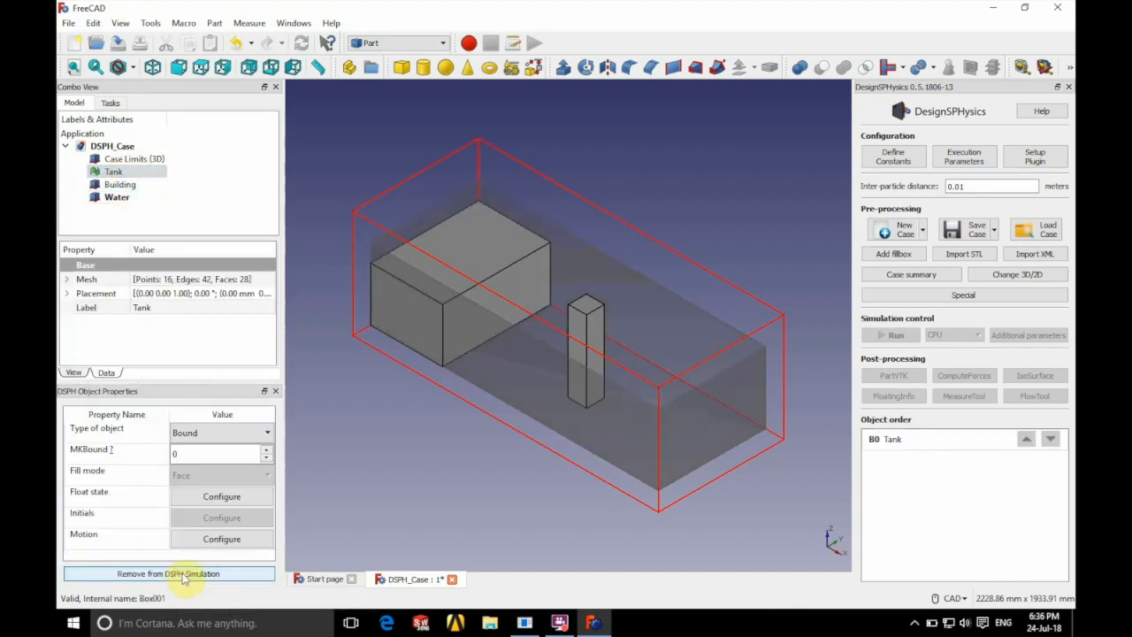
pyautogui.moveTo(896, 447)
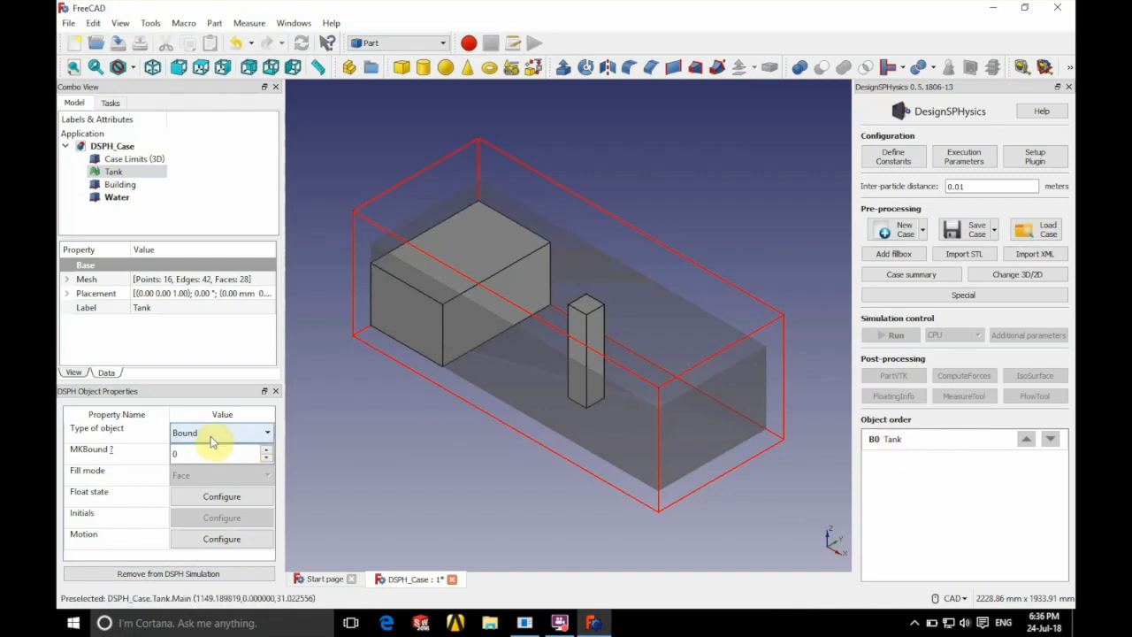
pyautogui.moveTo(151, 216)
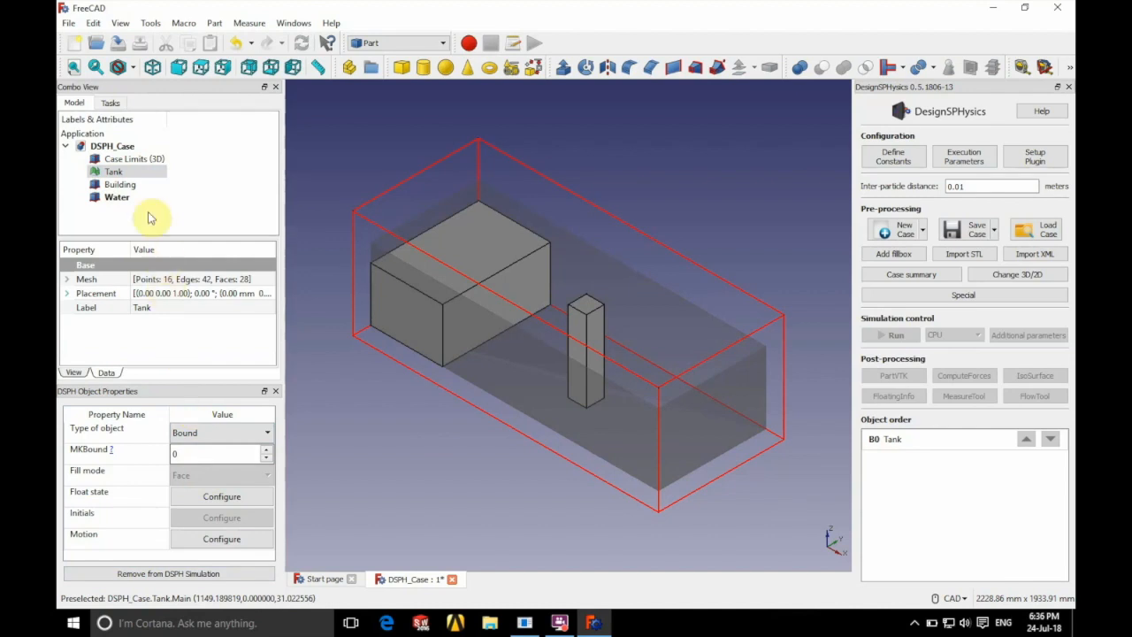
pyautogui.click(119, 184)
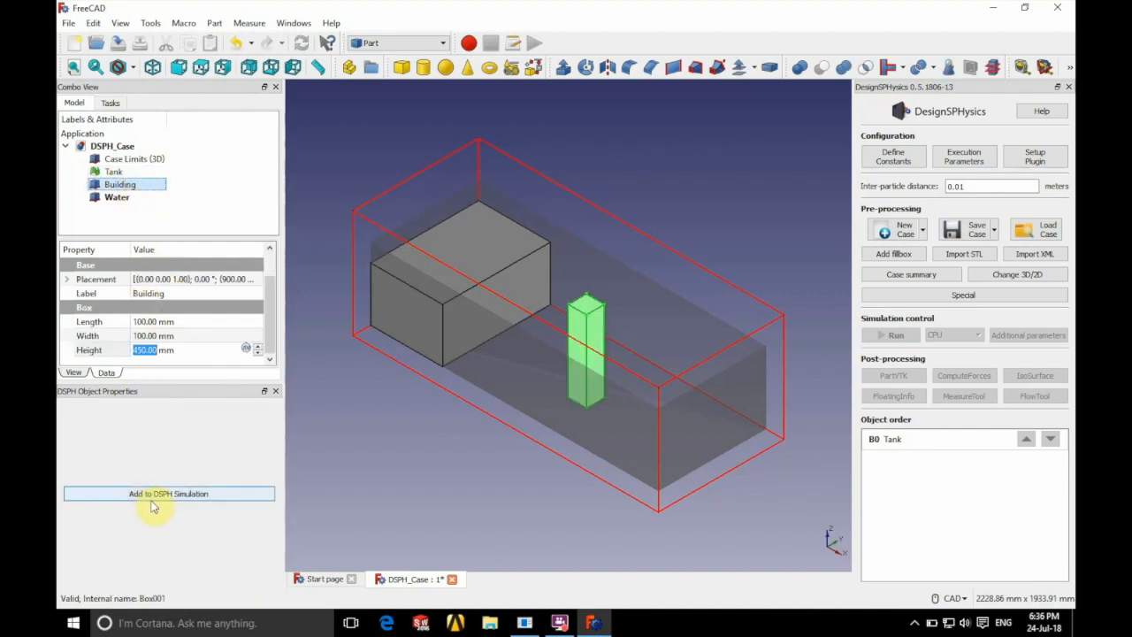
pyautogui.click(168, 494)
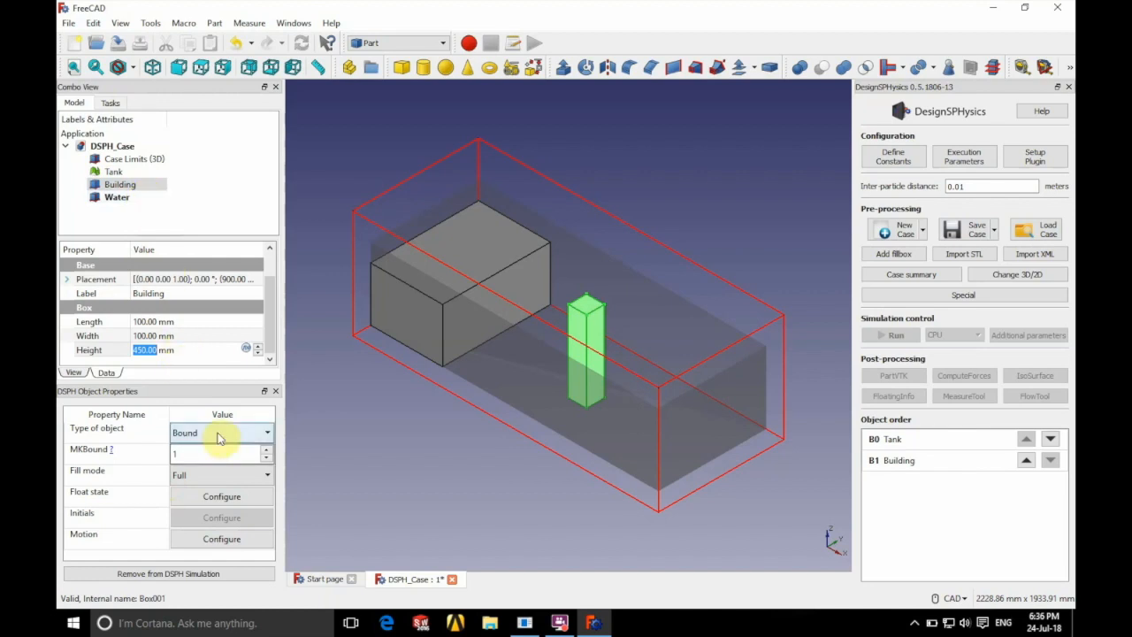
pyautogui.moveTo(132, 223)
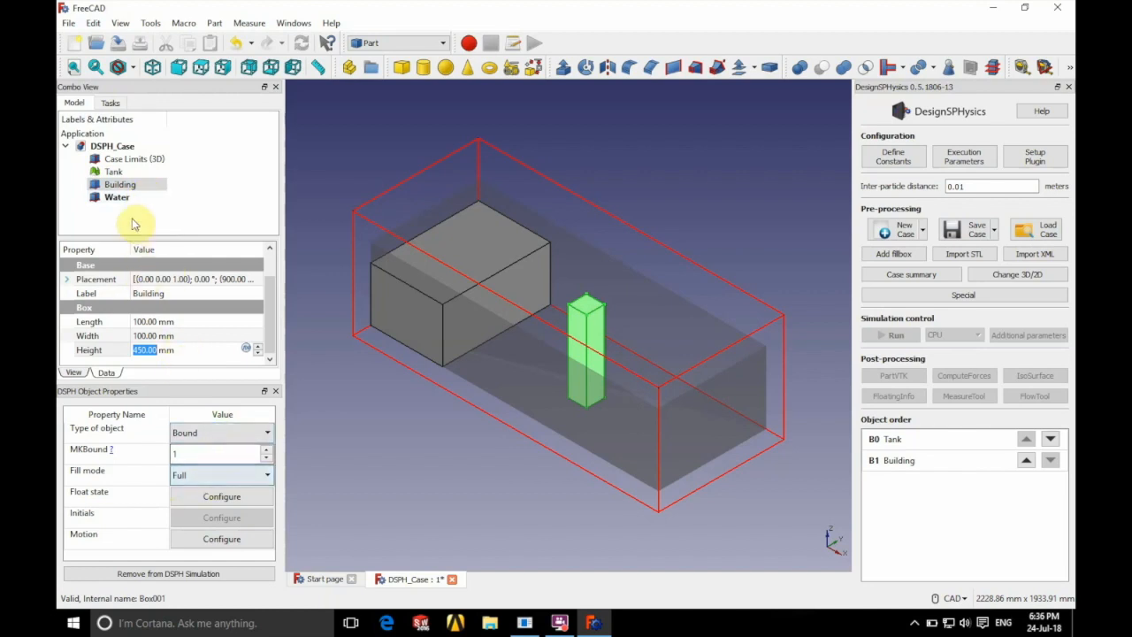
# Step: Add Water as a fluid object and move it to the top of the object order
pyautogui.click(117, 196)
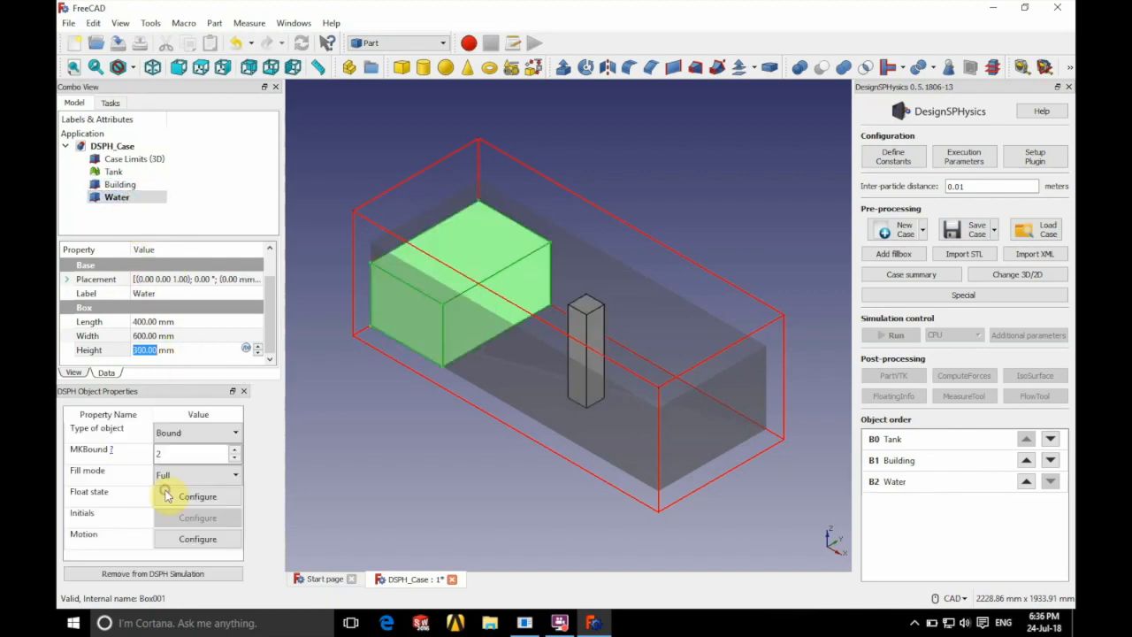
pyautogui.click(197, 433)
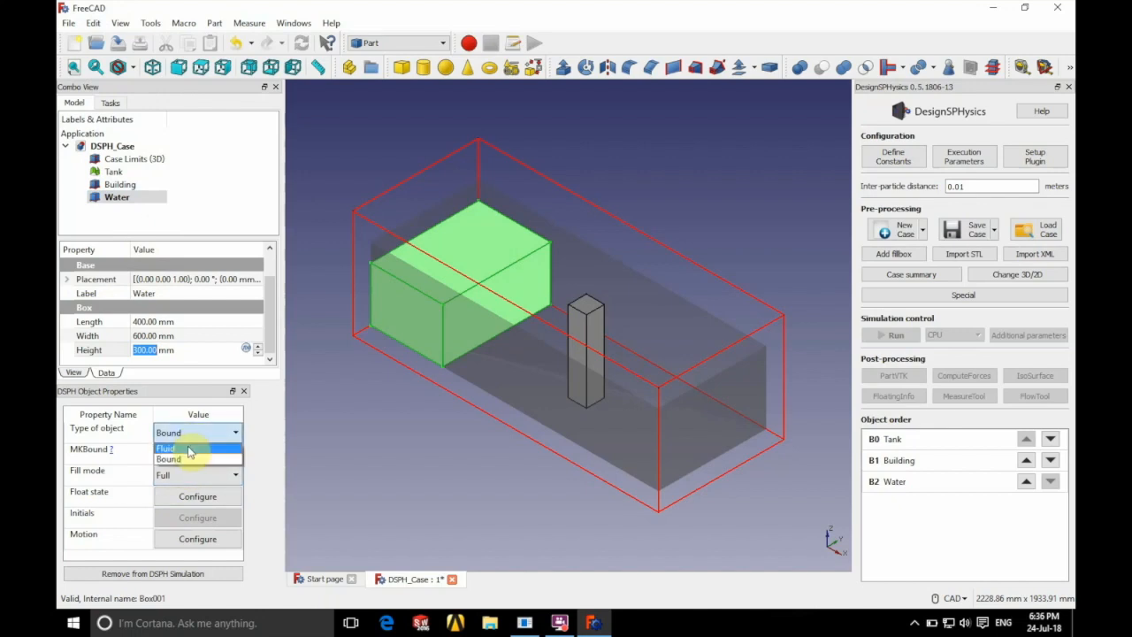
pyautogui.click(166, 449)
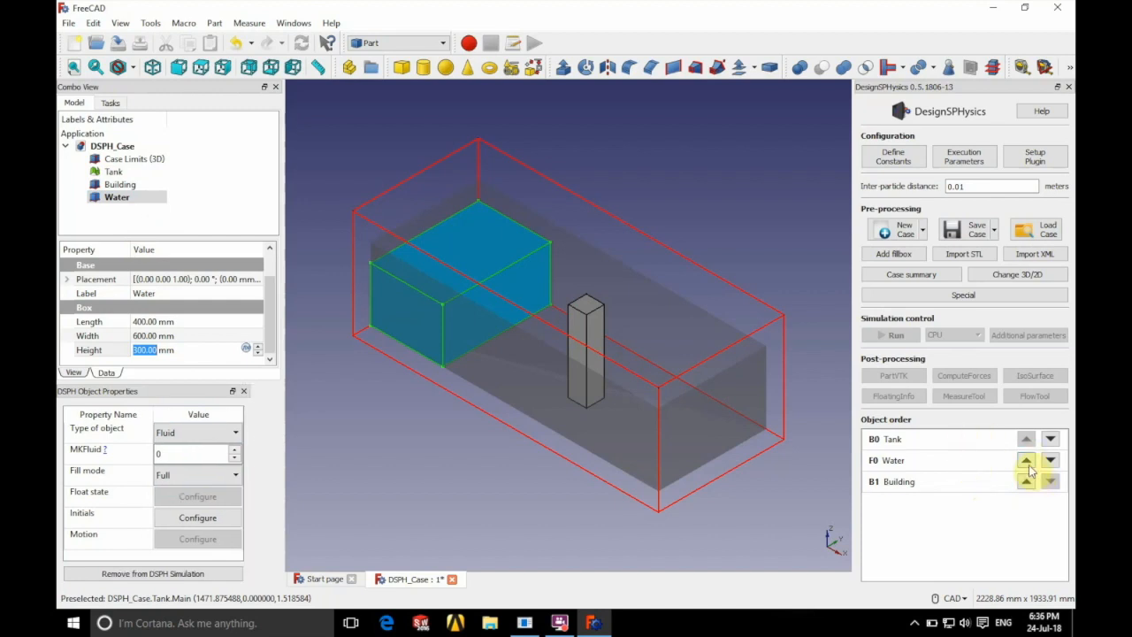
pyautogui.click(1025, 459)
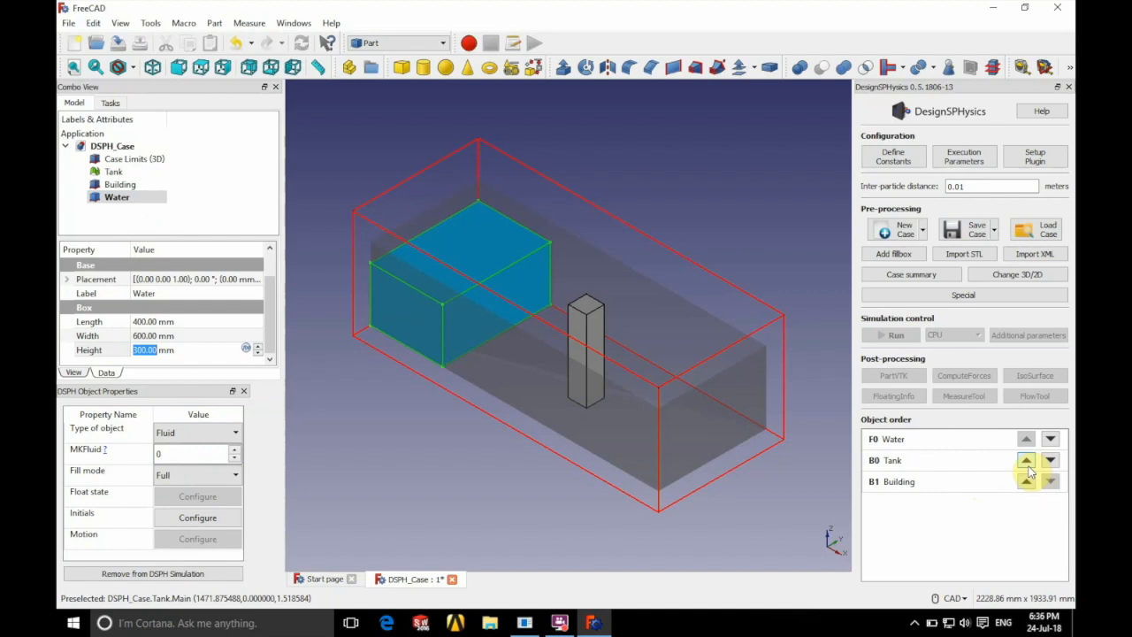
pyautogui.moveTo(1026, 460)
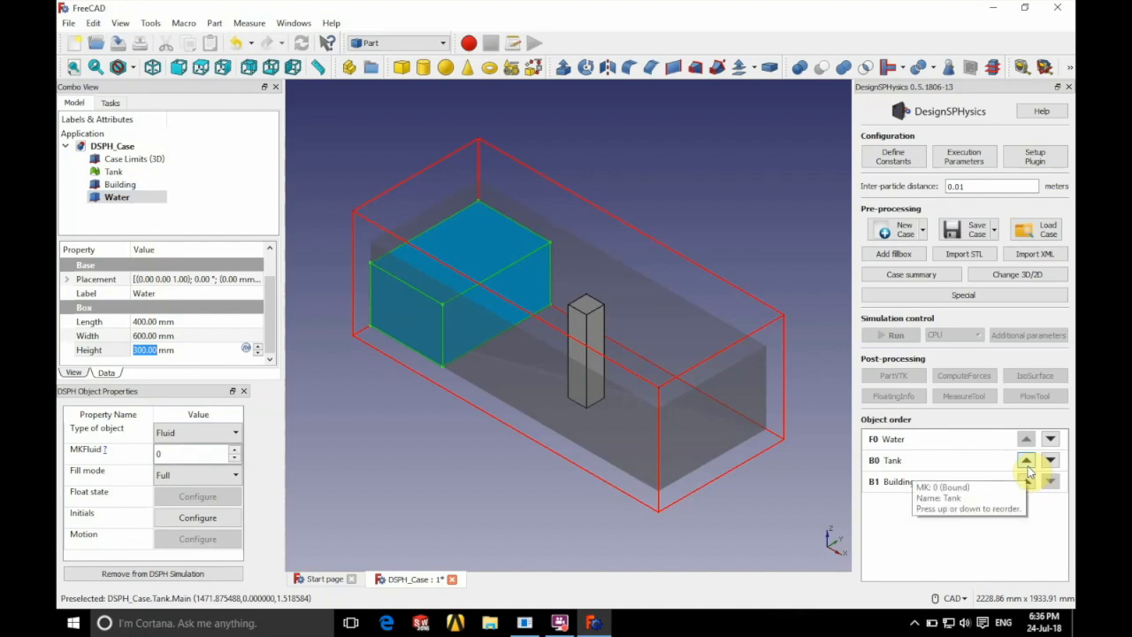
pyautogui.moveTo(882, 171)
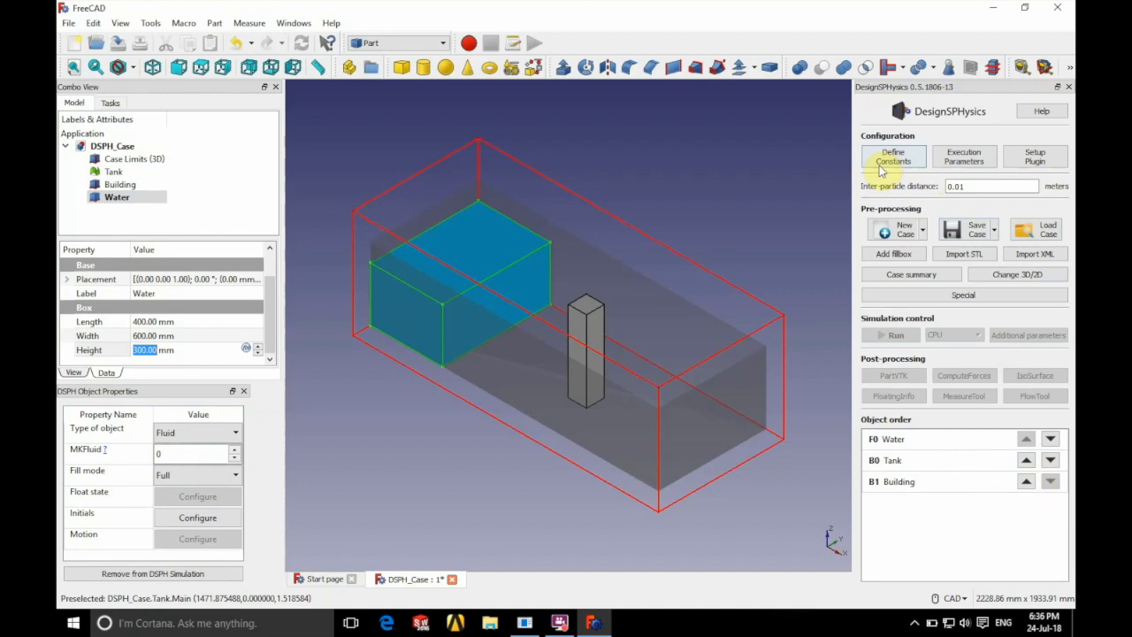
pyautogui.click(893, 157)
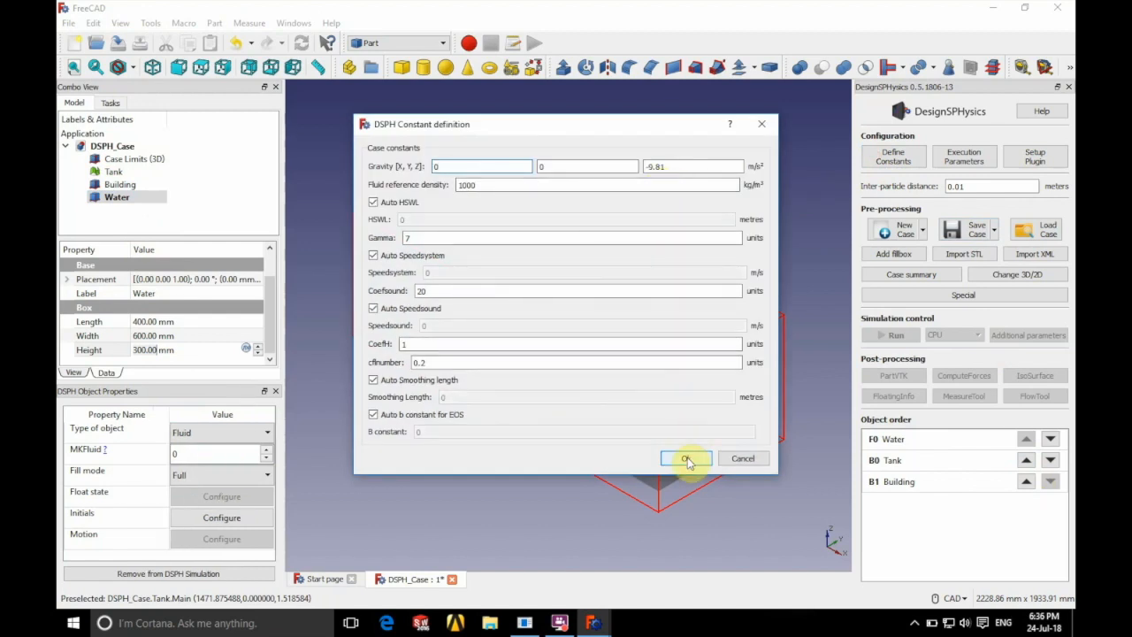
pyautogui.click(685, 458)
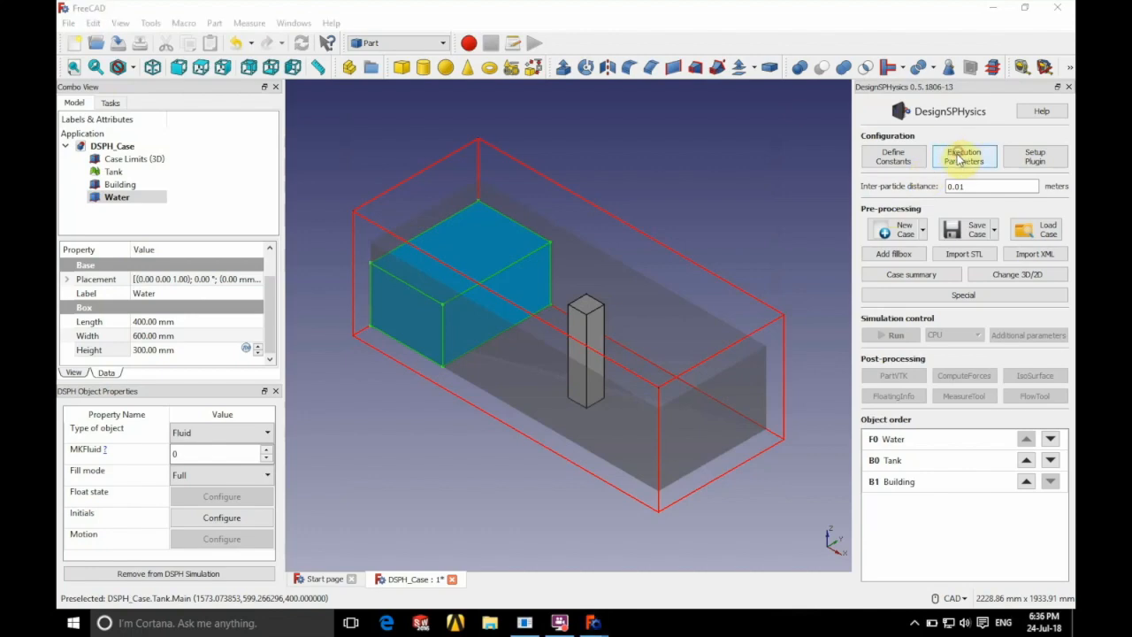
# Step: Set execution parameters to 0.5 s simulation time with 0.005 s output interval
pyautogui.click(963, 156)
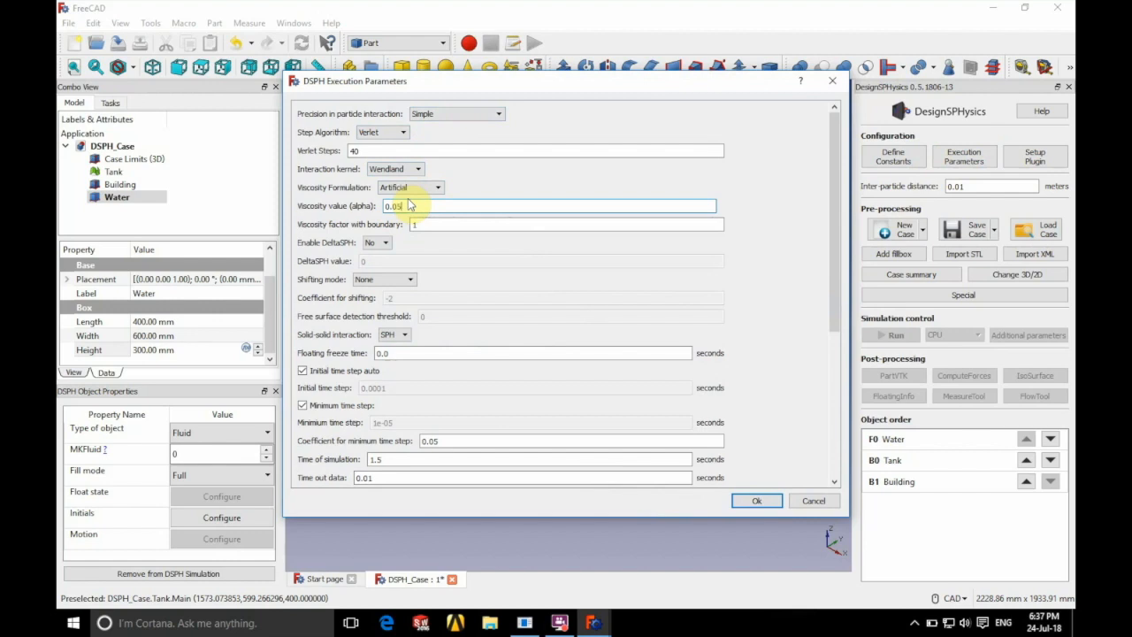
pyautogui.click(386, 242)
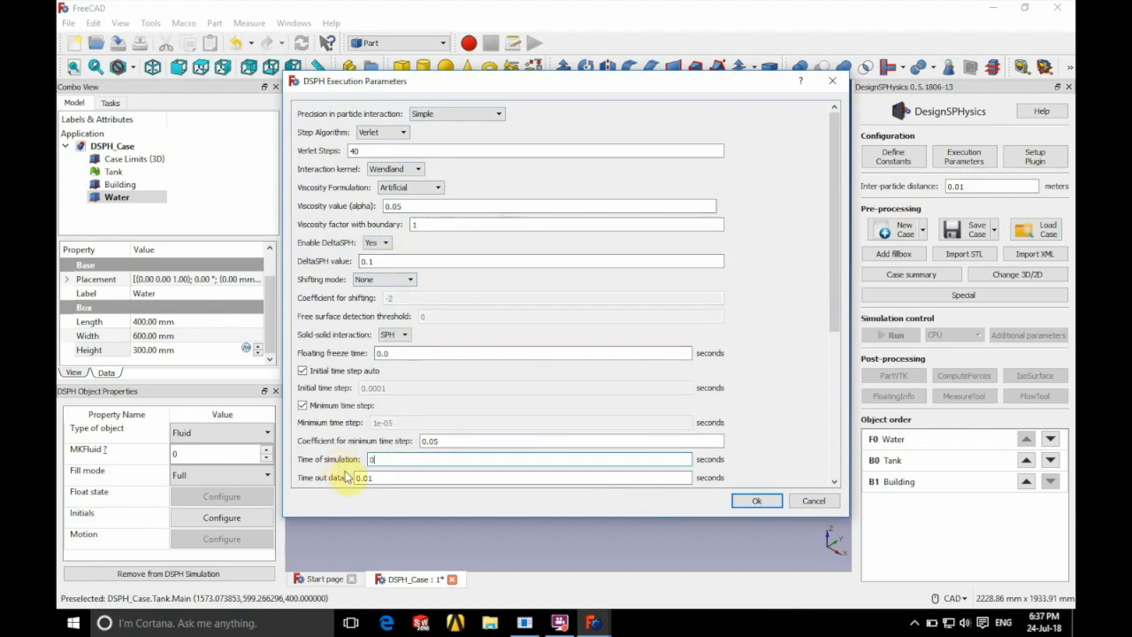
pyautogui.write('0.5')
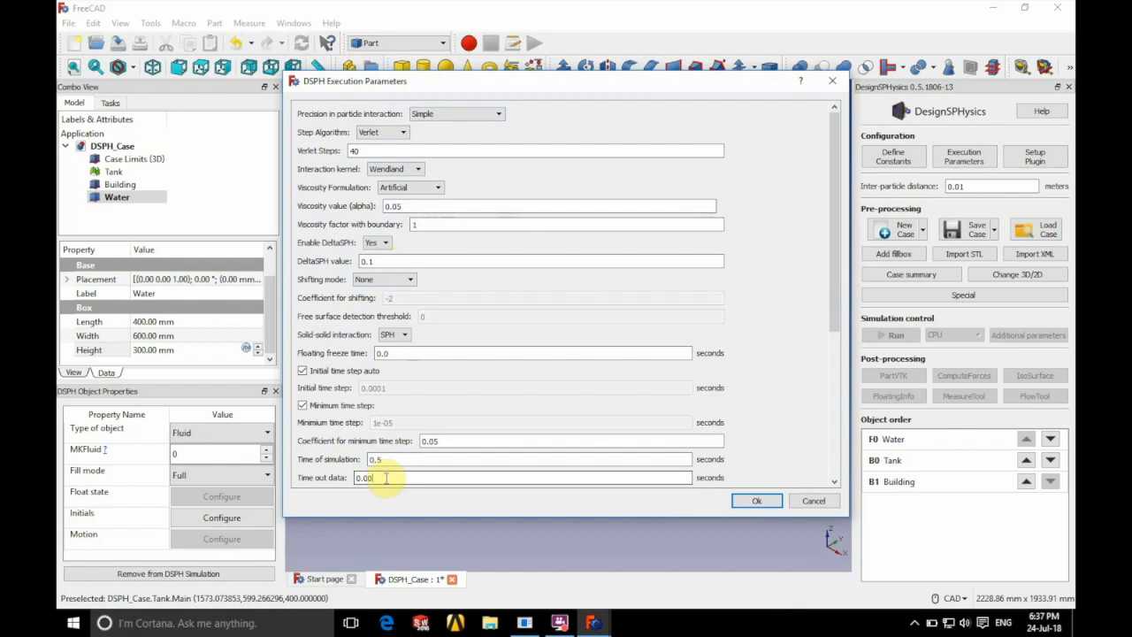
pyautogui.write('5')
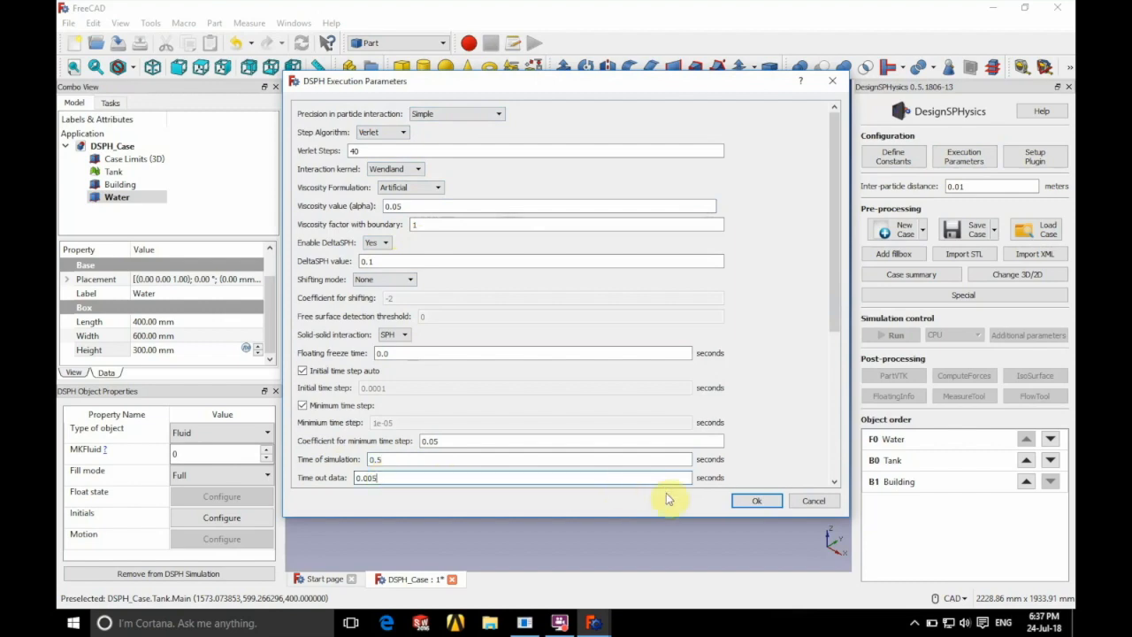
pyautogui.click(756, 500)
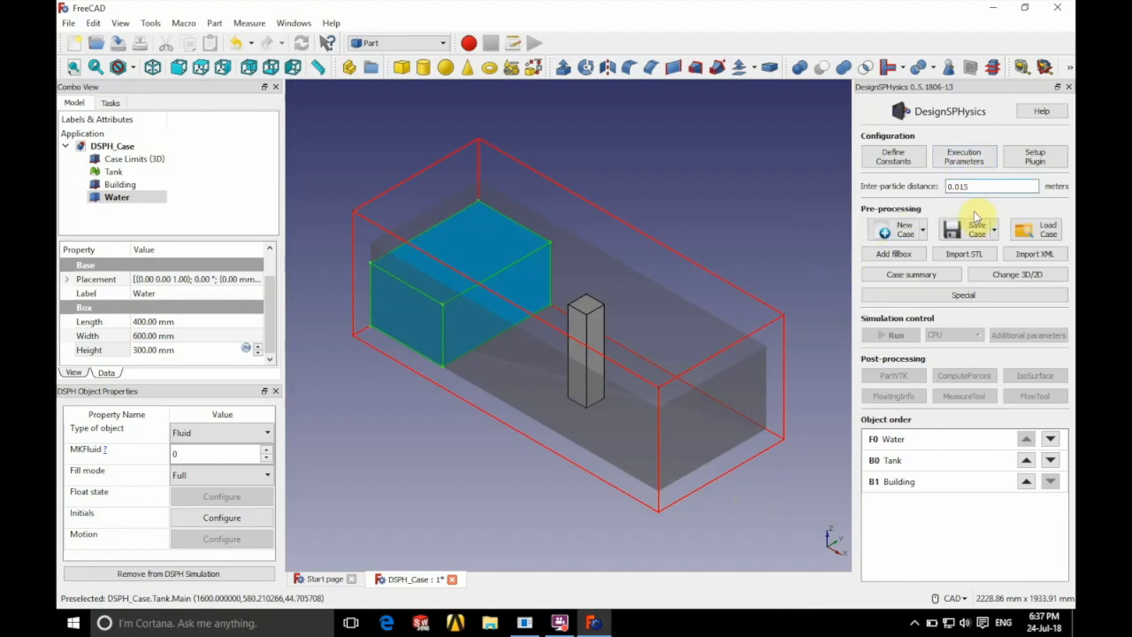
# Step: Choose Save and run GenCase, creating a CaseDambreak_3D folder under Cases
pyautogui.click(992, 228)
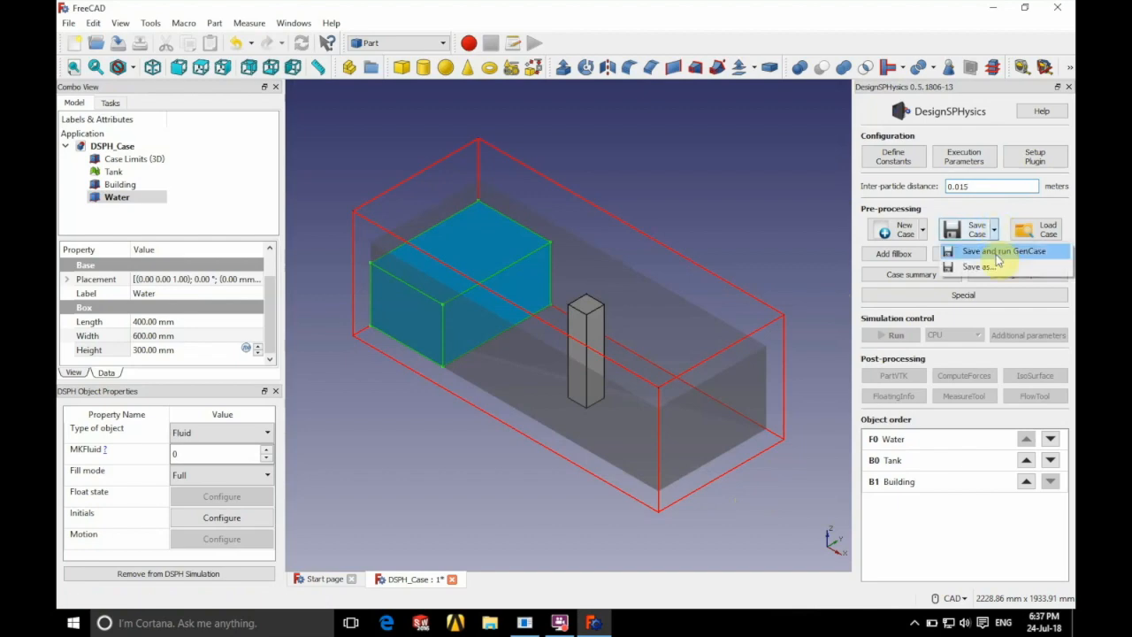
pyautogui.click(976, 266)
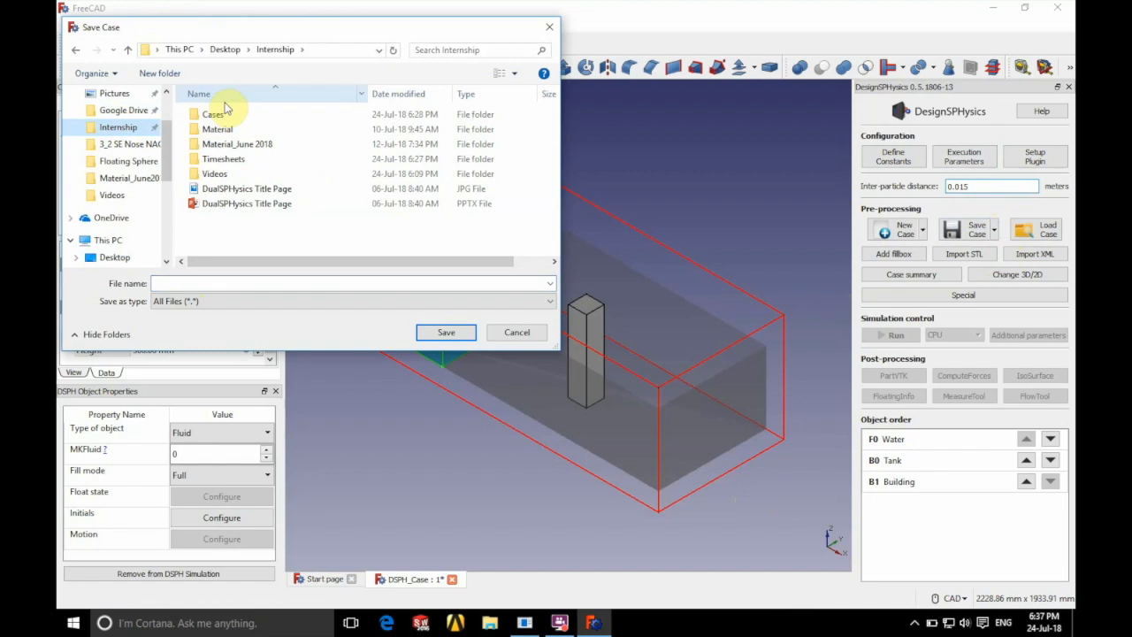
pyautogui.doubleClick(214, 114)
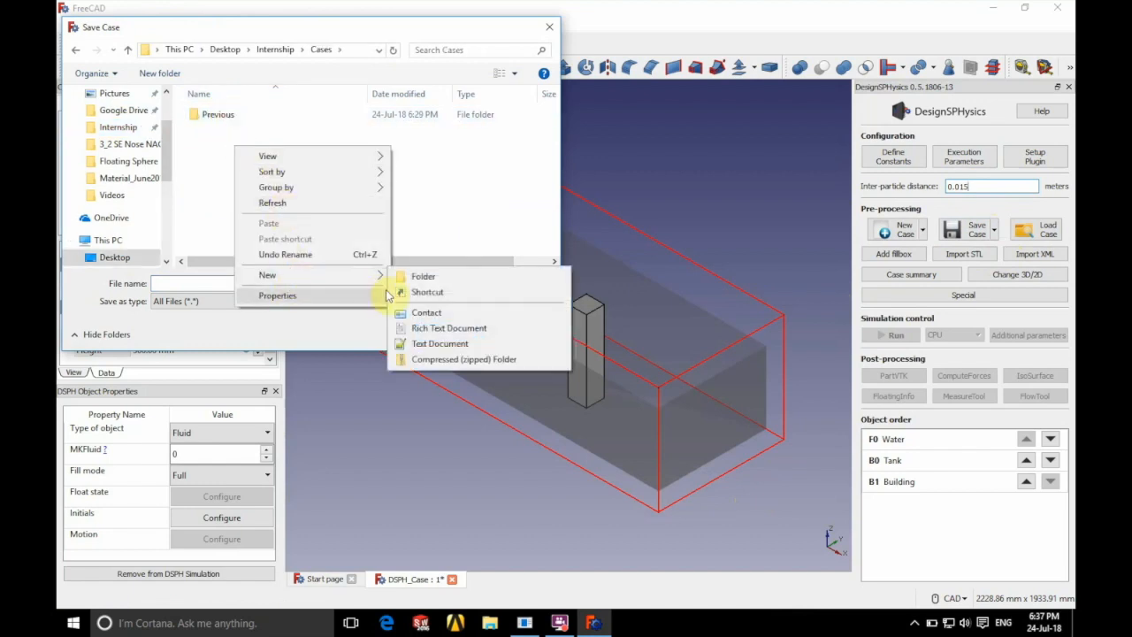
pyautogui.click(423, 276)
pyautogui.write('CaseDambreak')
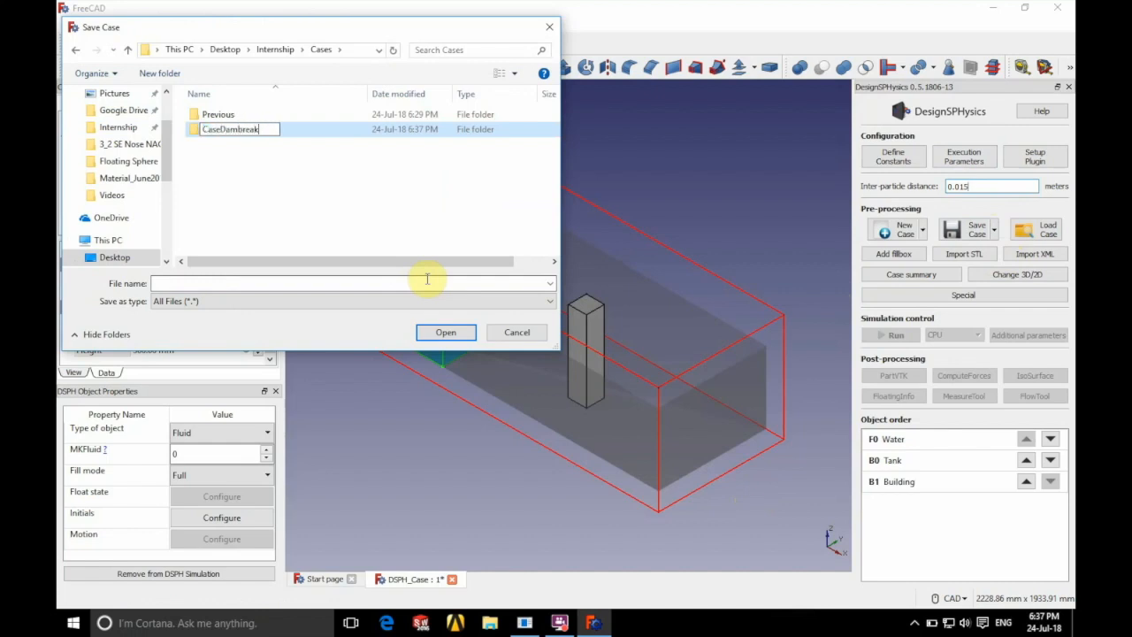
pyautogui.write('_3D')
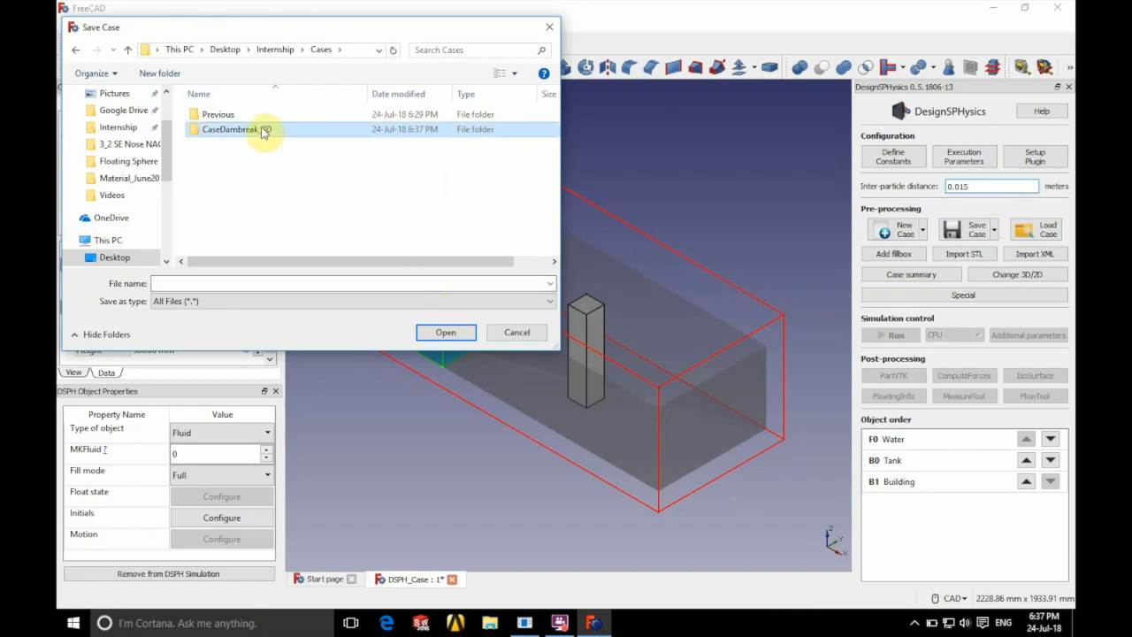
pyautogui.doubleClick(236, 130)
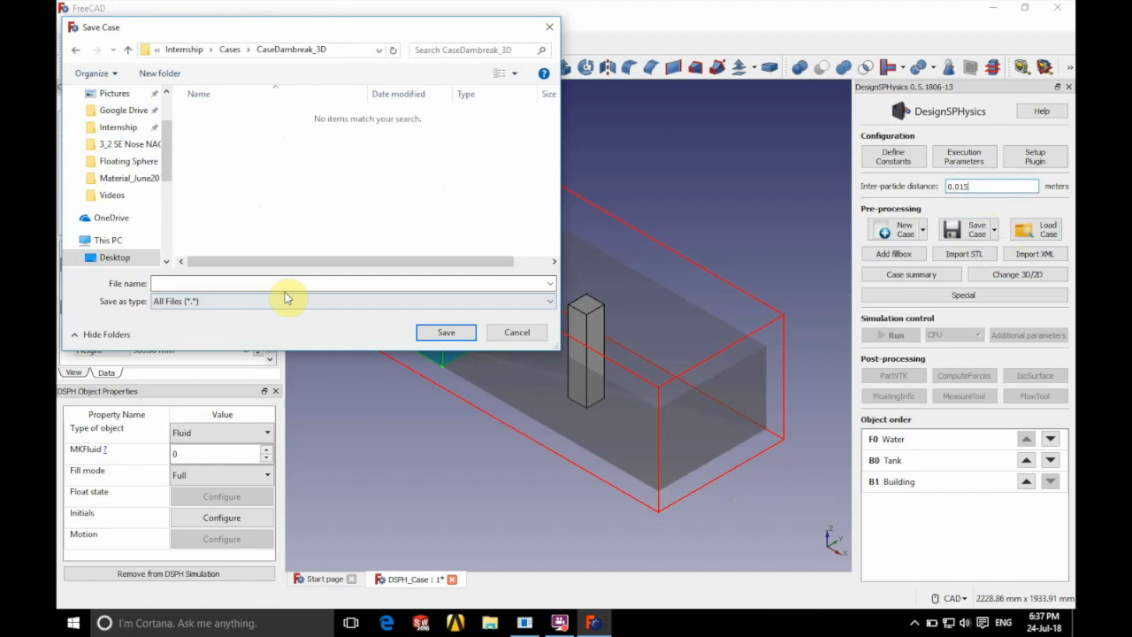
# Step: Save the case as CaseDambreak_3D and acknowledge the 35,106-particle GenCase report
pyautogui.write('CaseDambrea')
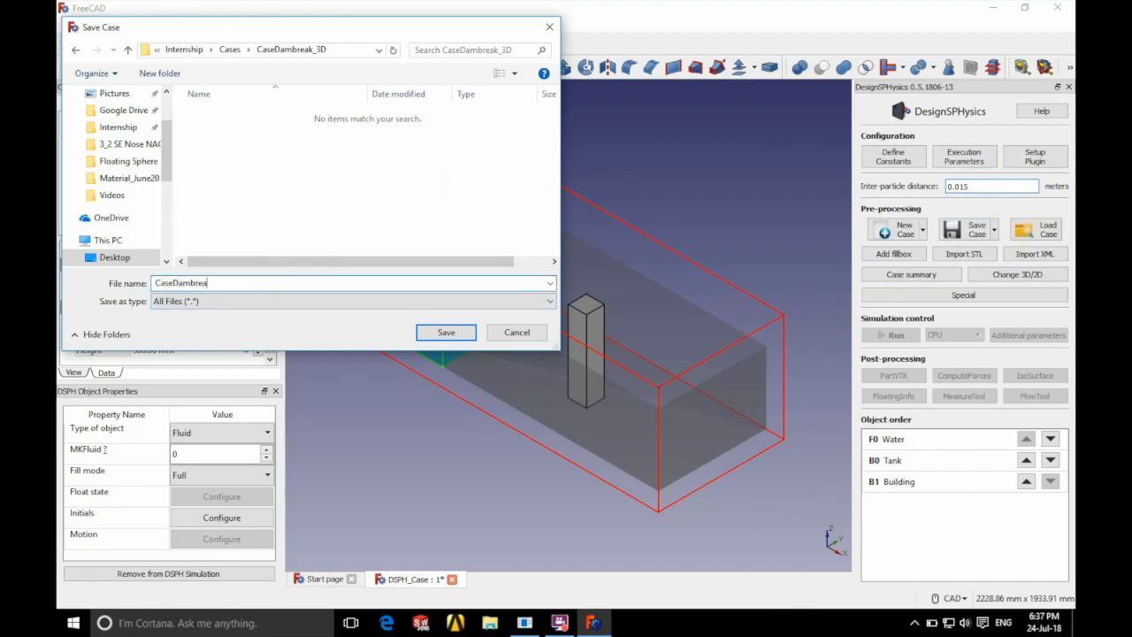
pyautogui.write('k_3D')
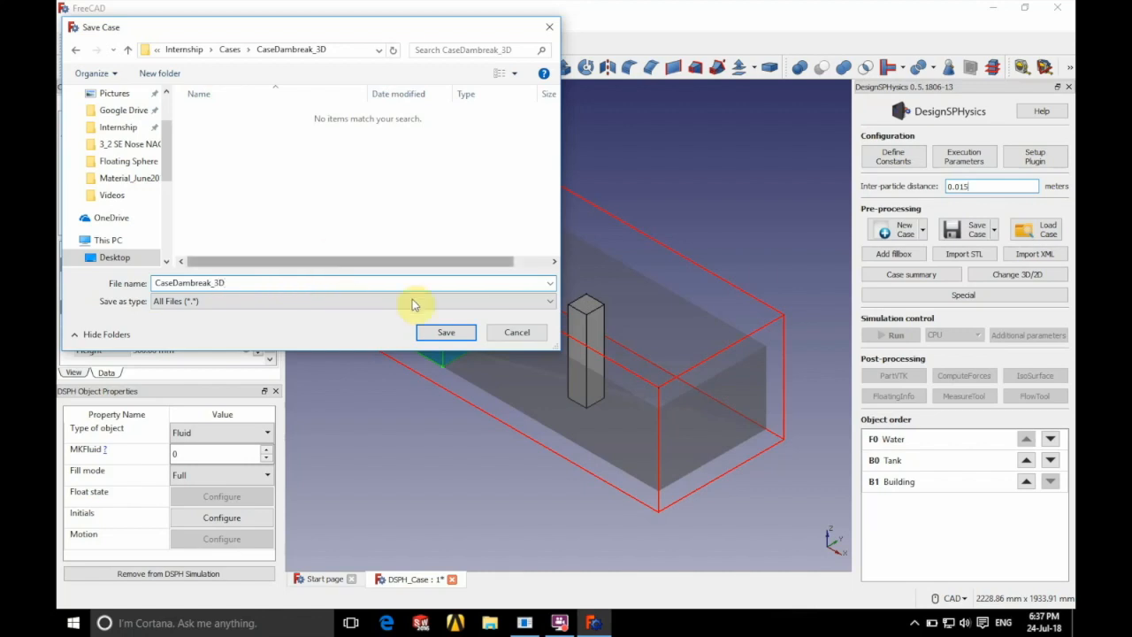
pyautogui.click(446, 332)
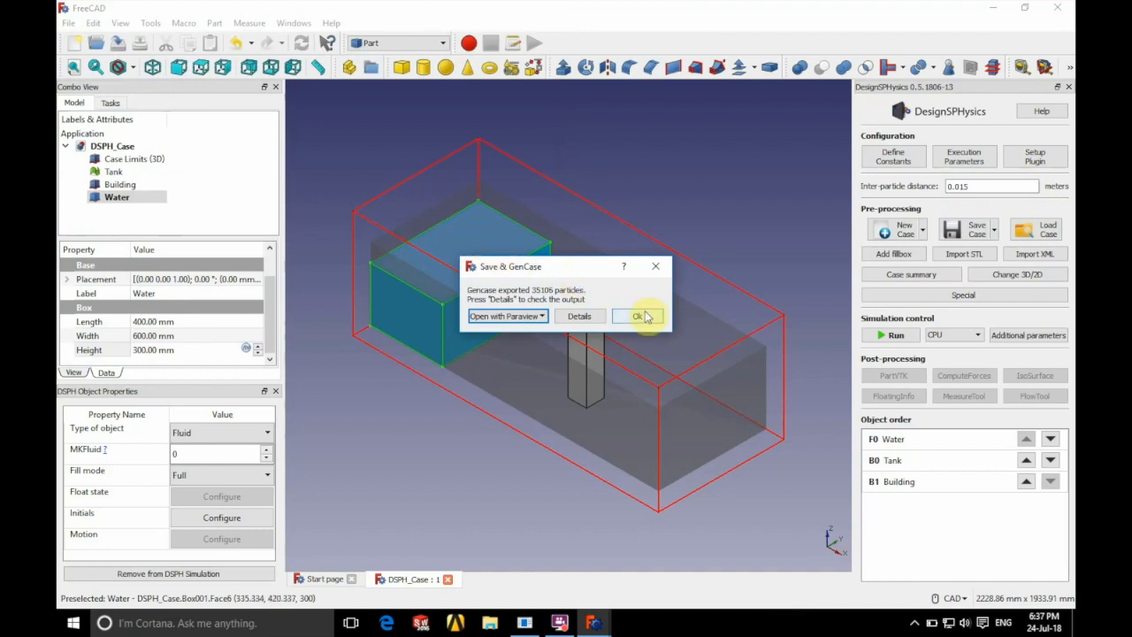
pyautogui.click(639, 316)
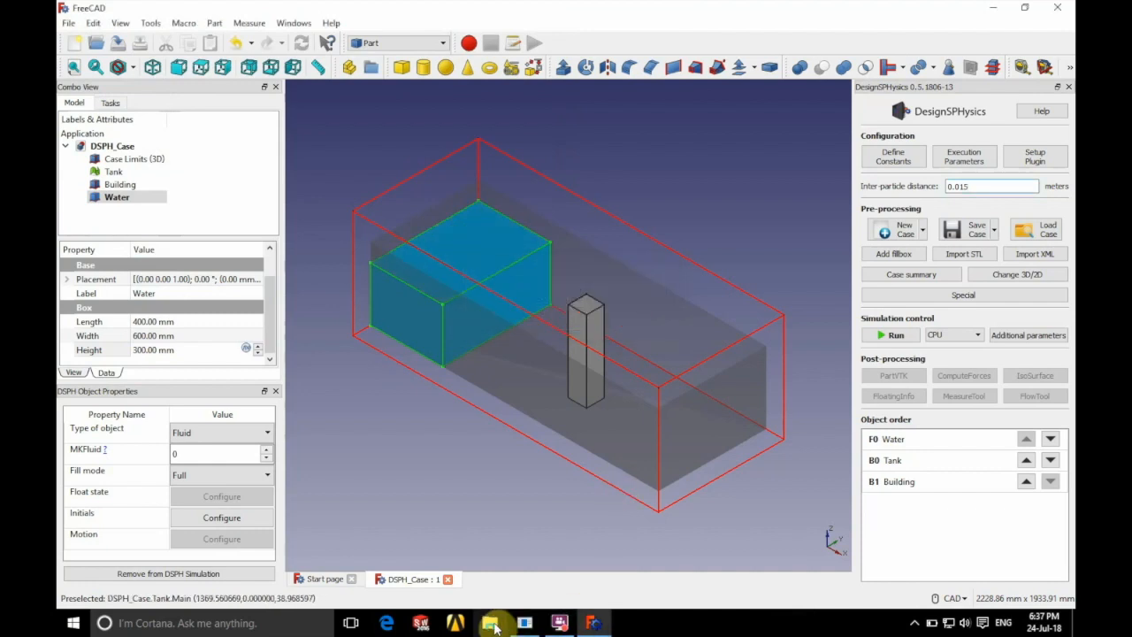
# Step: Browse to Cases > CaseDambreak_3D > CaseDambreak_3D_out to check the VTK files, then bring up ParaView
pyautogui.click(490, 622)
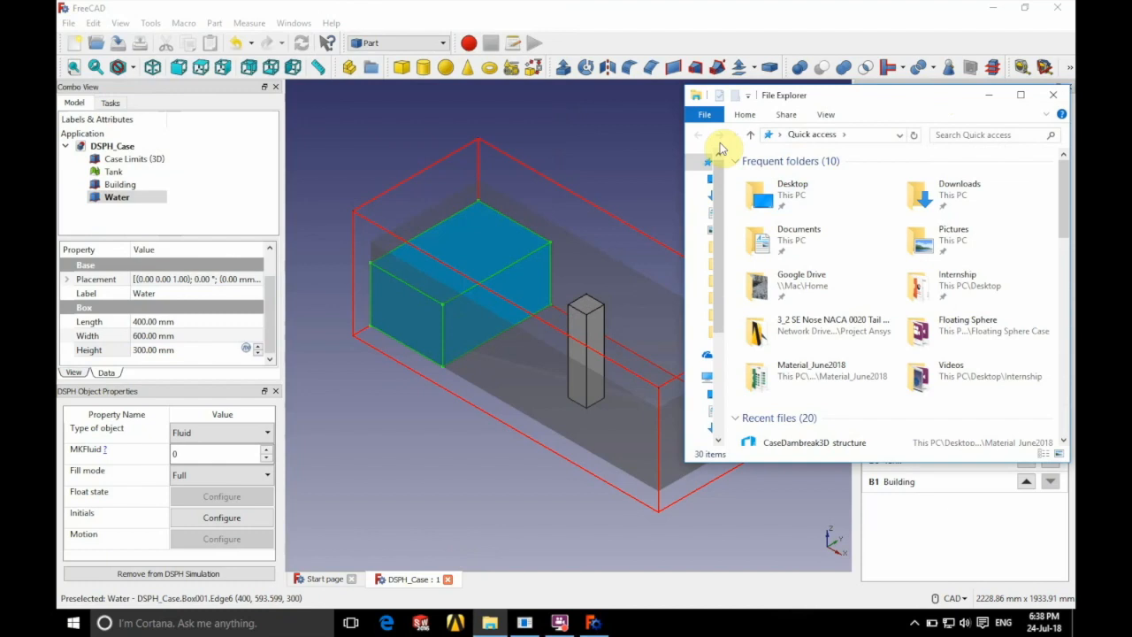
pyautogui.moveTo(783, 95); pyautogui.dragTo(637, 94)
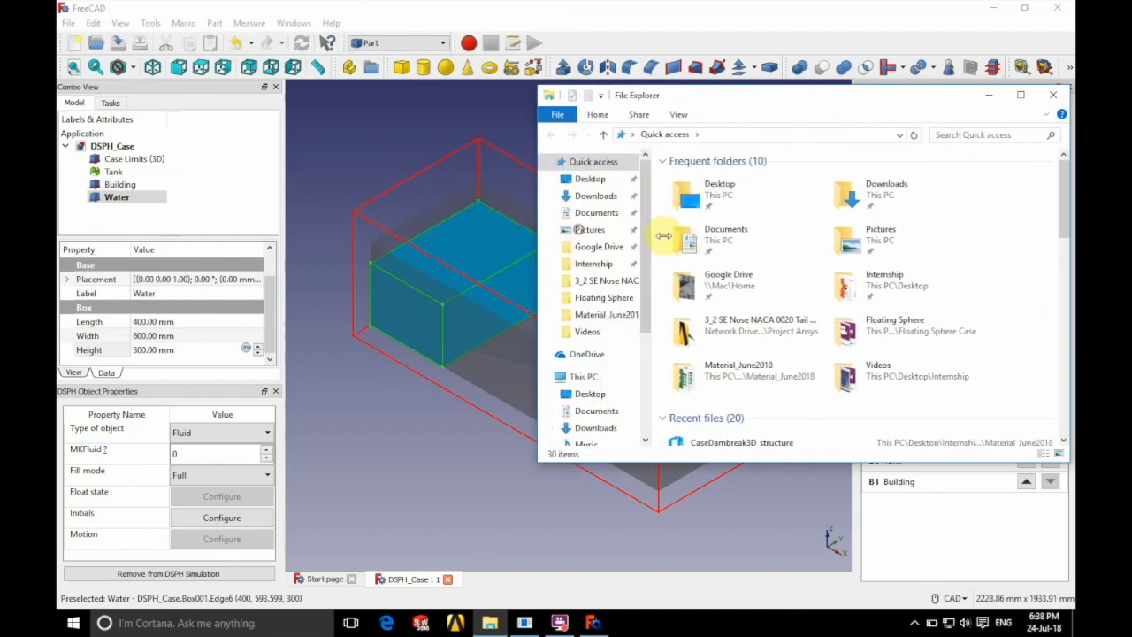
pyautogui.click(593, 263)
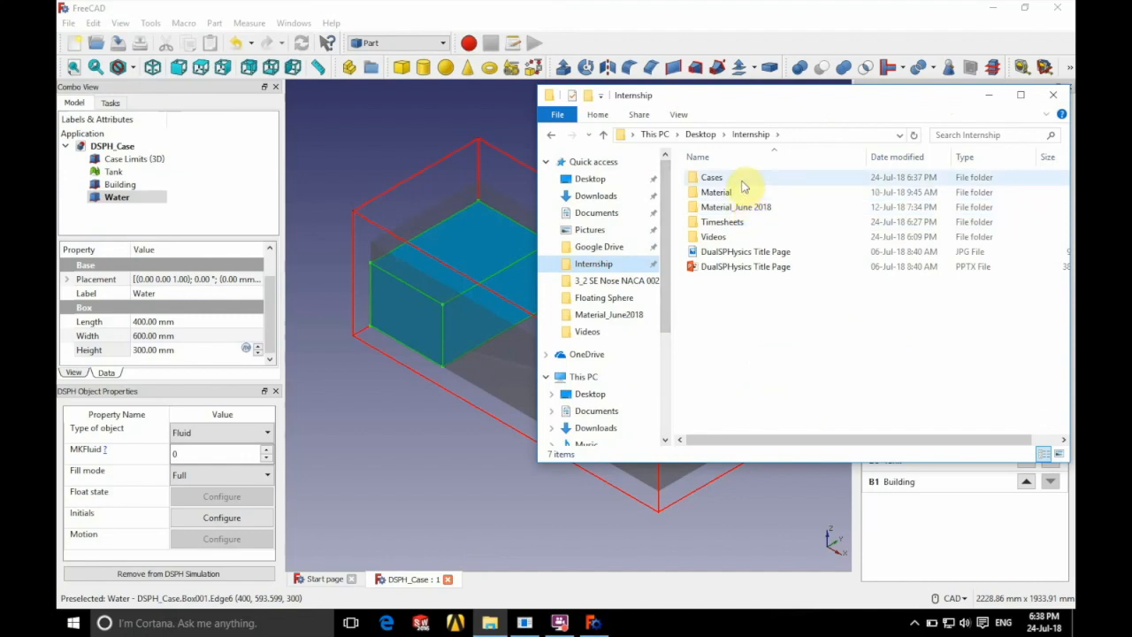
pyautogui.doubleClick(712, 177)
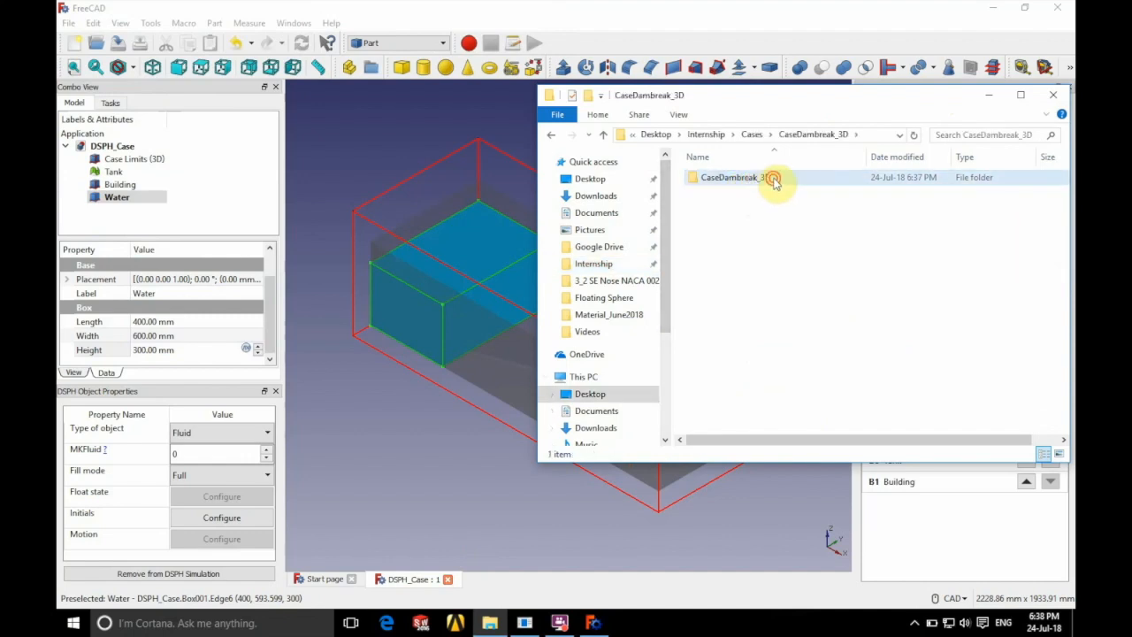
pyautogui.doubleClick(733, 177)
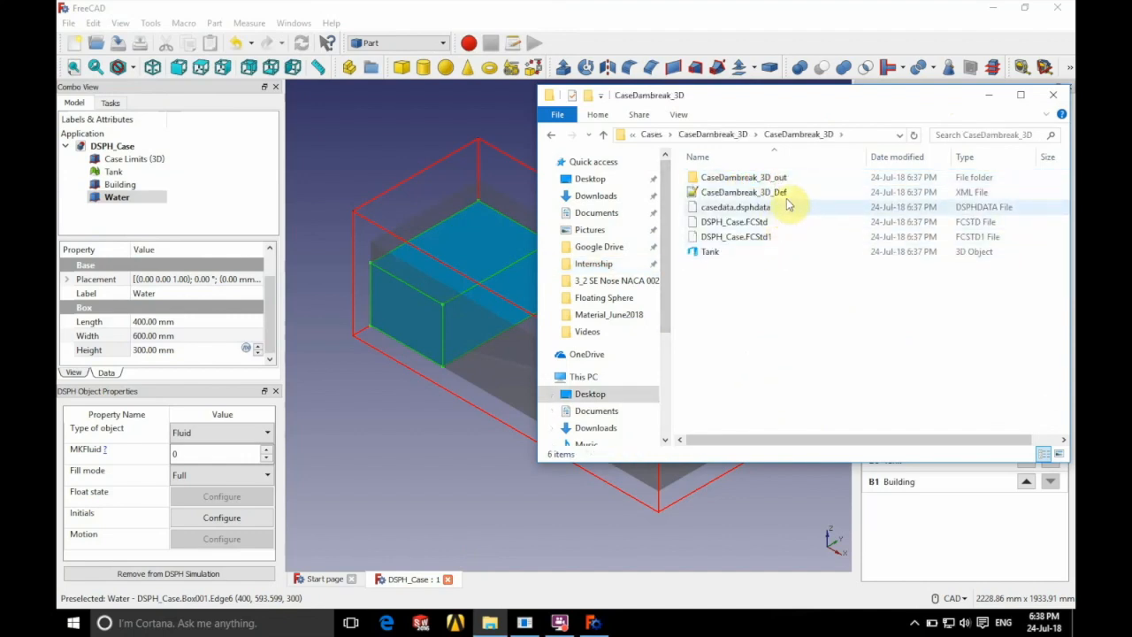
pyautogui.doubleClick(743, 177)
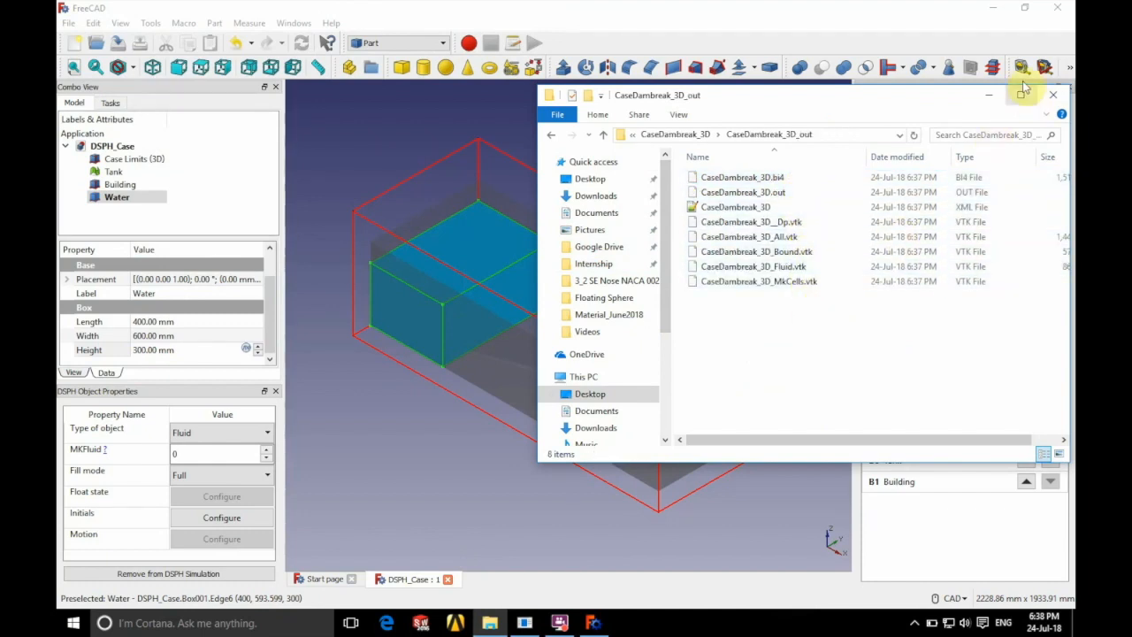
pyautogui.click(1053, 95)
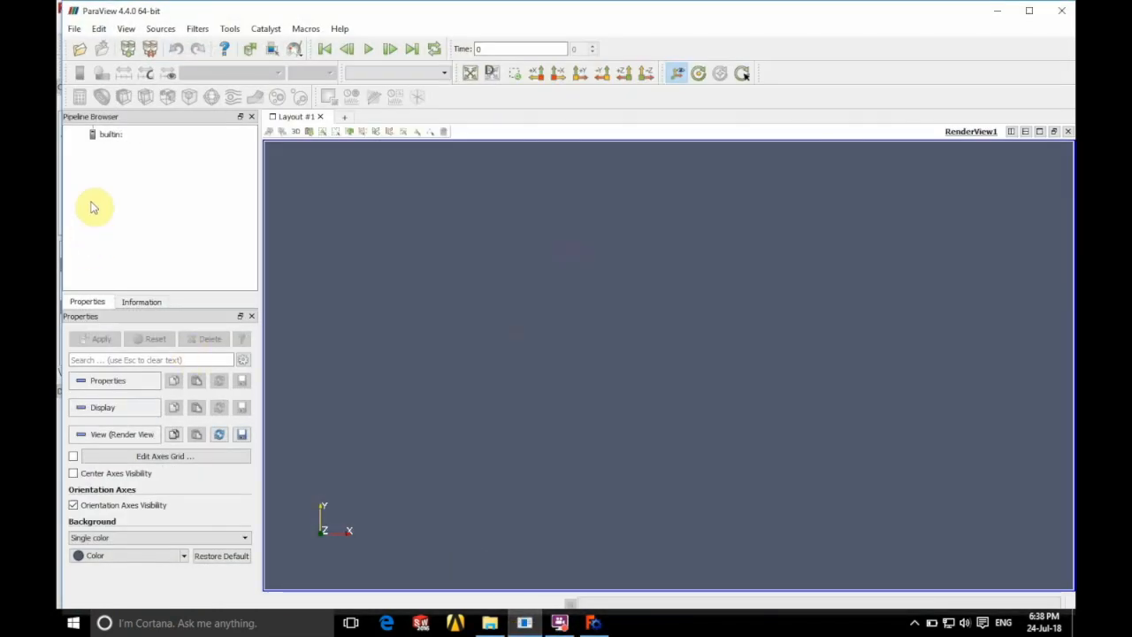
# Step: Load CaseDambreak_3D_All.vtk from the CaseDambreak_3D folder and display its particles, then return to FreeCAD
pyautogui.rightClick(94, 207)
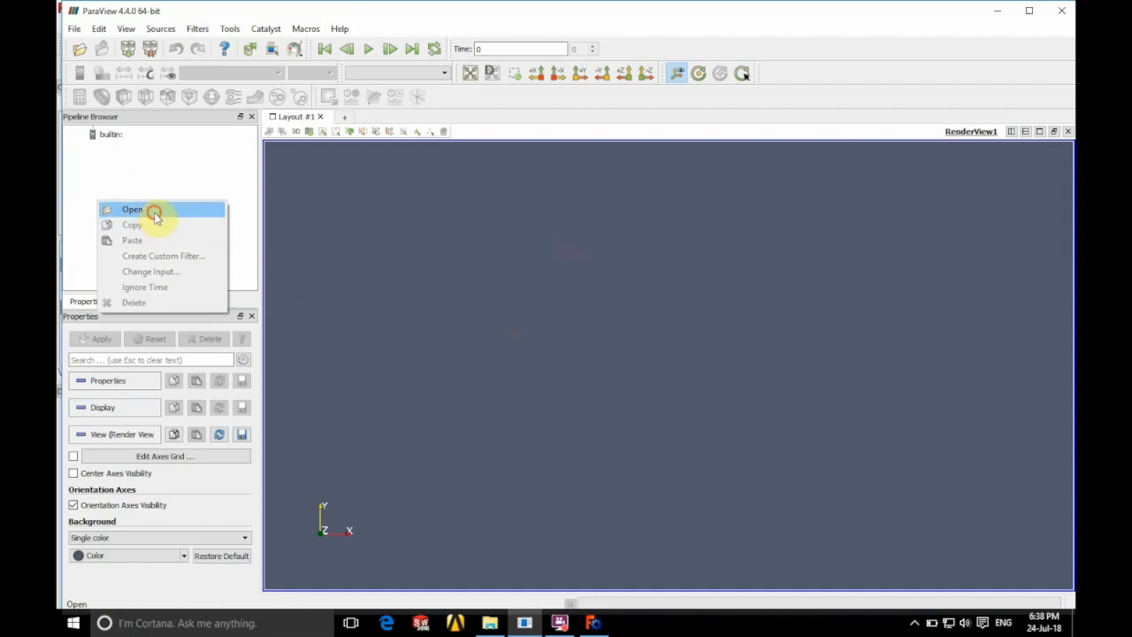
pyautogui.click(132, 209)
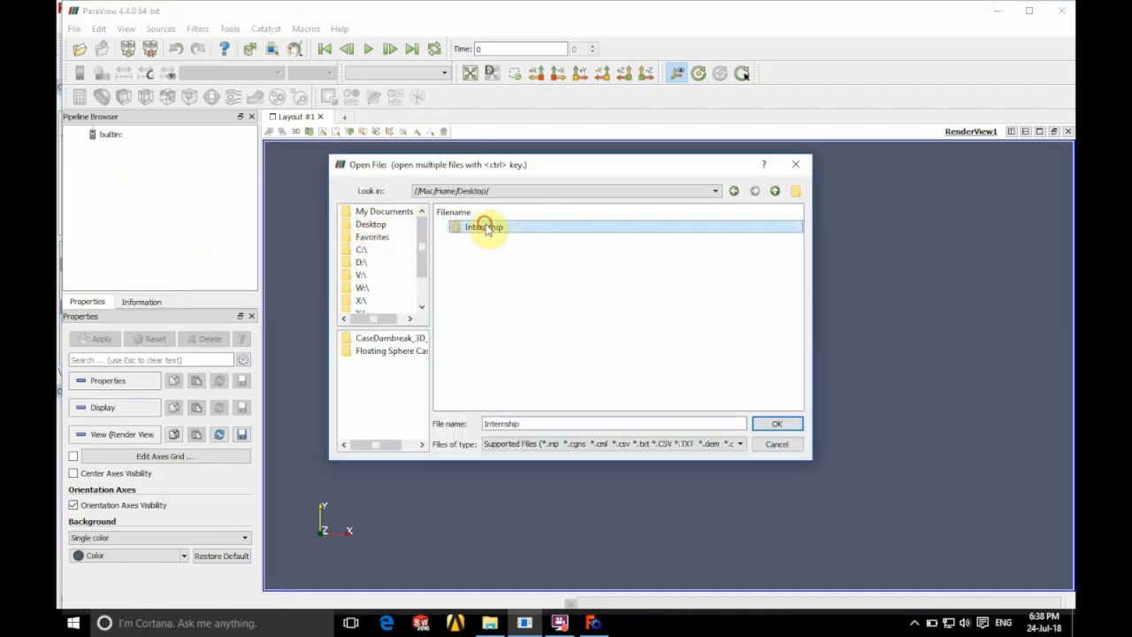
pyautogui.doubleClick(485, 226)
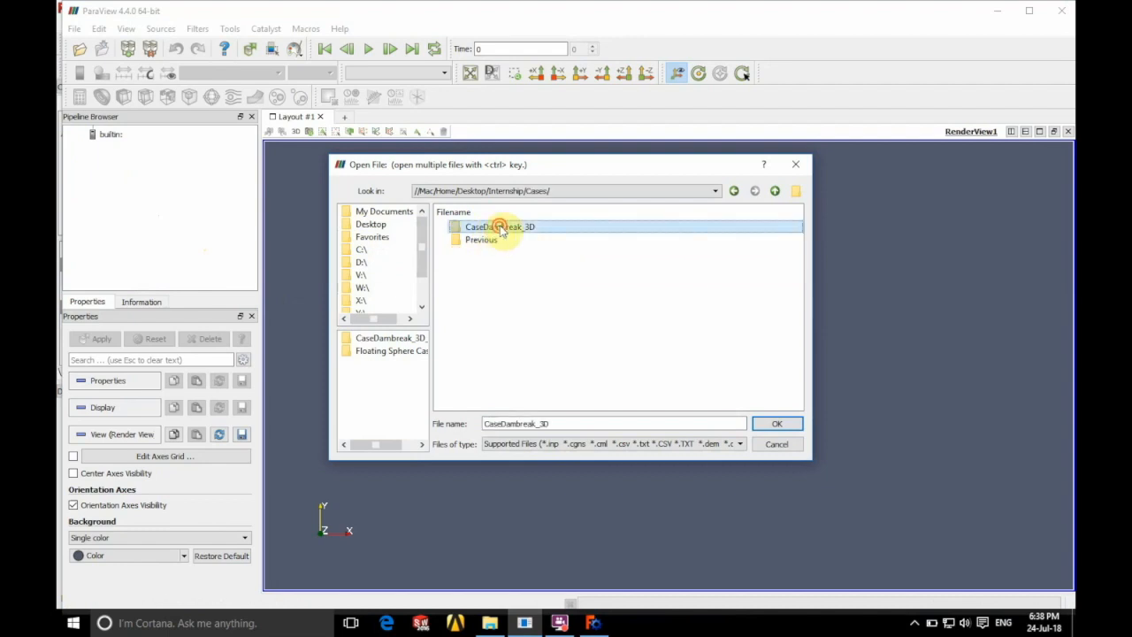
pyautogui.doubleClick(500, 226)
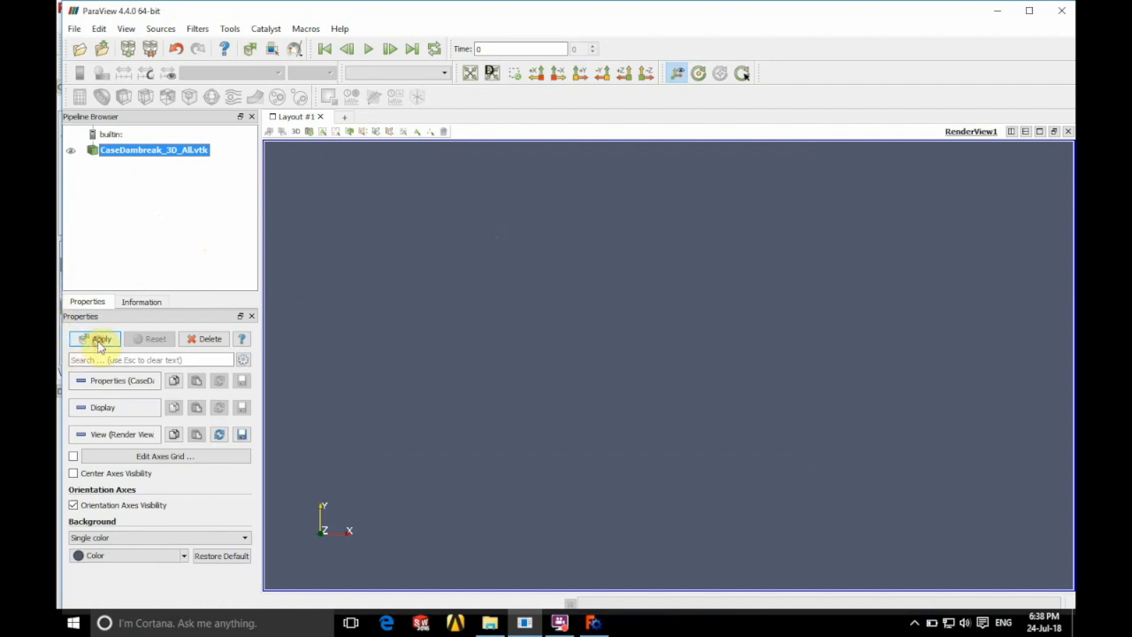
pyautogui.click(100, 339)
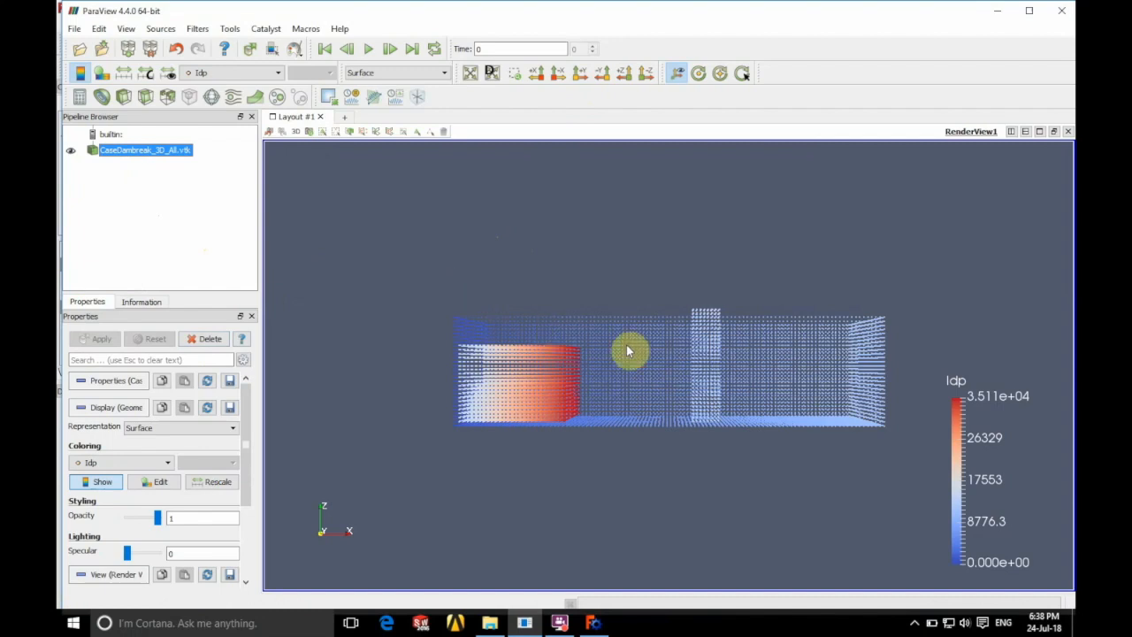
pyautogui.moveTo(807, 382)
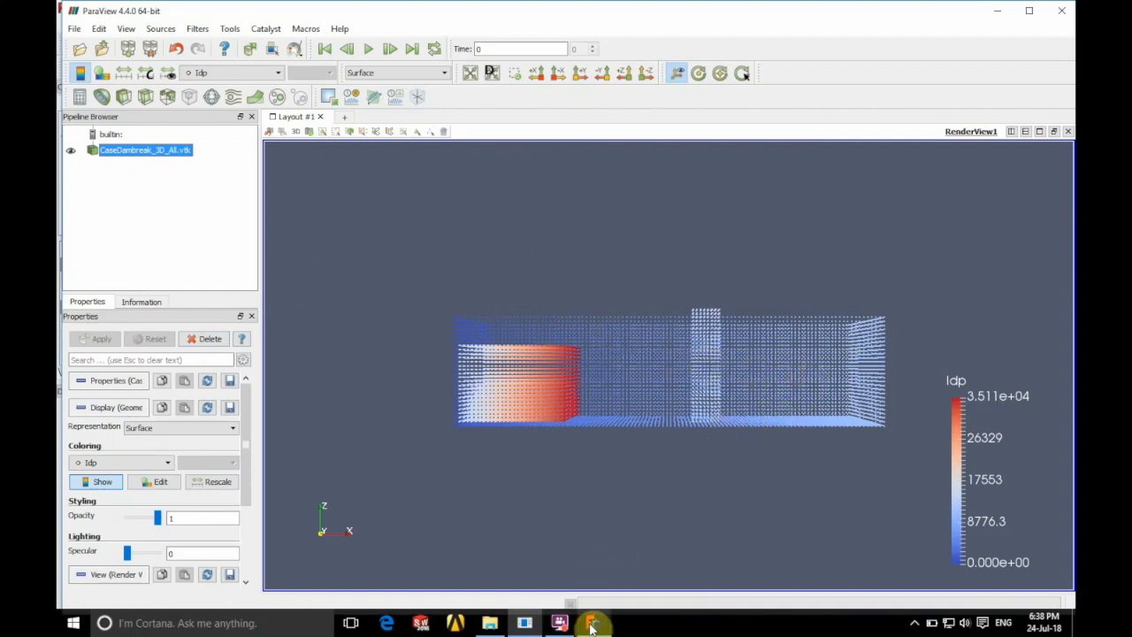
pyautogui.click(593, 623)
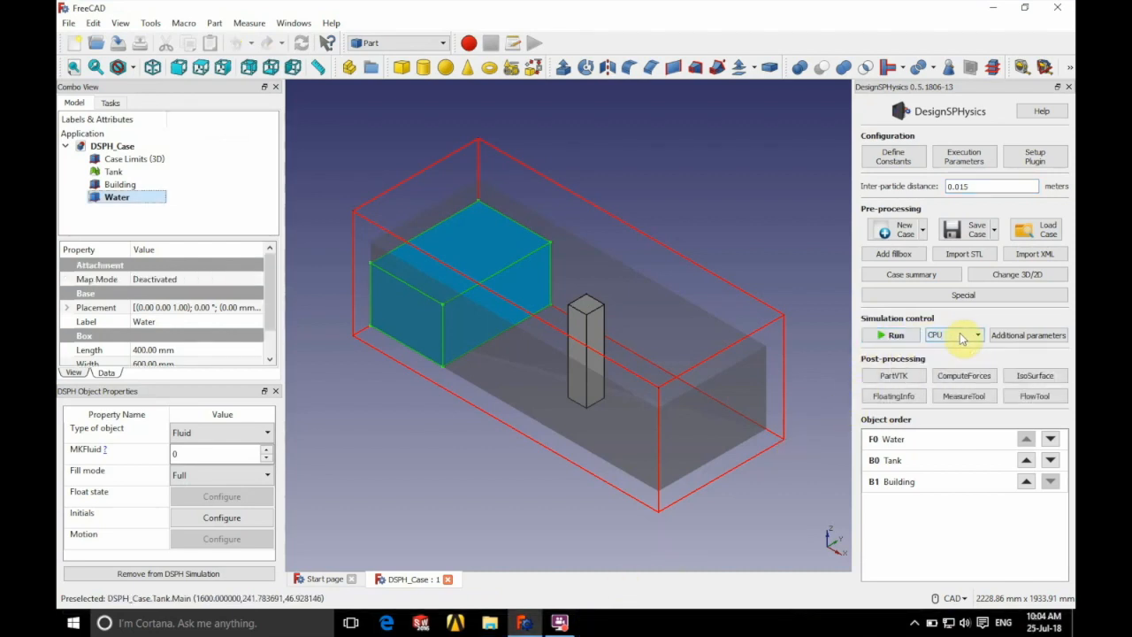
# Step: Run the dam-break simulation on the CPU and follow the detailed log until it finishes
pyautogui.click(978, 334)
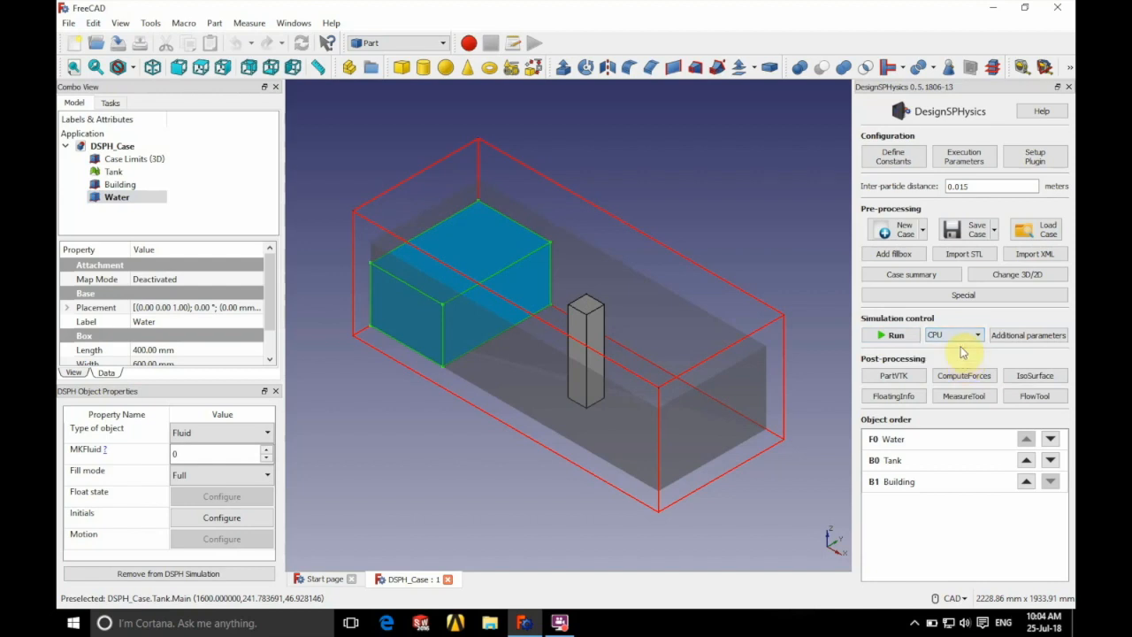
pyautogui.click(894, 334)
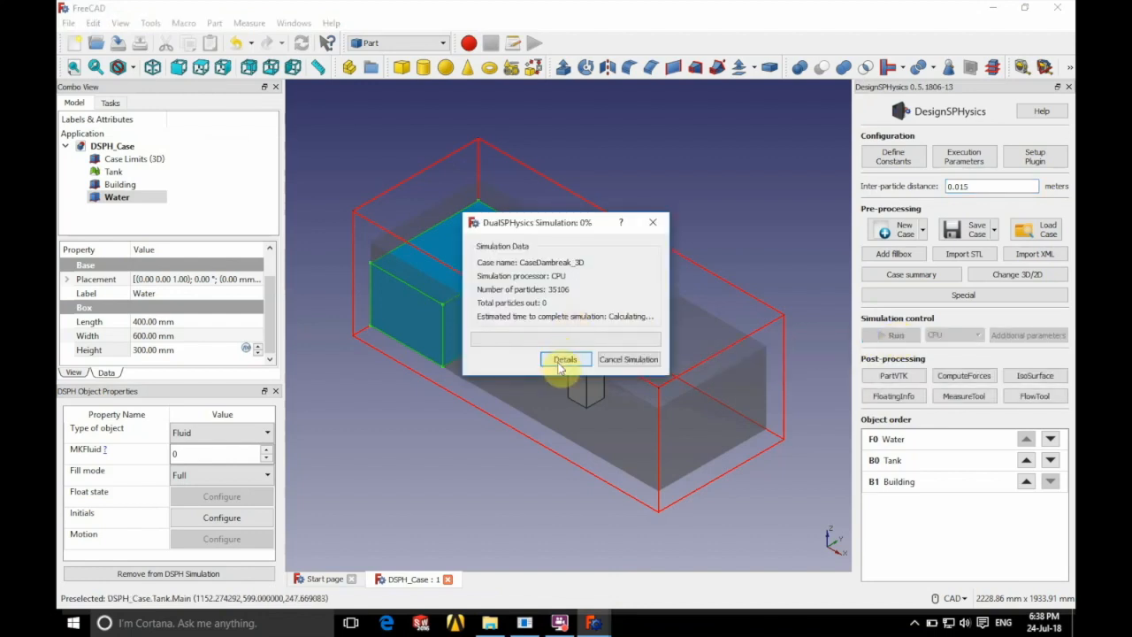
pyautogui.click(564, 359)
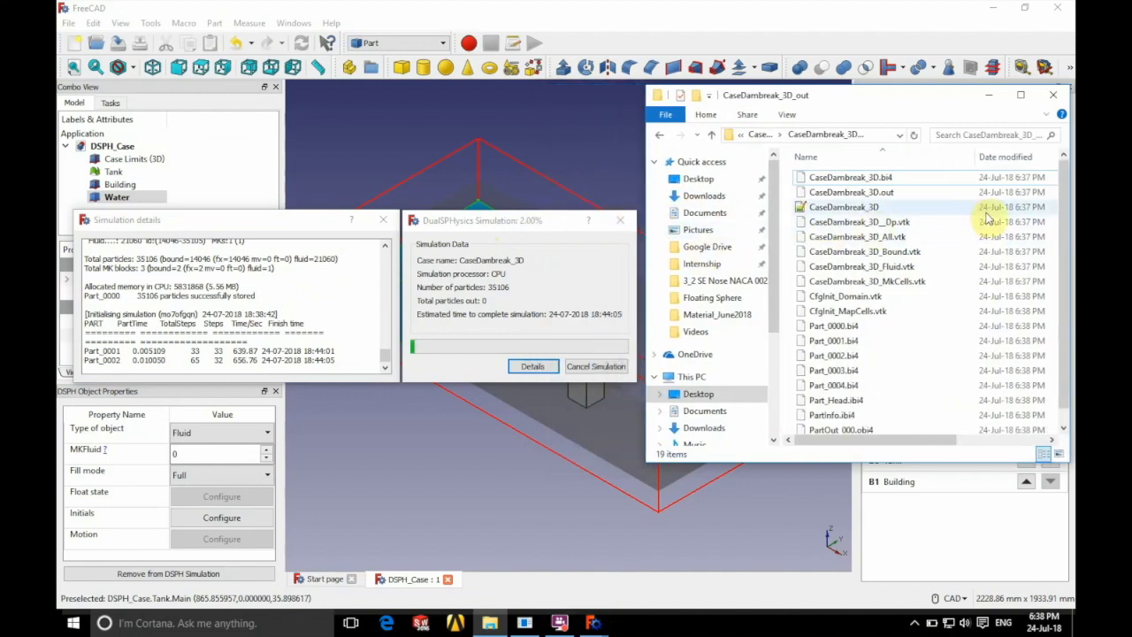
pyautogui.scroll(-3)
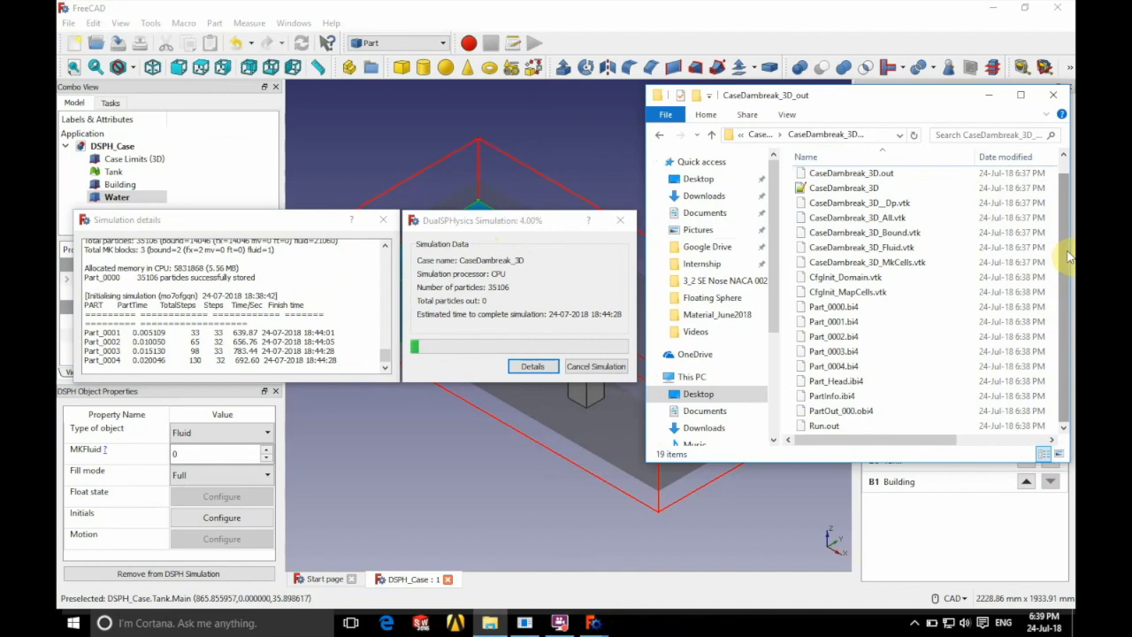
pyautogui.scroll(3)
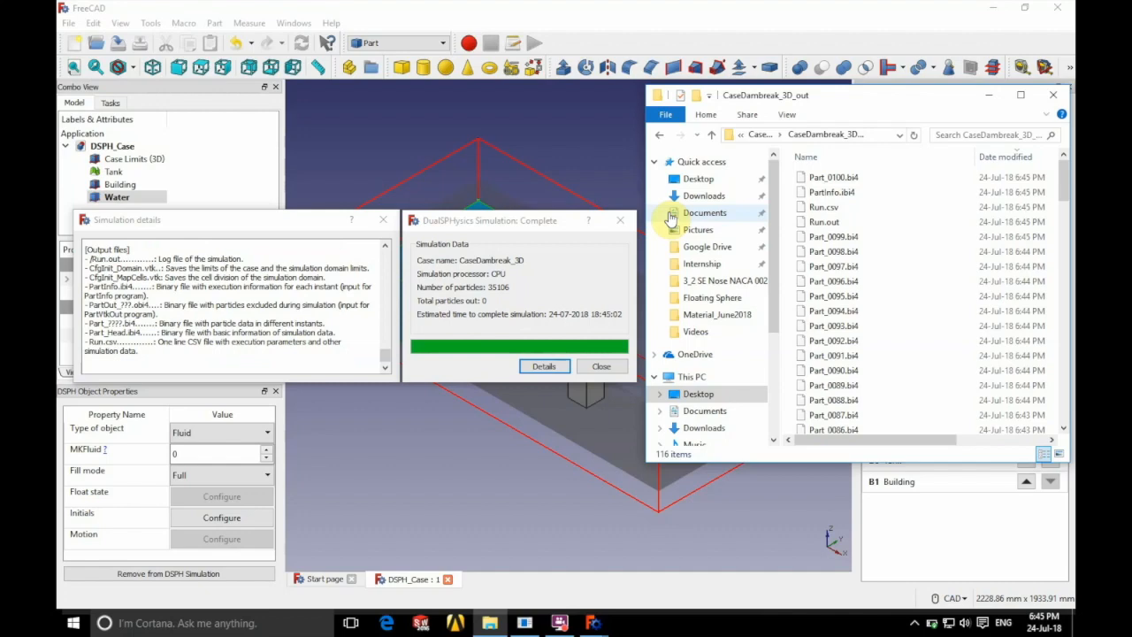
pyautogui.click(601, 365)
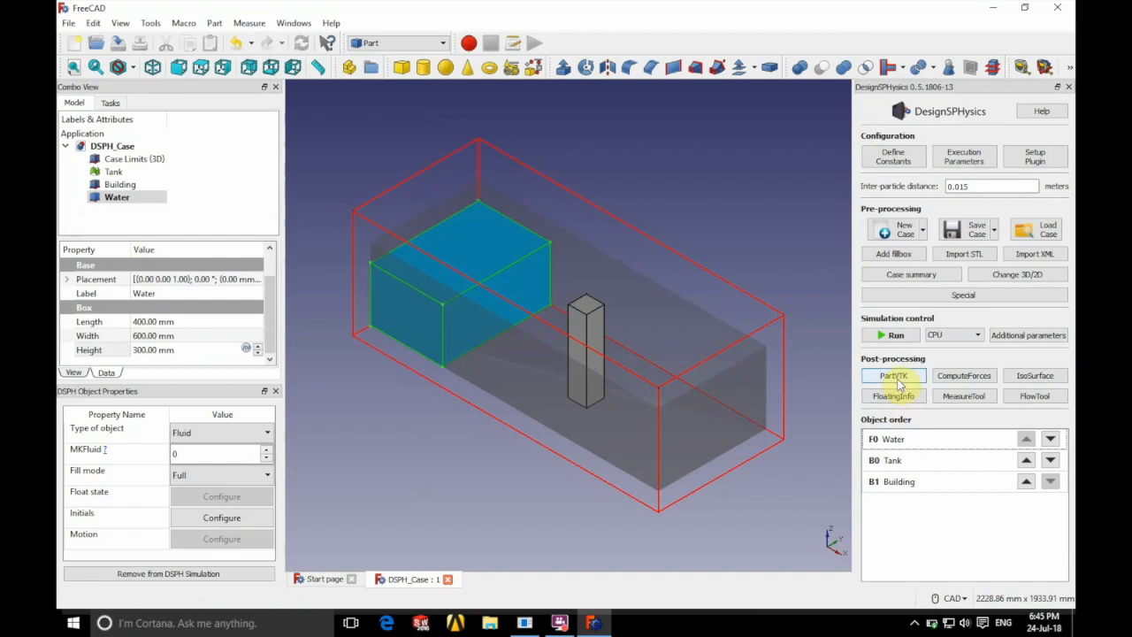
# Step: Export the fluid particles with PartVTK as files named PartFluid and confirm the success message
pyautogui.click(893, 375)
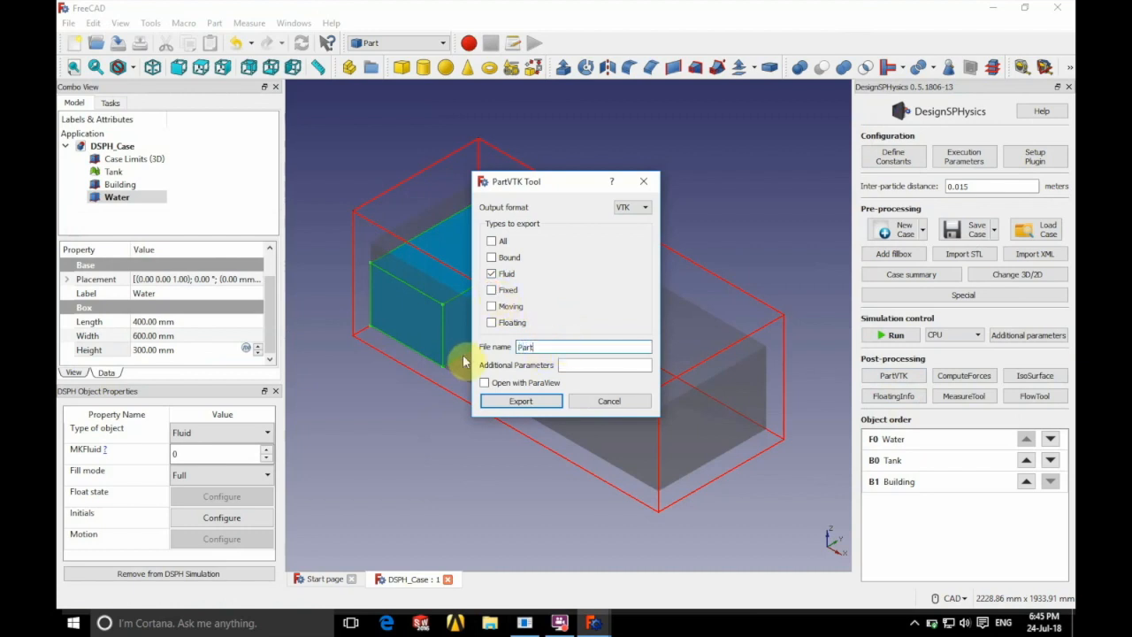
pyautogui.write('Fluid')
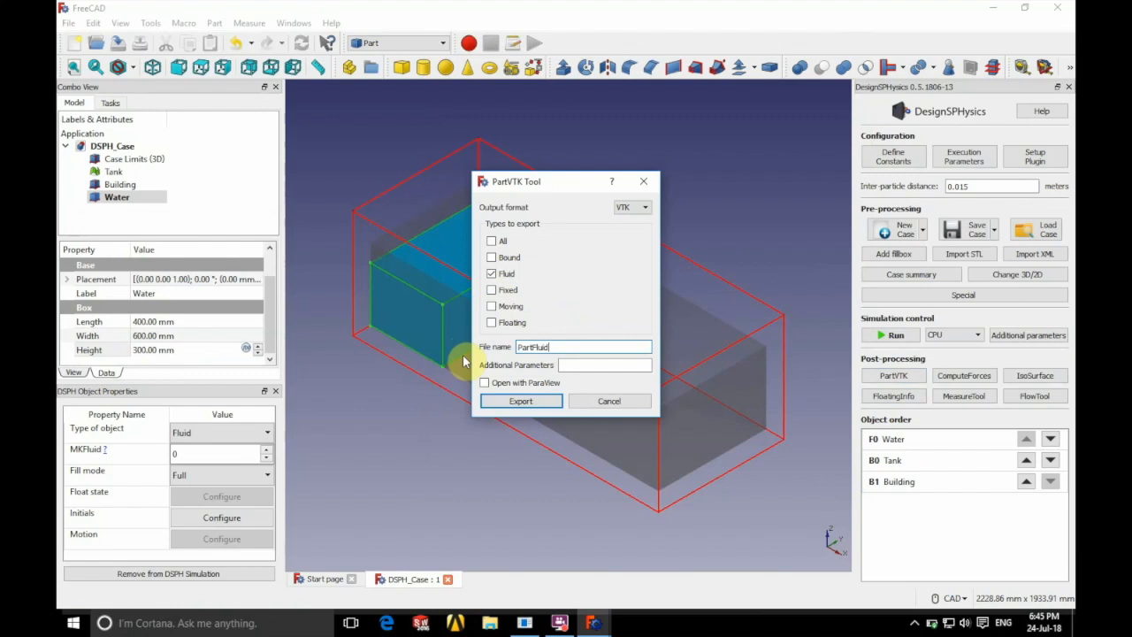
pyautogui.click(520, 401)
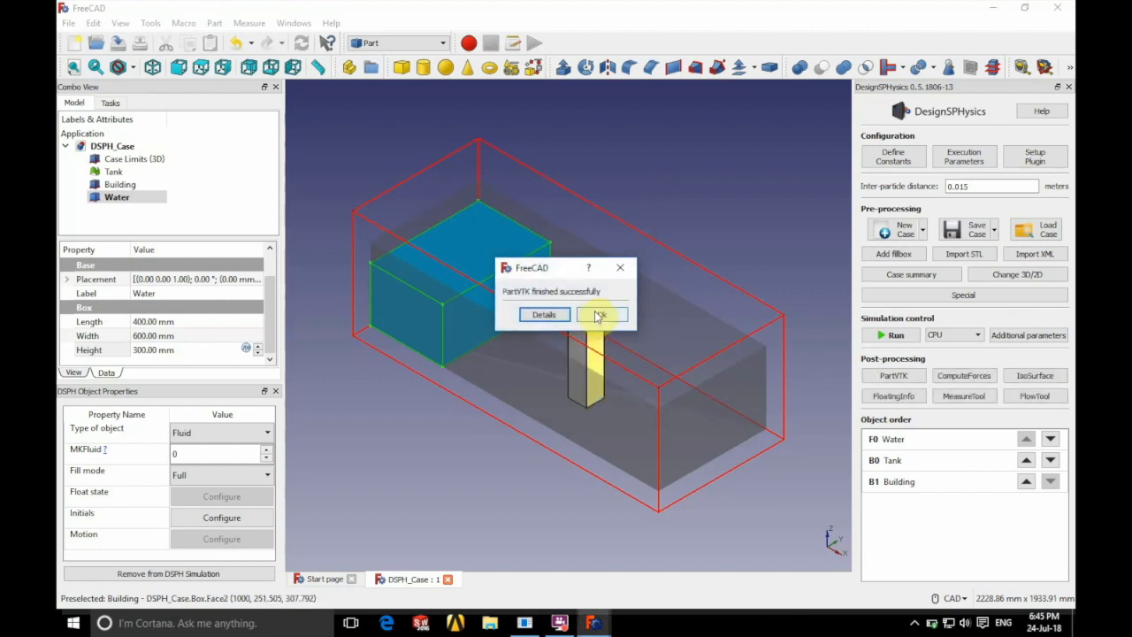
pyautogui.click(599, 314)
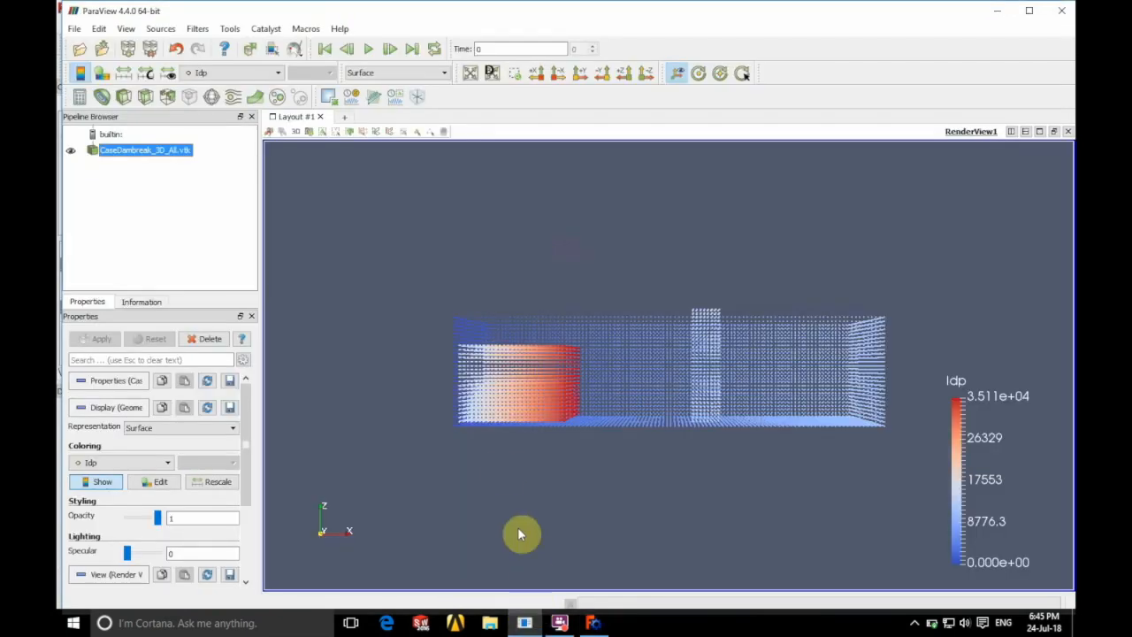
# Step: Replace the All file with CaseDambreak_3D__Dp.vtk and the PartFluid particle series, and apply them
pyautogui.click(210, 339)
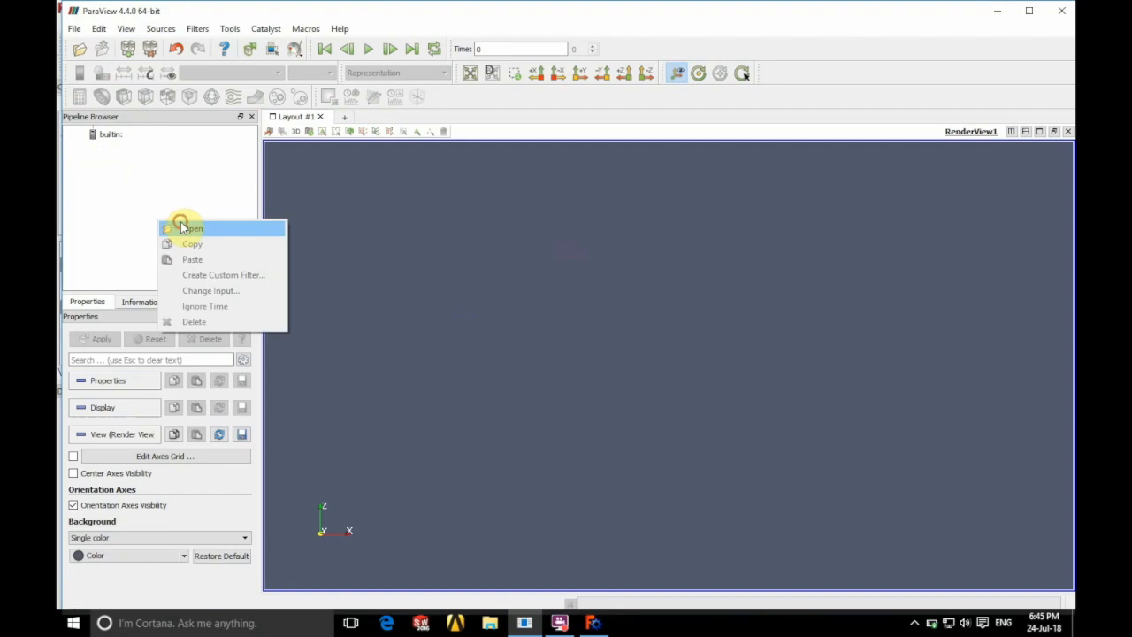
pyautogui.click(191, 229)
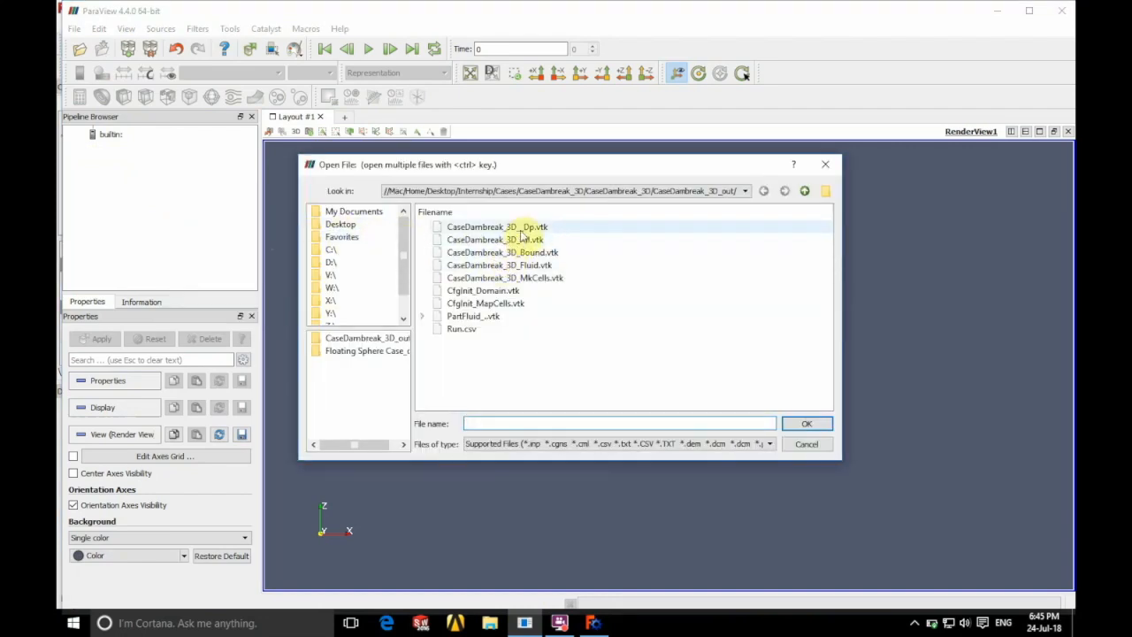
pyautogui.click(806, 422)
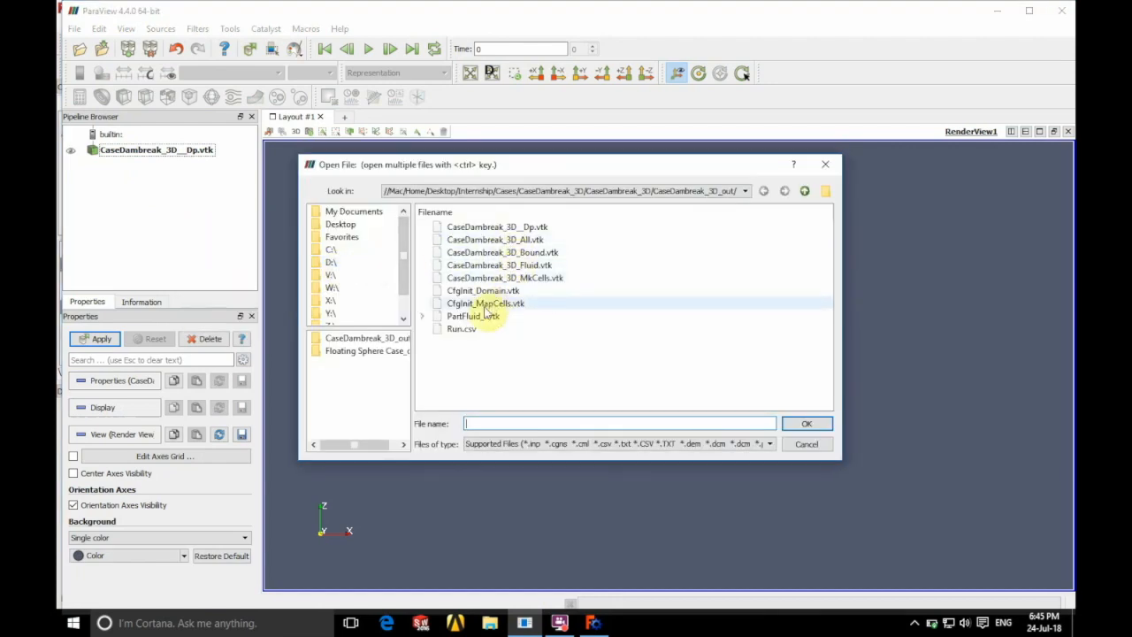
pyautogui.click(473, 316)
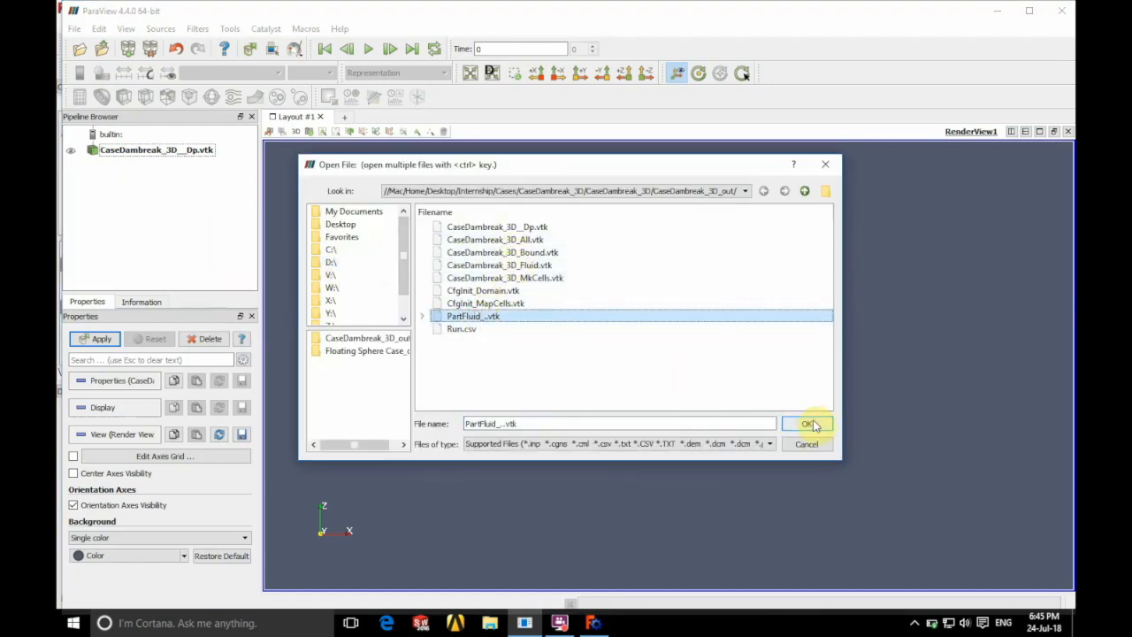
pyautogui.click(808, 424)
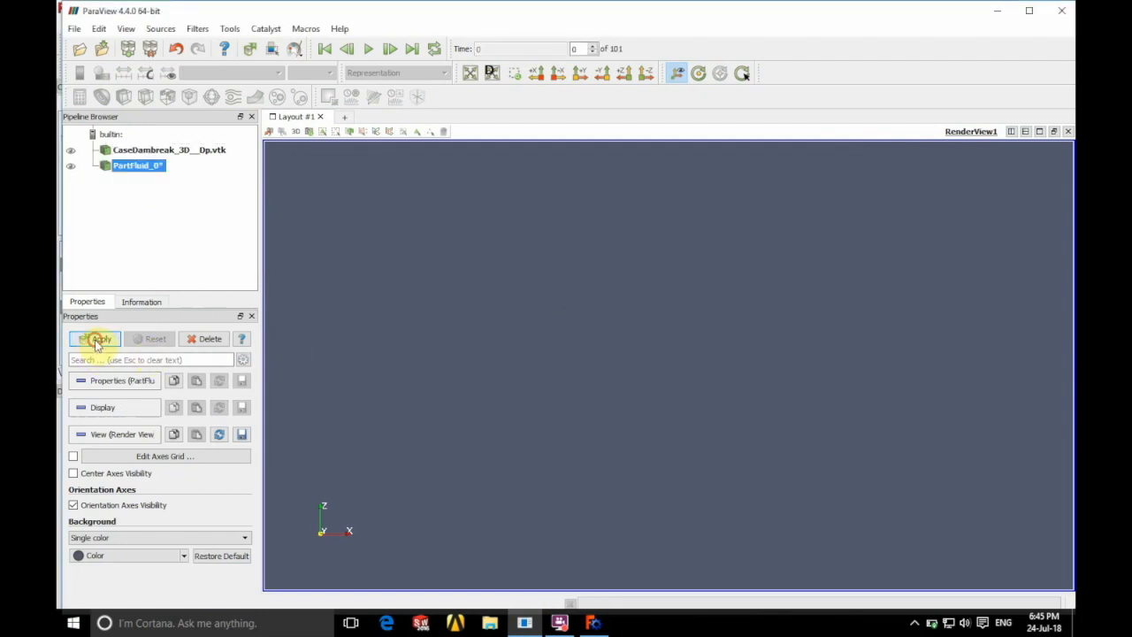
pyautogui.click(96, 339)
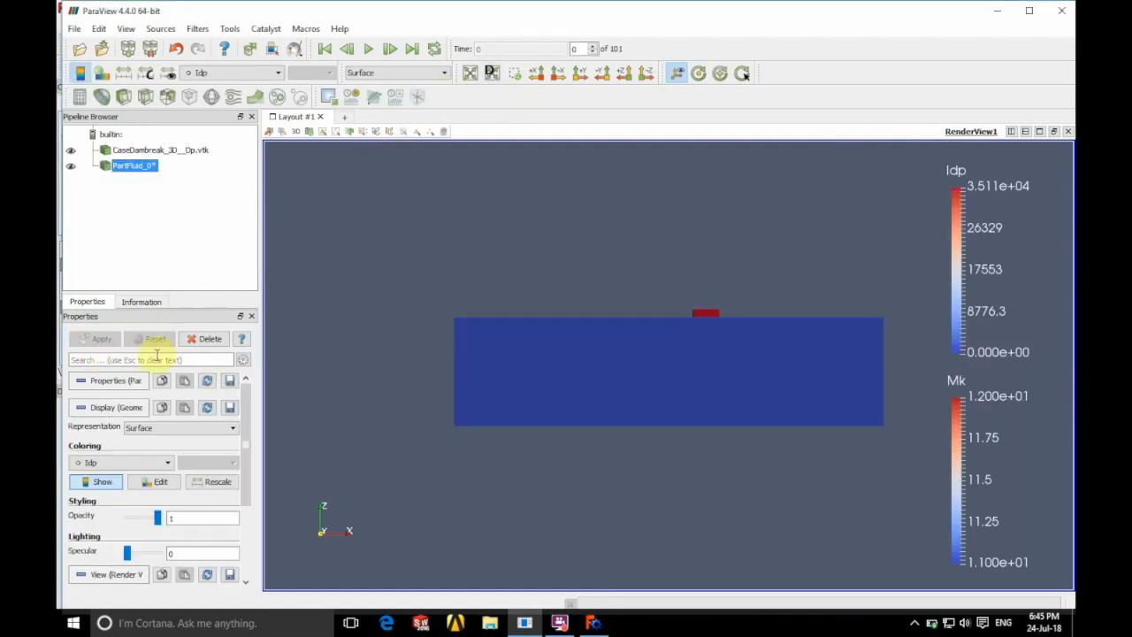
# Step: Set the CaseDambreak_3D__Dp.vtk tank and building to 0.5 opacity
pyautogui.click(160, 150)
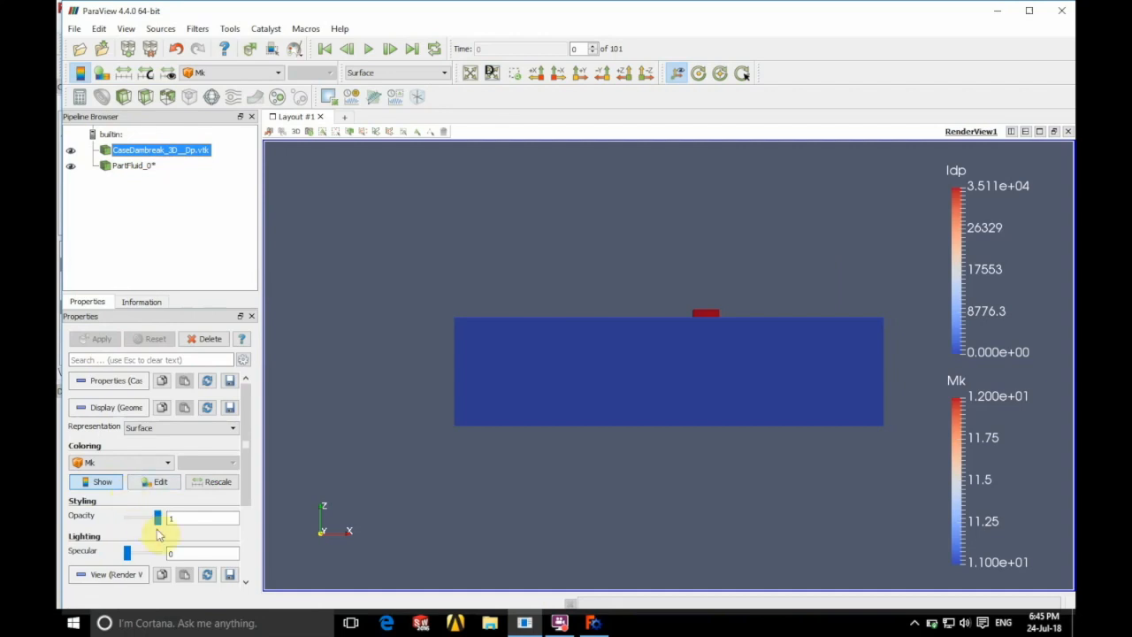
pyautogui.moveTo(157, 518); pyautogui.dragTo(126, 517)
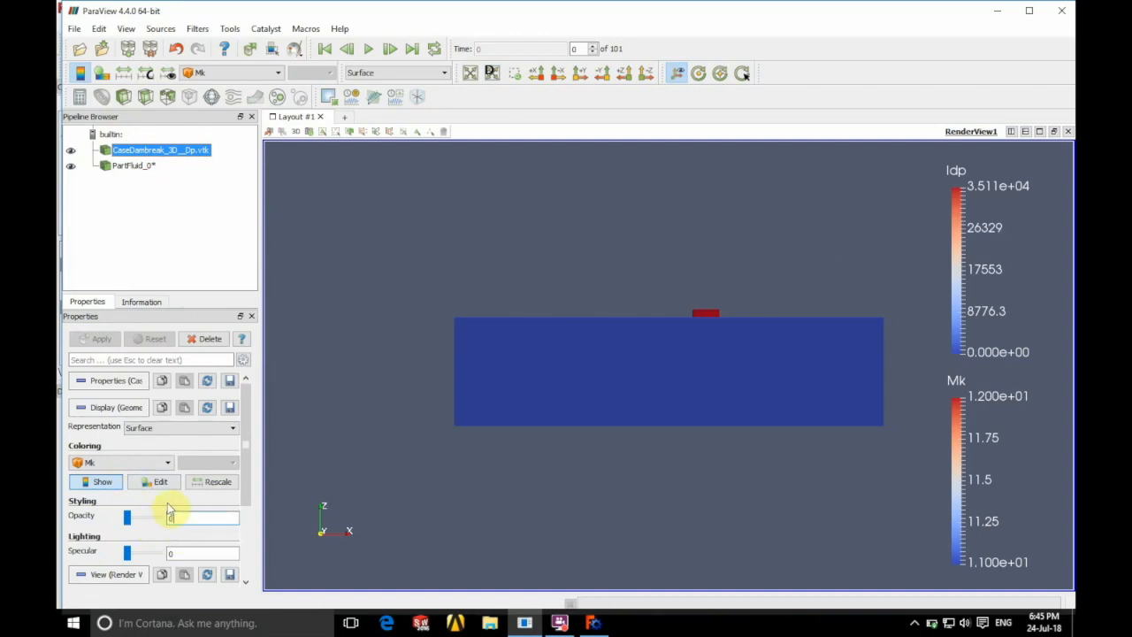
pyautogui.moveTo(171, 517); pyautogui.dragTo(143, 518)
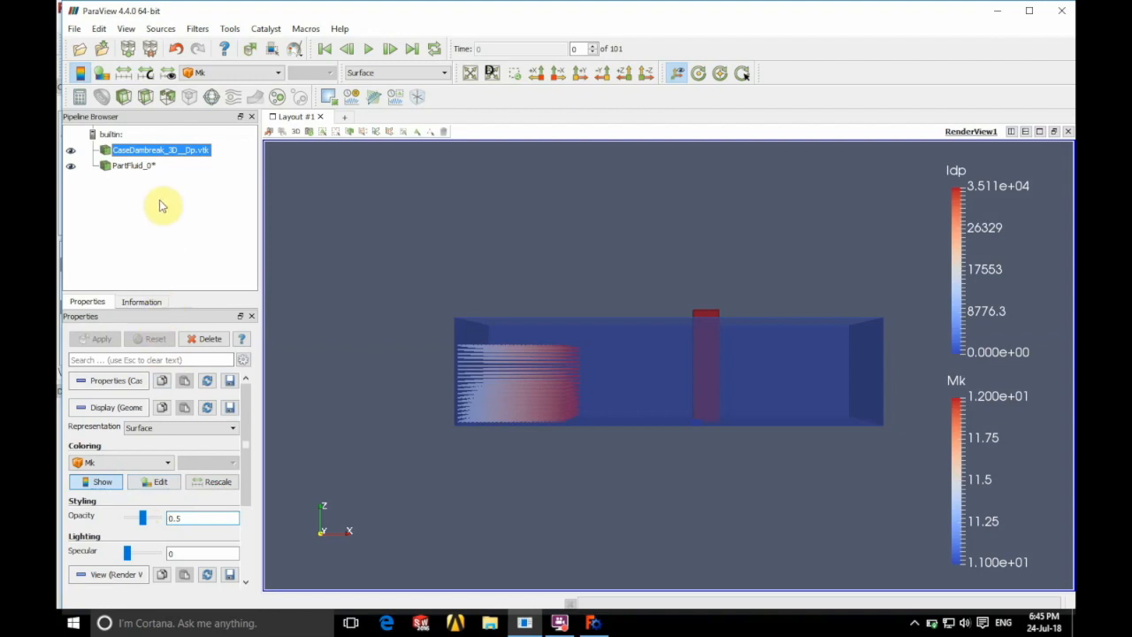
pyautogui.moveTo(137, 175)
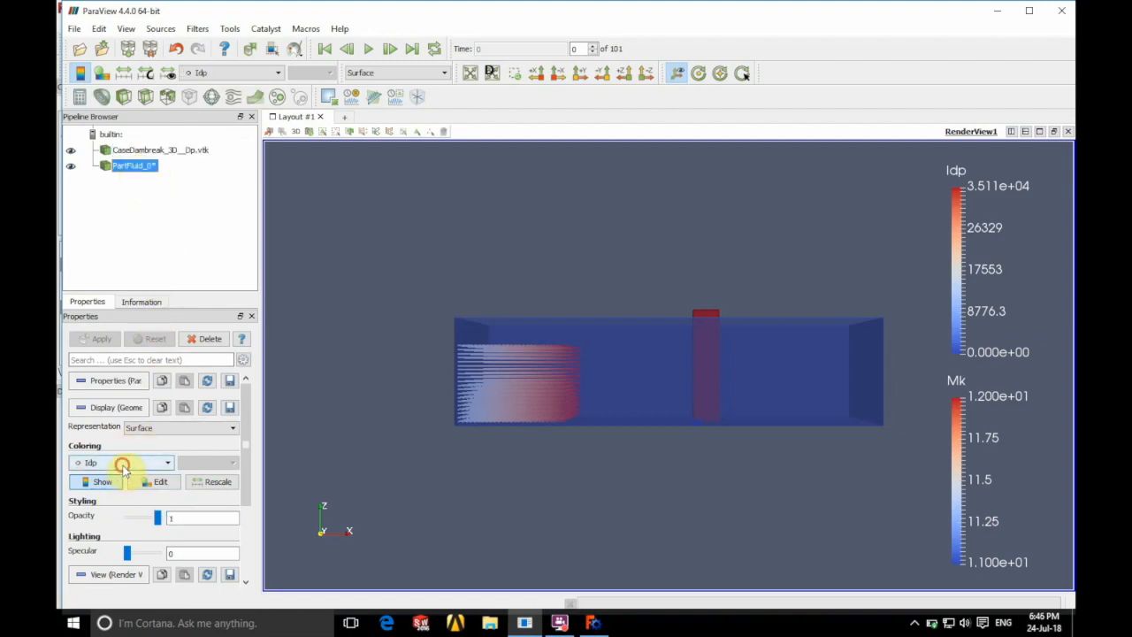
pyautogui.moveTo(102, 520)
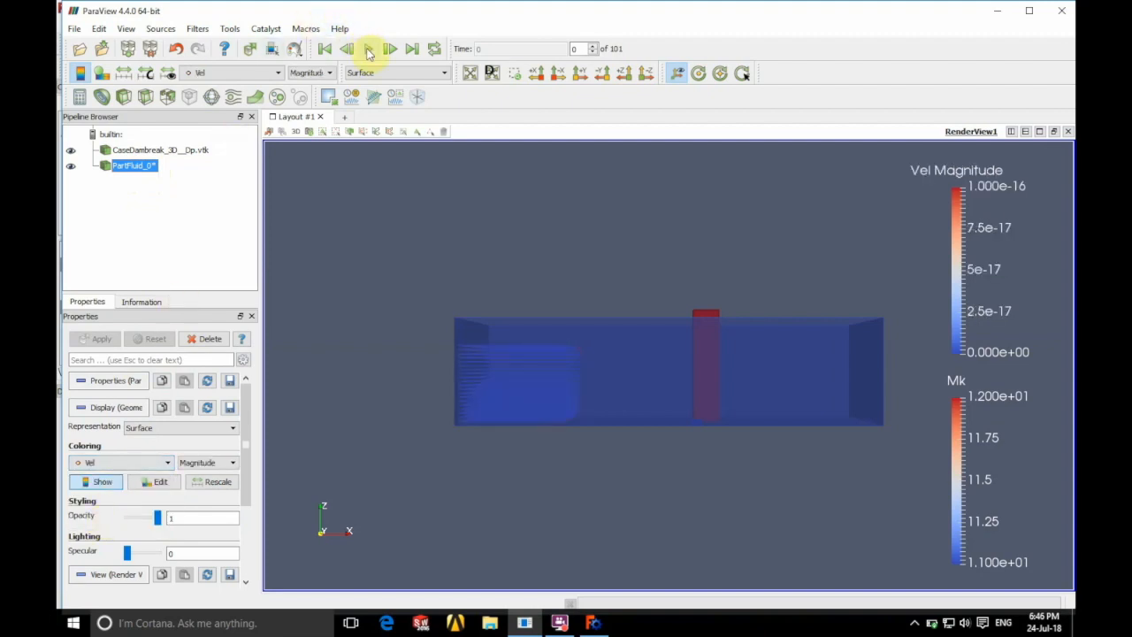
# Step: Play and step the PartFluid animation forward to the water surging past the building
pyautogui.click(368, 49)
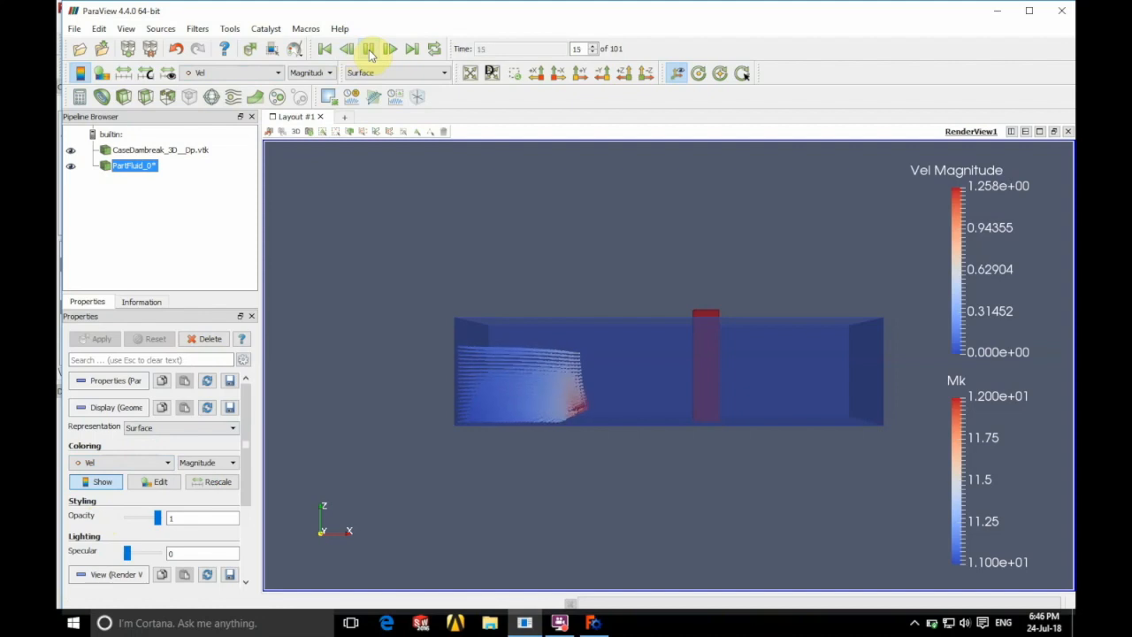
pyautogui.click(390, 48)
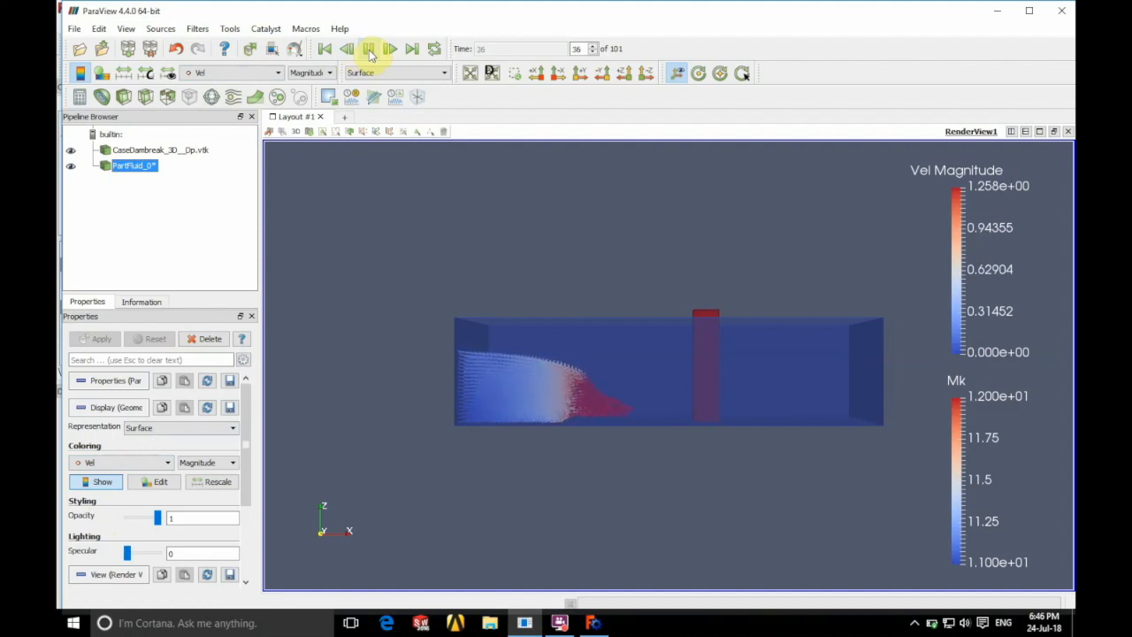
pyautogui.click(390, 49)
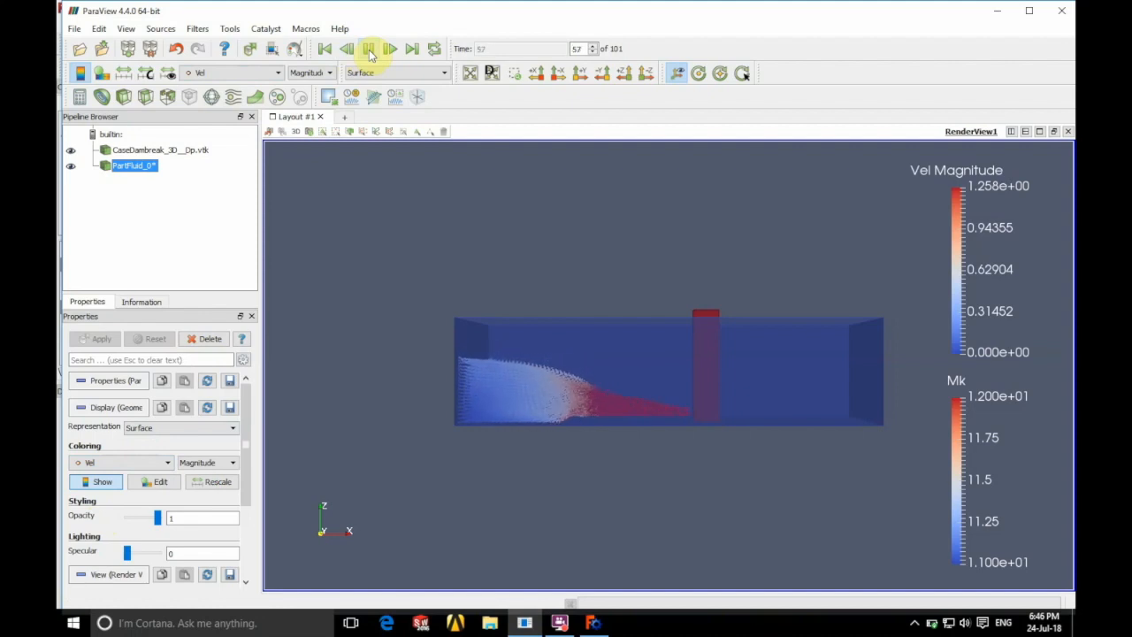
pyautogui.click(368, 49)
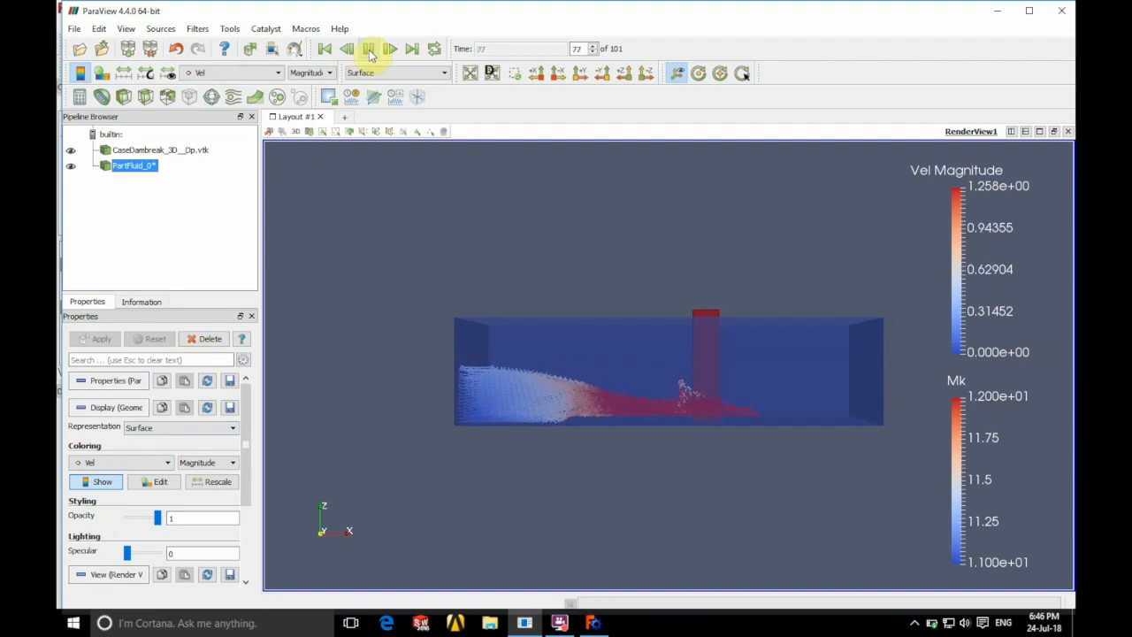
pyautogui.click(369, 48)
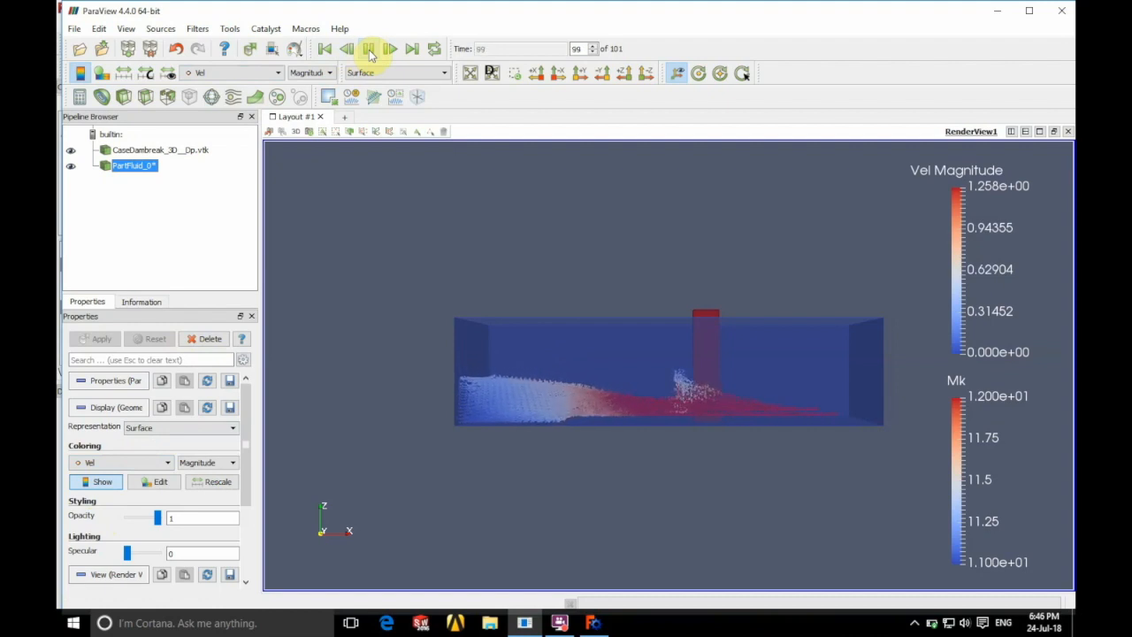